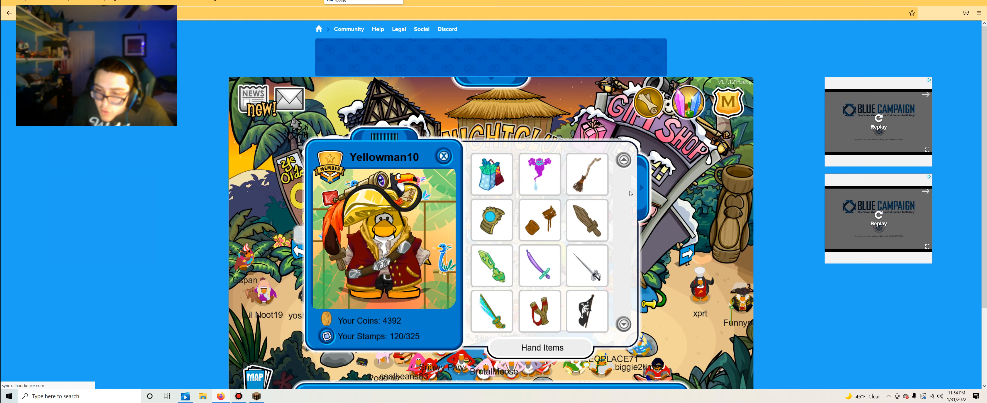
- Close the penguin's player card so the island map can be brought up
{"action": "left_click", "coordinate": [443, 156]}
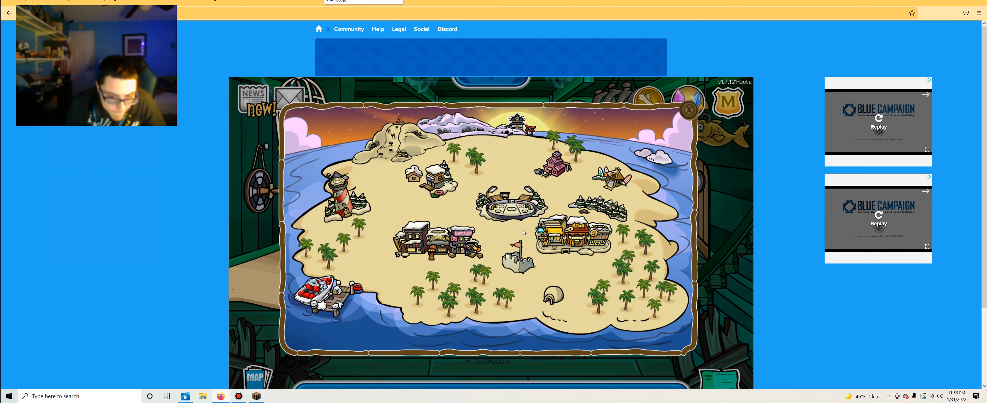
{"action": "mouse_move", "coordinate": [436, 241]}
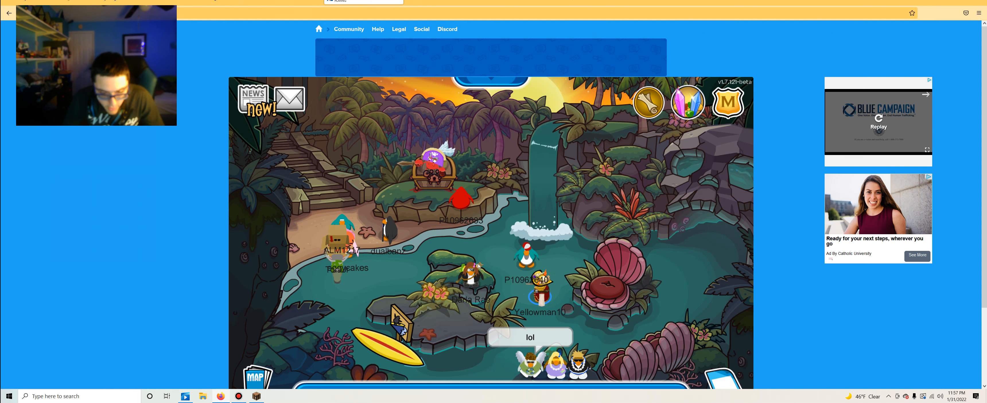
- Switch from the penguin game to the Minecraft window via the taskbar
{"action": "left_click", "coordinate": [255, 396]}
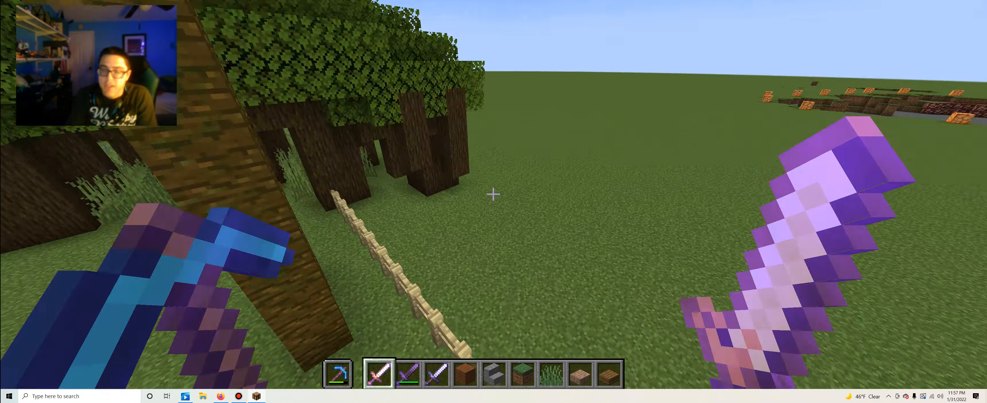
- Add oak saplings from the creative inventory to the hotbar for planting
{"action": "key", "text": "e"}
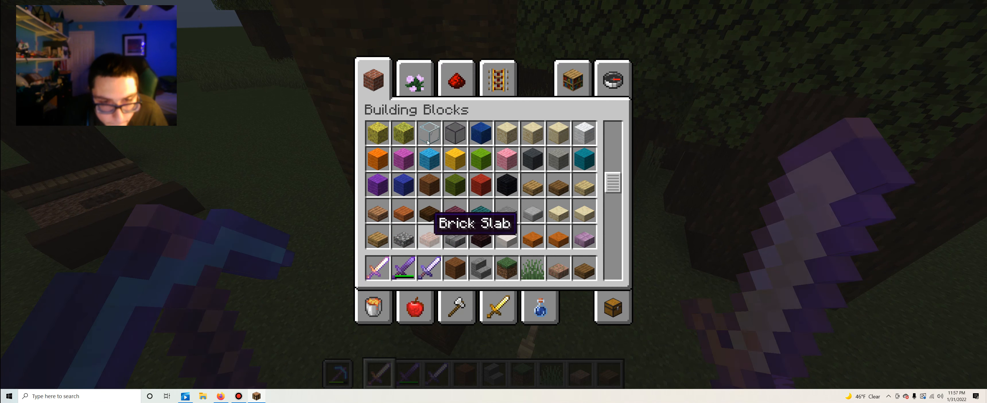
{"action": "left_click", "coordinate": [414, 79]}
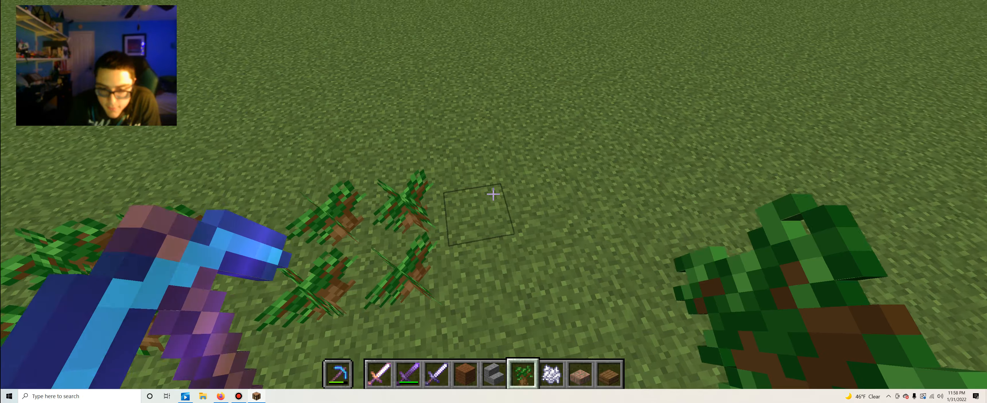
{"action": "mouse_move", "coordinate": [493, 195]}
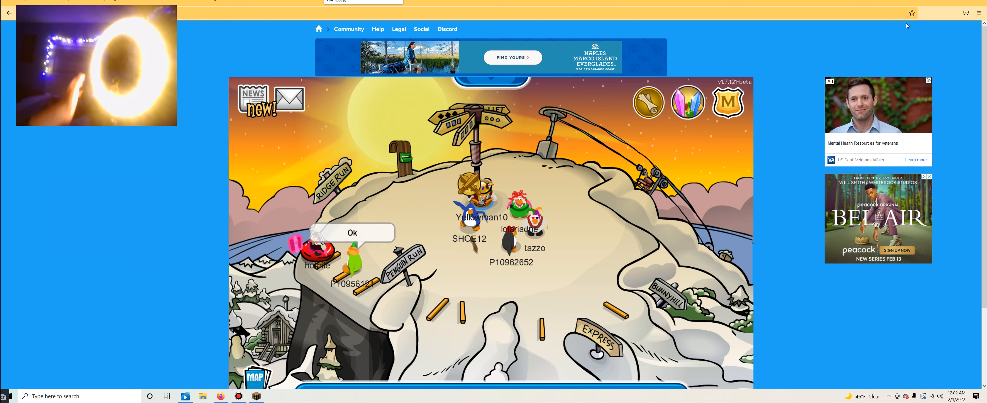
{"action": "left_click", "coordinate": [351, 233]}
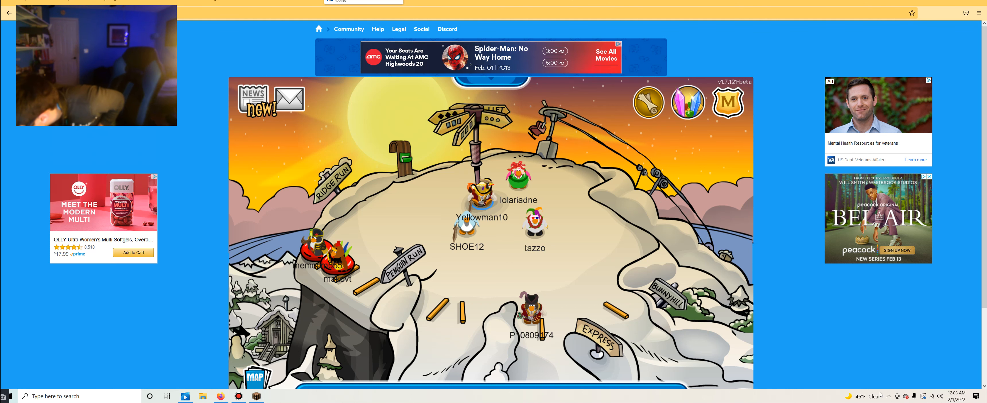
{"action": "left_click", "coordinate": [956, 396]}
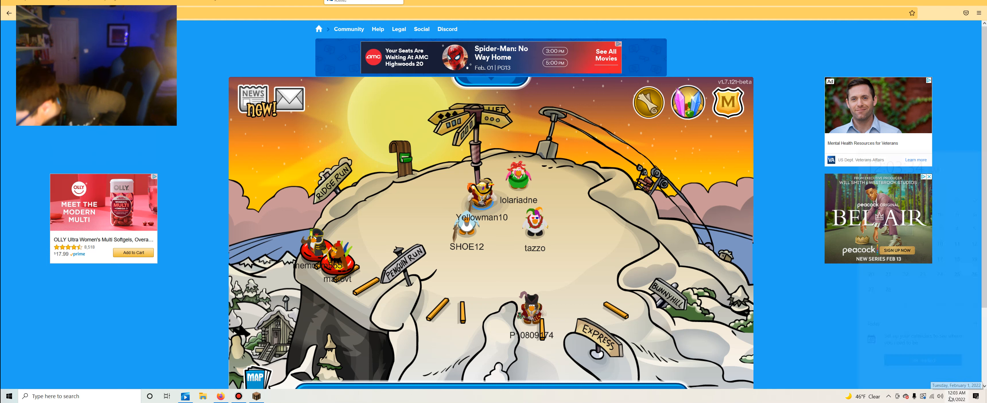
{"action": "left_click", "coordinate": [955, 396]}
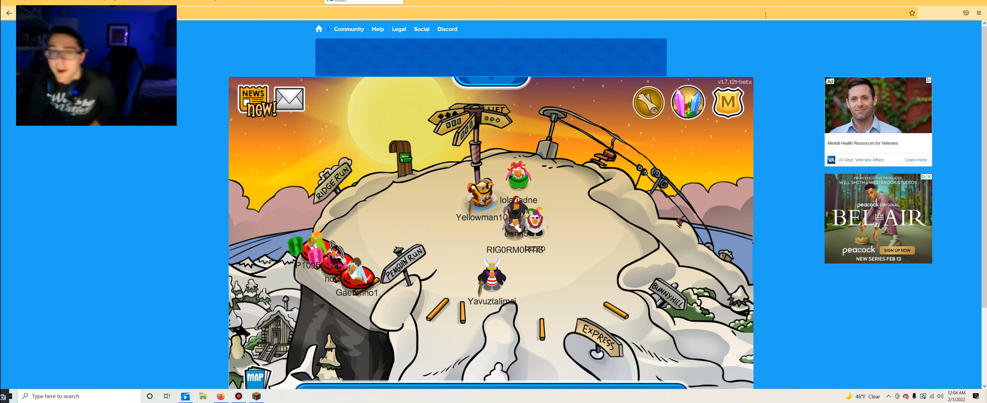
{"action": "mouse_move", "coordinate": [644, 58]}
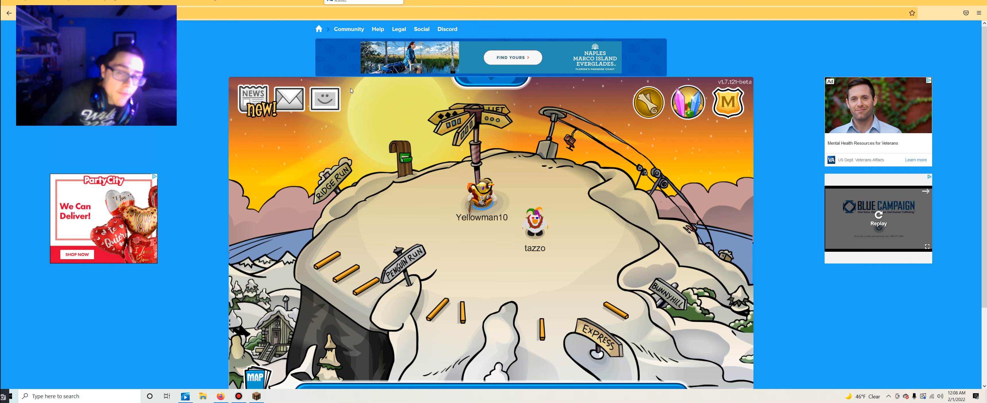
{"action": "left_click", "coordinate": [325, 99]}
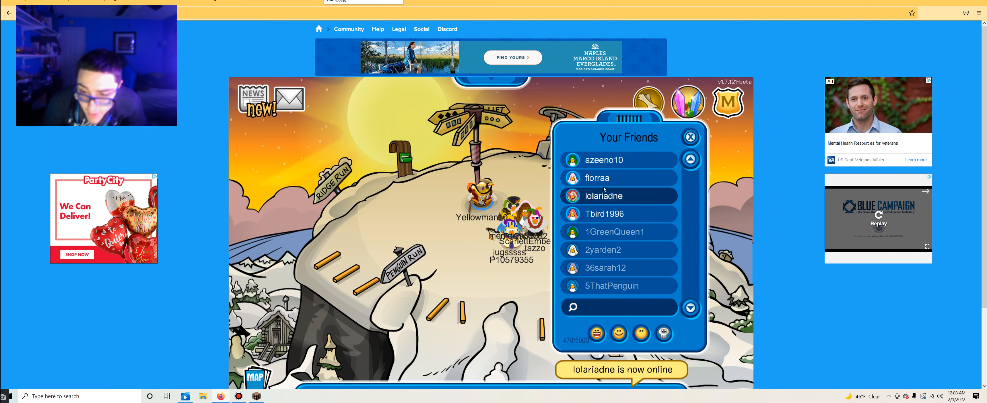
{"action": "left_click", "coordinate": [617, 195]}
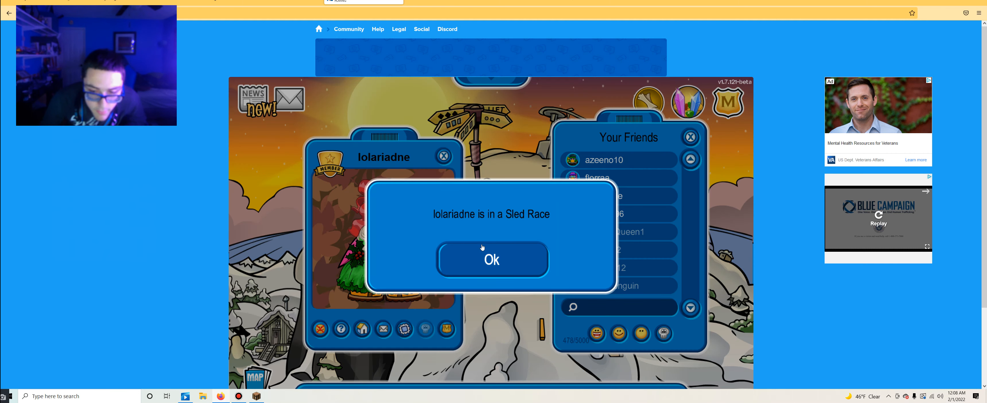
{"action": "left_click", "coordinate": [492, 259]}
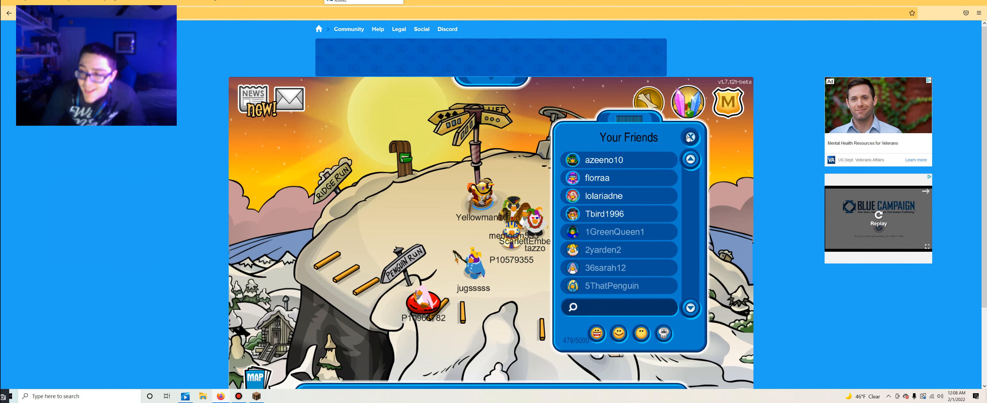
{"action": "left_click", "coordinate": [690, 137]}
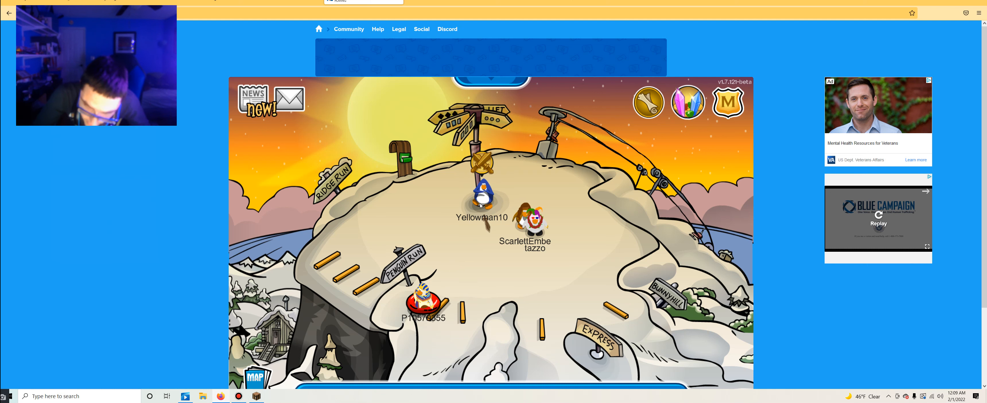
- Walk the penguin toward the jungle lagoon room with the waterfall
{"action": "left_click", "coordinate": [255, 378]}
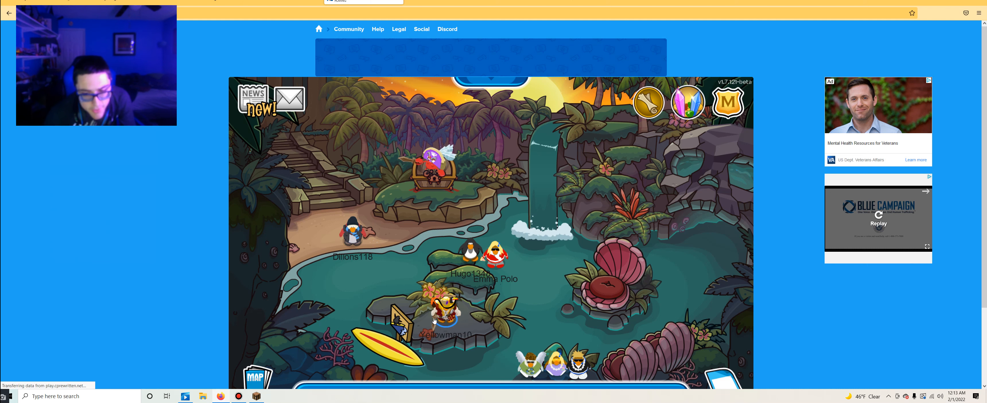
- Use the island map to travel the penguin to the Town
{"action": "left_click", "coordinate": [258, 377]}
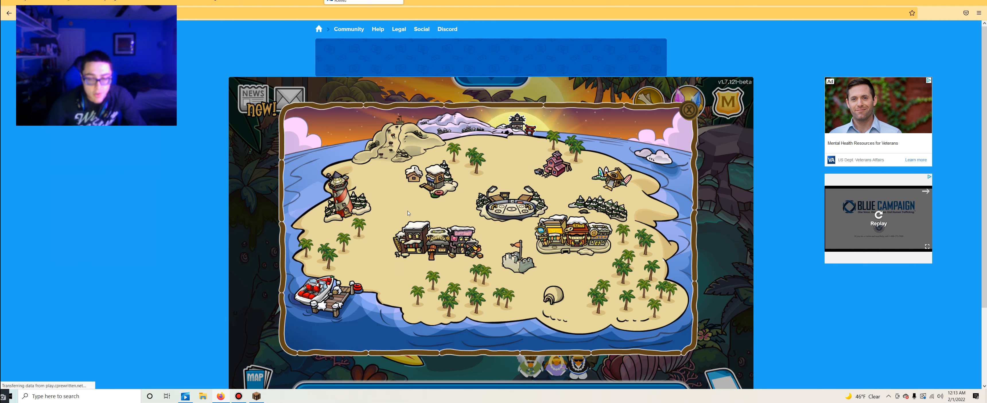
{"action": "mouse_move", "coordinate": [428, 236]}
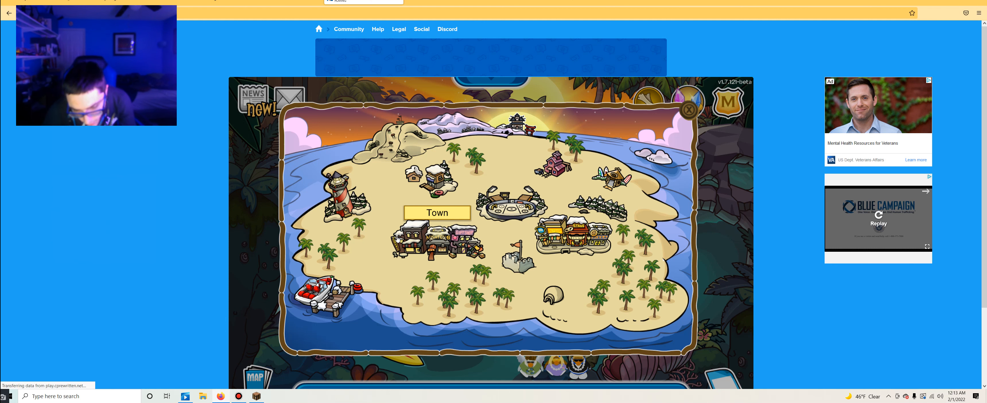
{"action": "left_click", "coordinate": [437, 213]}
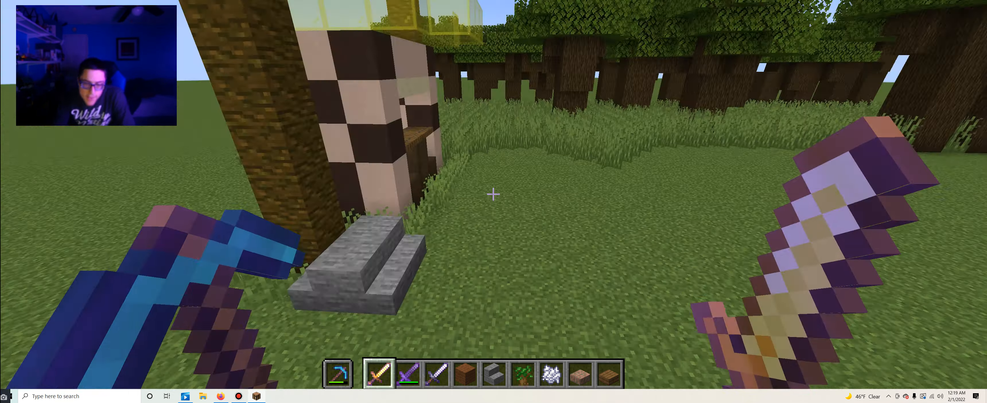
- Resume Minecraft and fly over the village to the coloured-block event board
{"action": "key", "text": "Escape"}
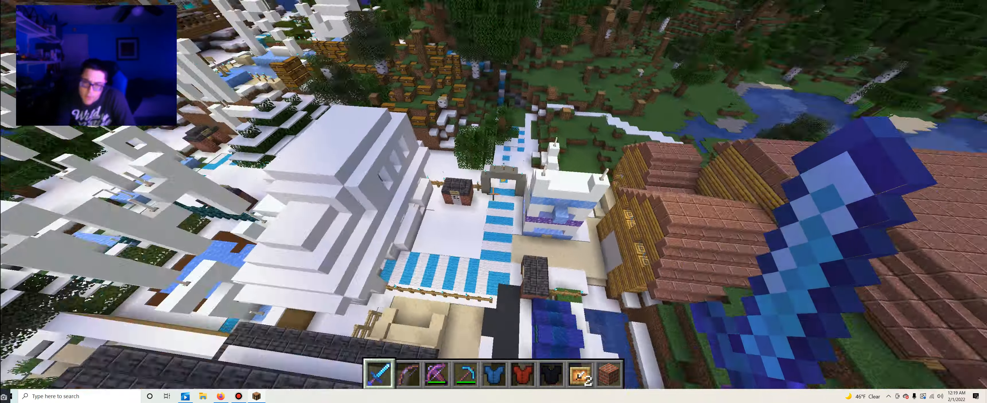
{"action": "mouse_move", "coordinate": [494, 193]}
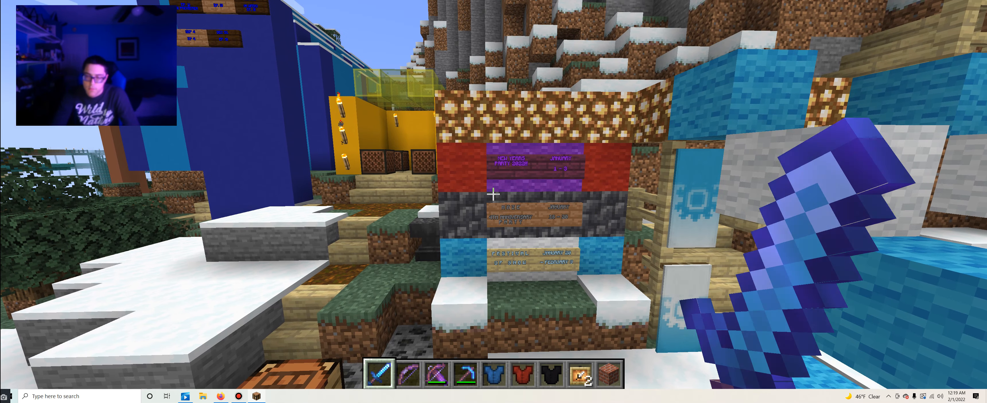
- Watch the saved Bandicam Club Penguin clip and close it to show the desktop
{"action": "key", "text": "Escape"}
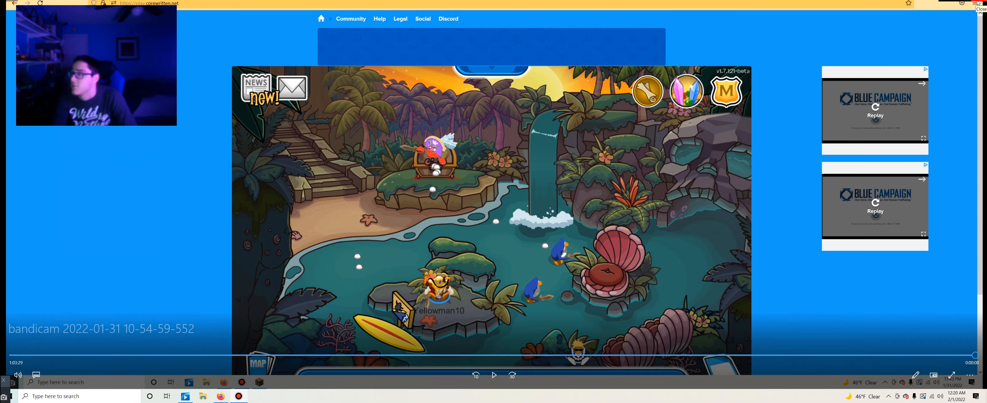
{"action": "left_click", "coordinate": [980, 8]}
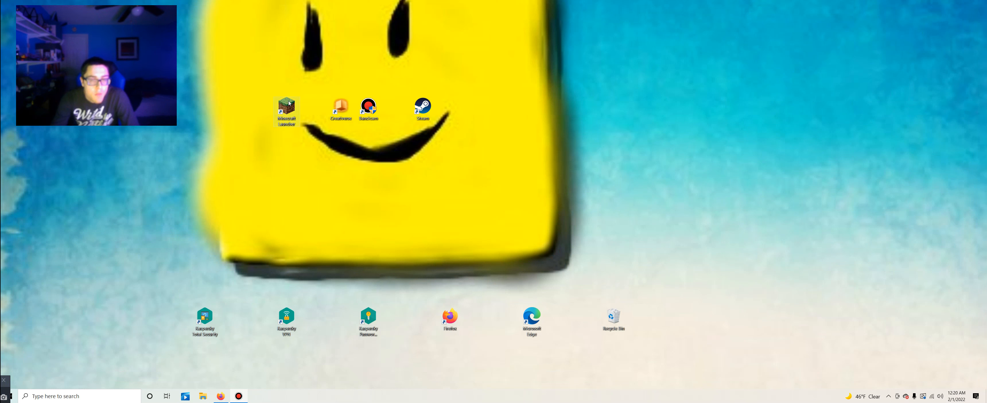
- Launch Minecraft Java Edition 1.18.1 from the launcher and show the Singleplayer world list
{"action": "double_click", "coordinate": [287, 106]}
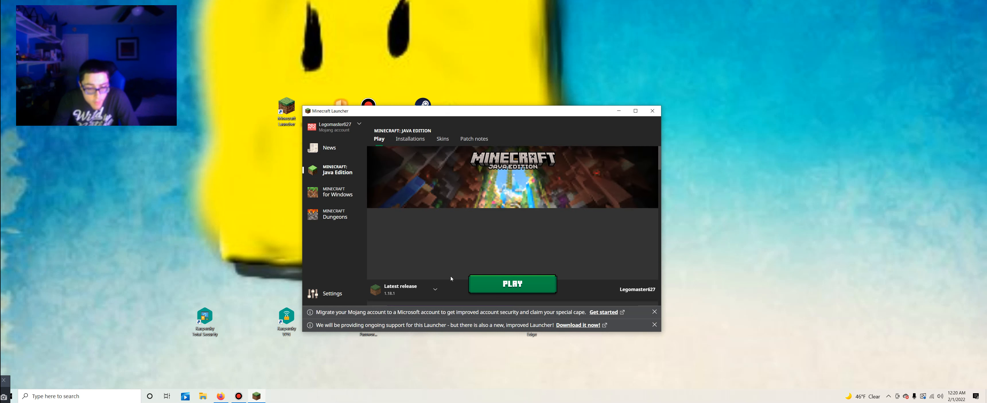
{"action": "left_click", "coordinate": [512, 283]}
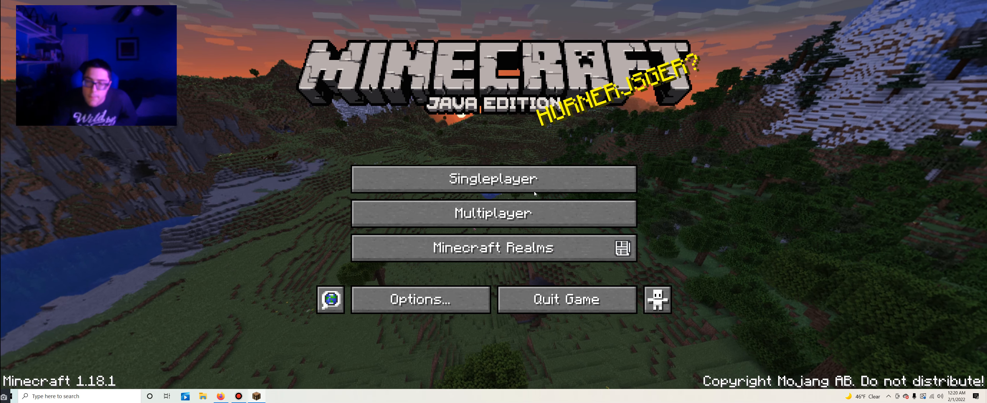
{"action": "left_click", "coordinate": [493, 178]}
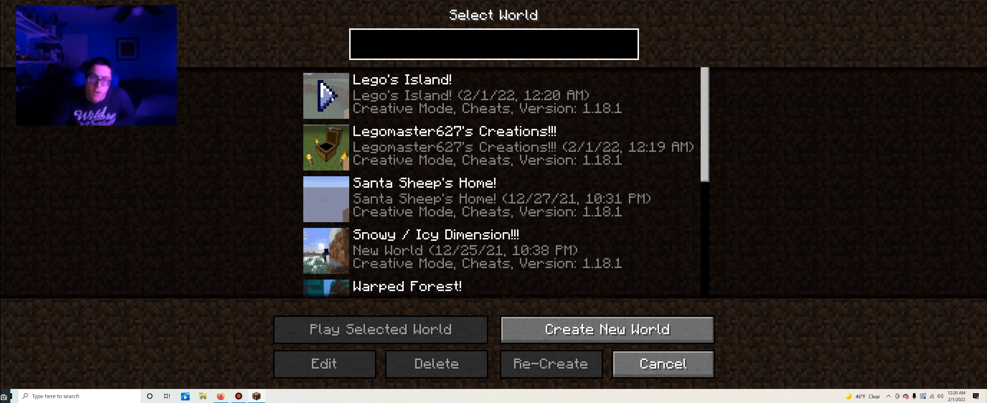
- Load a creative world from the Select World list near the yellow and blue builds
{"action": "left_click", "coordinate": [606, 329]}
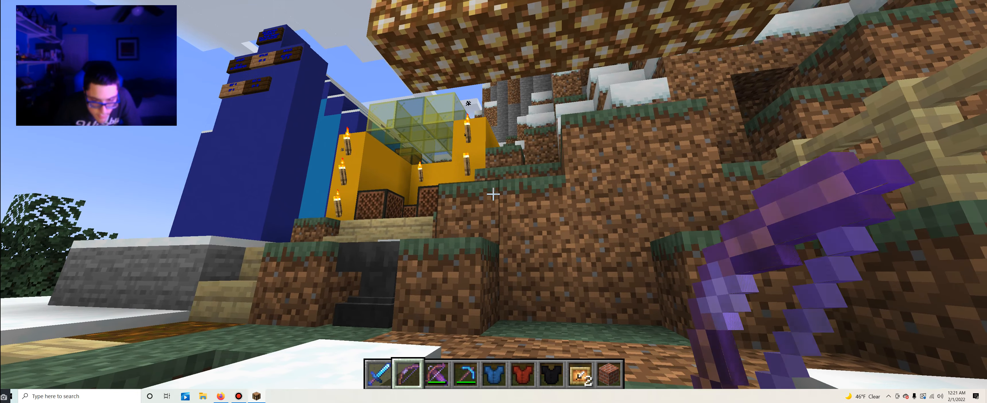
- Browse the creative inventory's Building Blocks tab down to the darker stone and nether blocks
{"action": "key", "text": "e"}
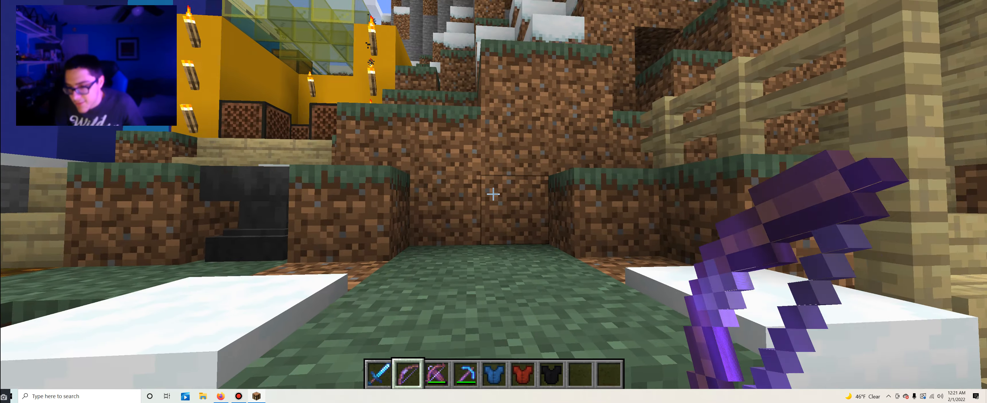
{"action": "key", "text": "e"}
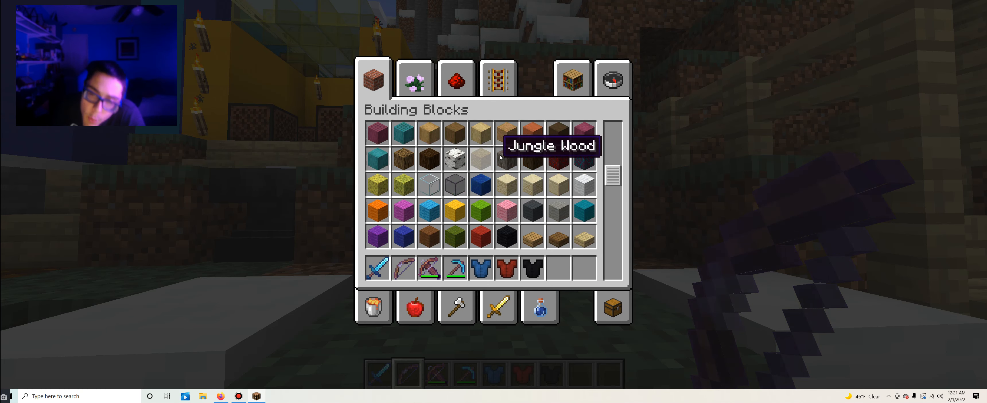
{"action": "scroll", "scroll_direction": "down", "scroll_amount": 3}
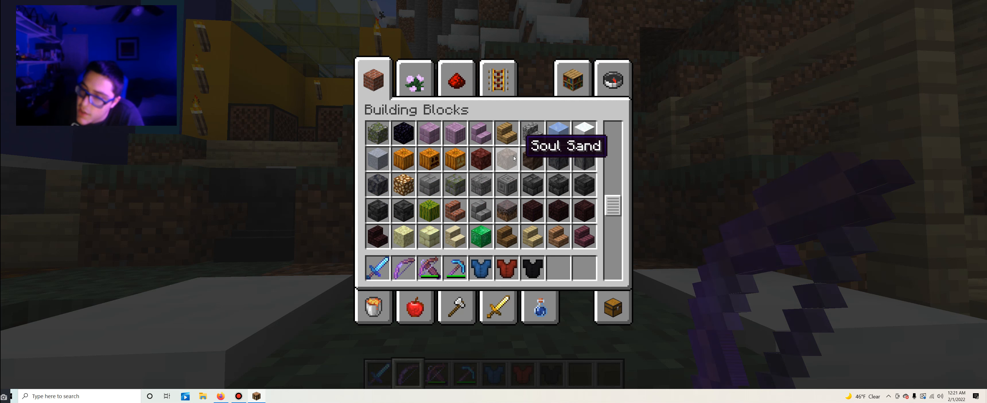
{"action": "mouse_move", "coordinate": [506, 183]}
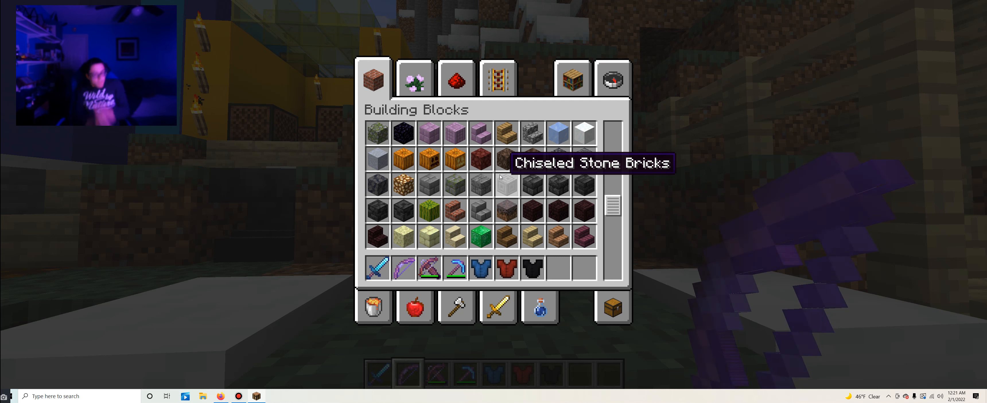
{"action": "mouse_move", "coordinate": [611, 307]}
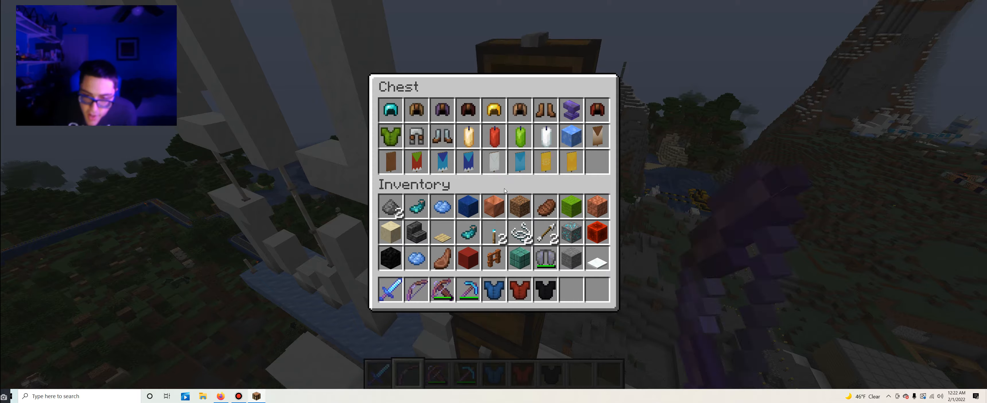
- Store the blue, red and black chestplates in a chest and close it
{"action": "key", "text": "Escape"}
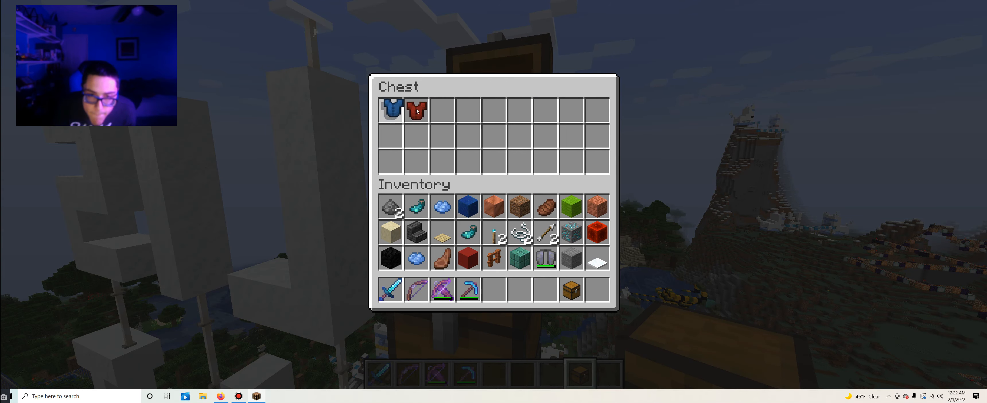
{"action": "key", "text": "Escape"}
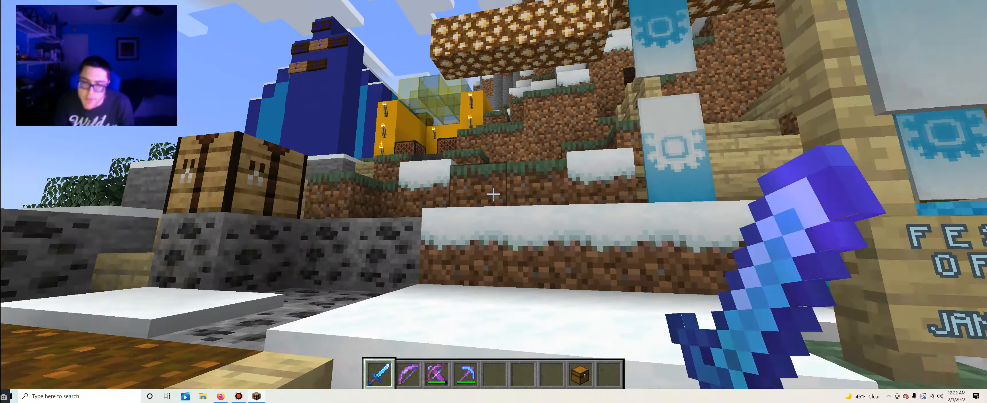
- Take a purple block and a Block of Copper from Building Blocks into the hotbar
{"action": "key", "text": "e"}
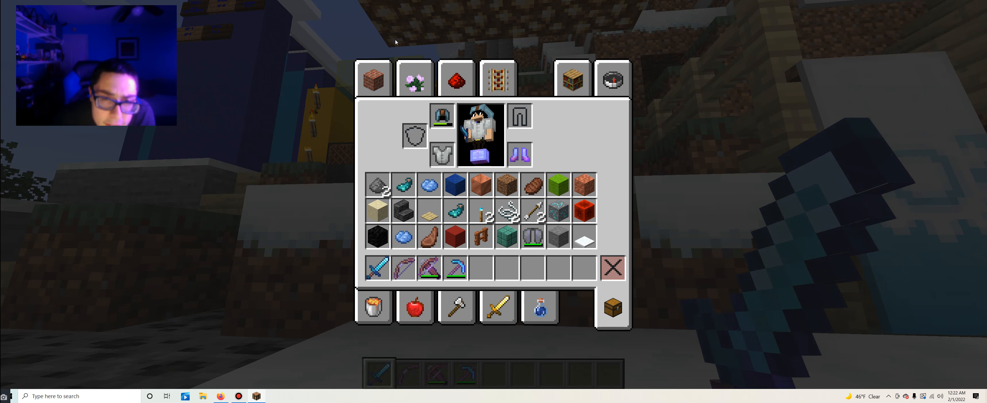
{"action": "left_click", "coordinate": [372, 77]}
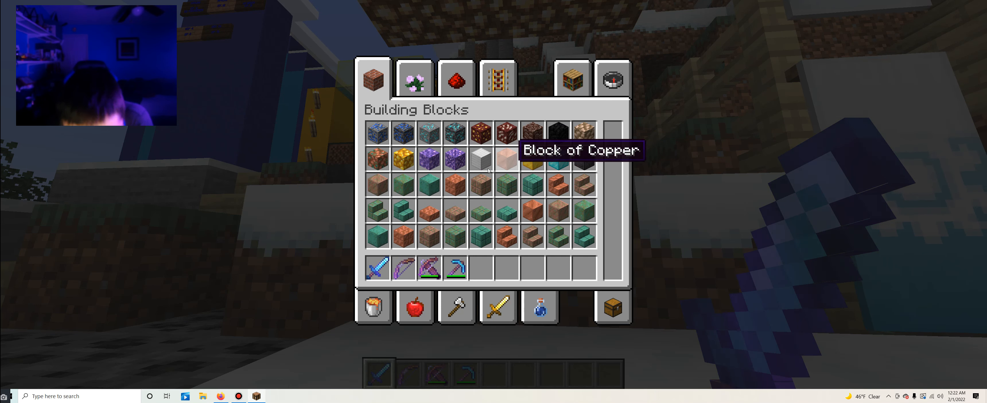
{"action": "scroll", "scroll_direction": "down", "scroll_amount": 3}
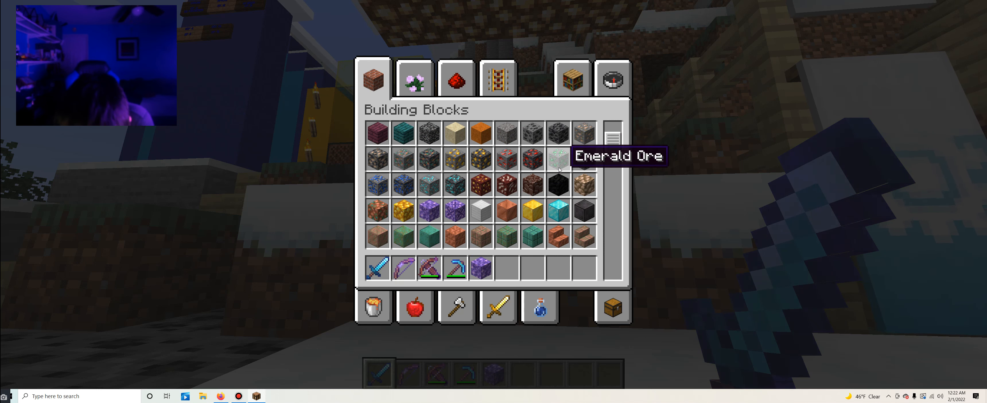
{"action": "mouse_move", "coordinate": [481, 214]}
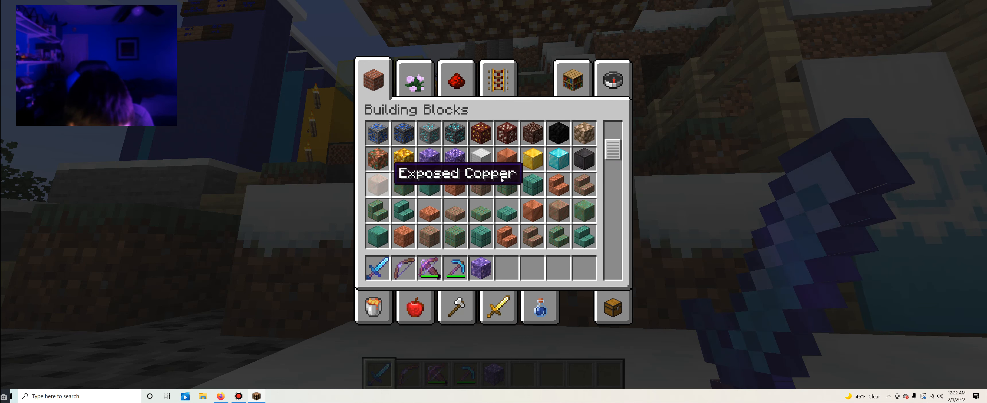
{"action": "mouse_move", "coordinate": [455, 184]}
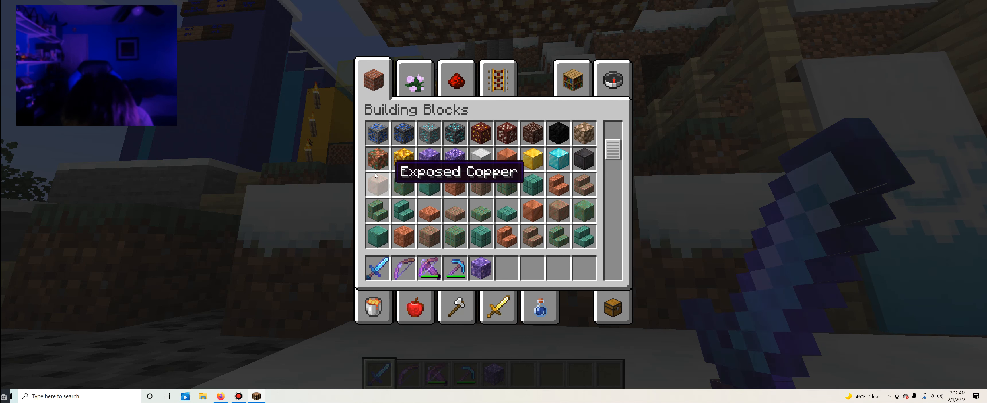
{"action": "mouse_move", "coordinate": [481, 210]}
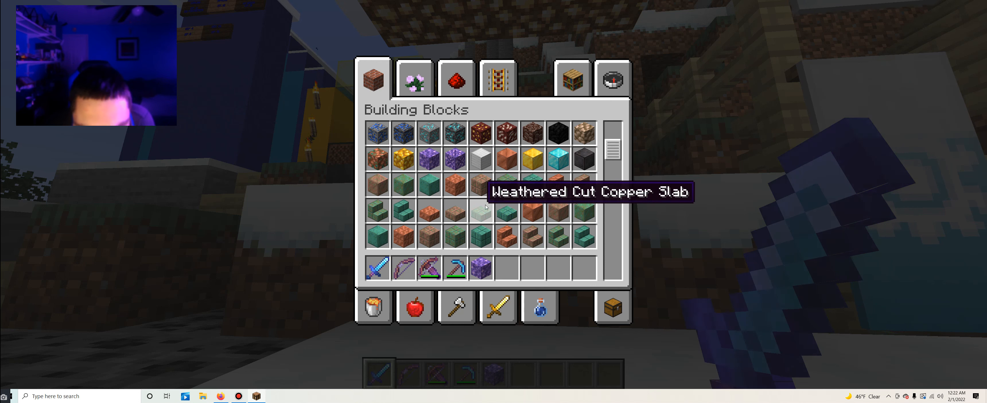
{"action": "mouse_move", "coordinate": [556, 133]}
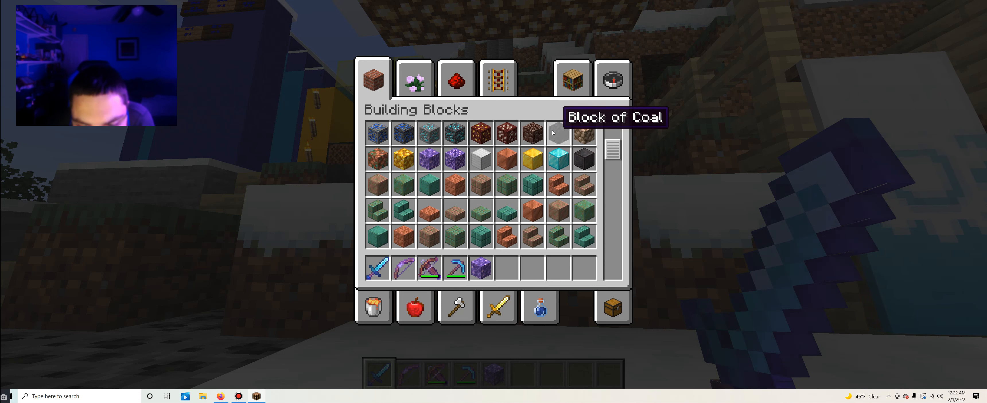
{"action": "mouse_move", "coordinate": [480, 160]}
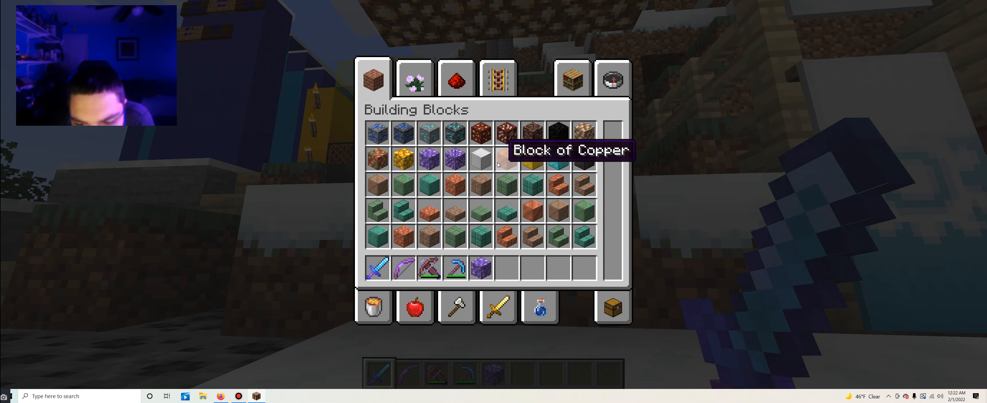
{"action": "scroll", "scroll_direction": "down", "scroll_amount": 3}
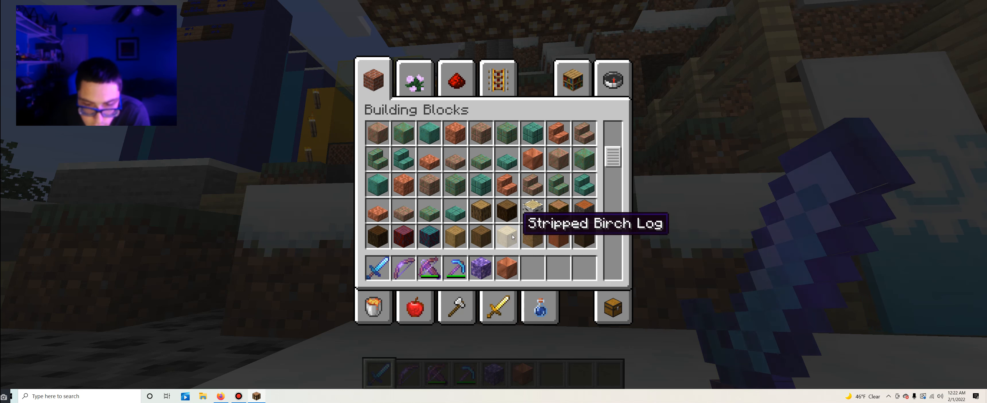
{"action": "scroll", "scroll_direction": "down", "scroll_amount": 3}
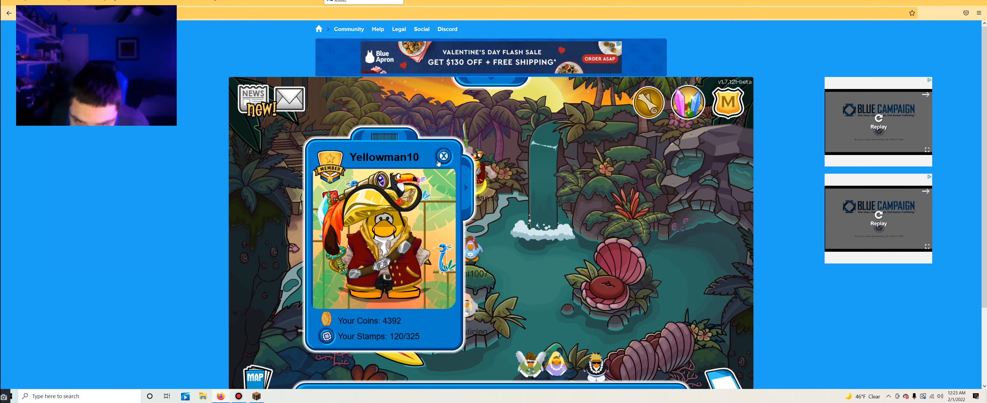
- Close the penguin's player card showing coins and stamps
{"action": "left_click", "coordinate": [443, 156]}
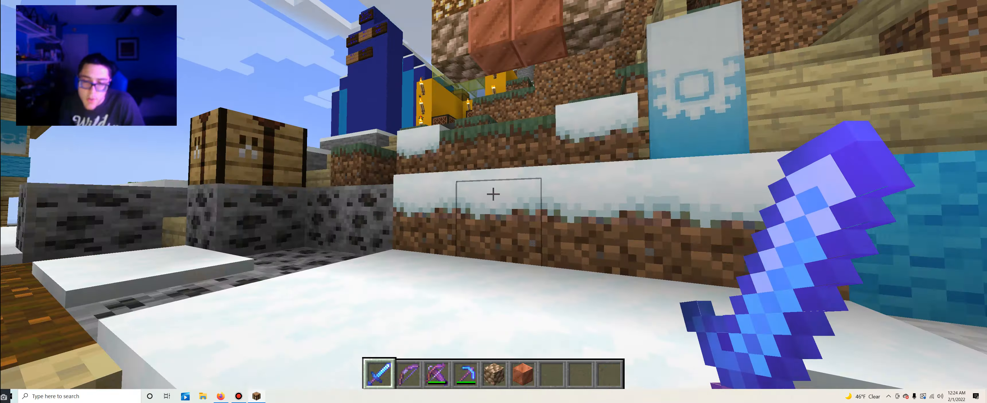
- Take pink, red and purple wool from Building Blocks and place them beneath the copper blocks
{"action": "key", "text": "e"}
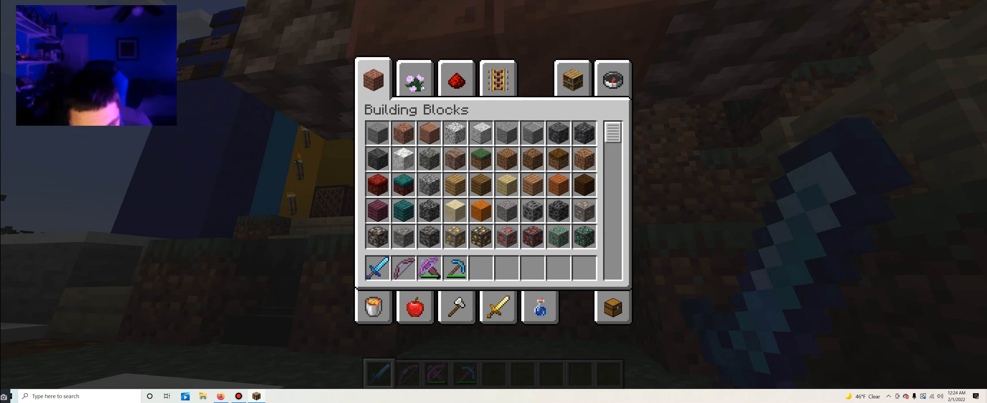
{"action": "left_click", "coordinate": [413, 78]}
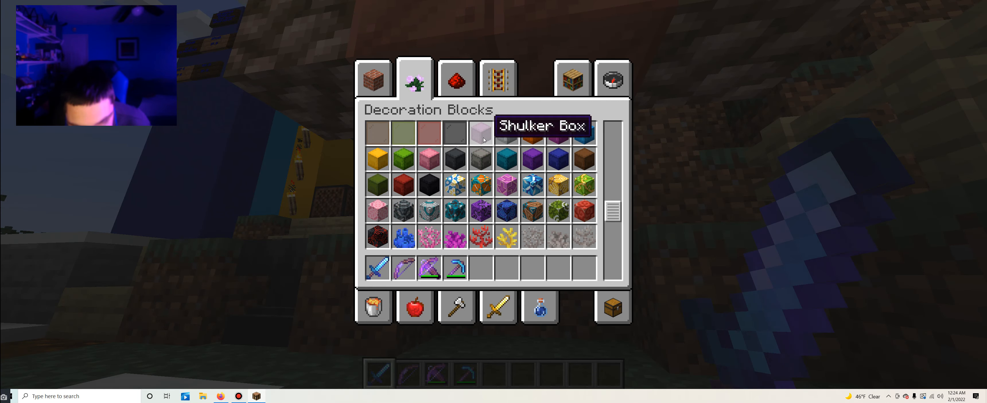
{"action": "scroll", "scroll_direction": "down", "scroll_amount": 3}
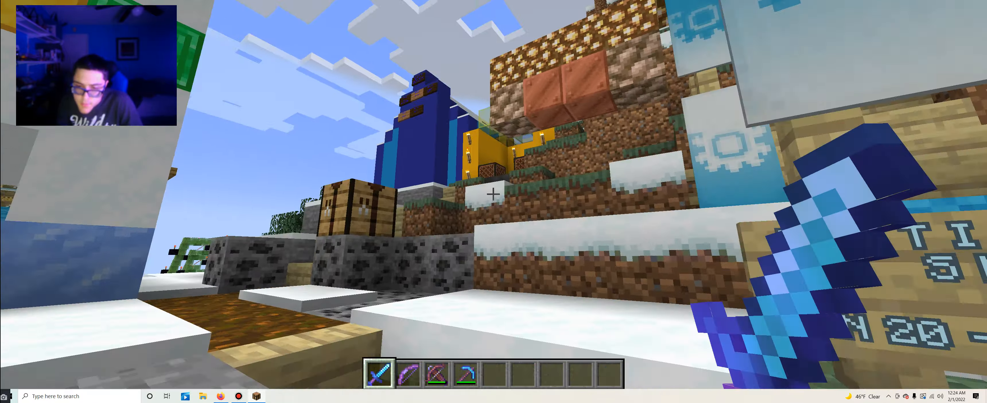
{"action": "key", "text": "e"}
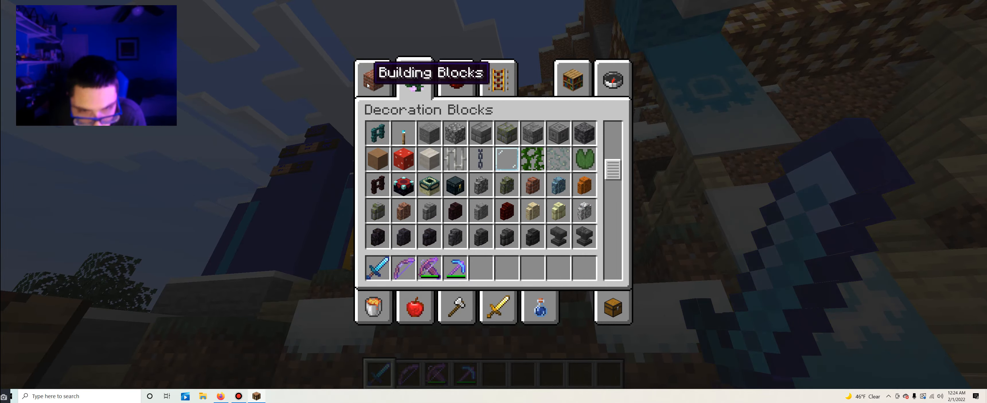
{"action": "left_click", "coordinate": [372, 78]}
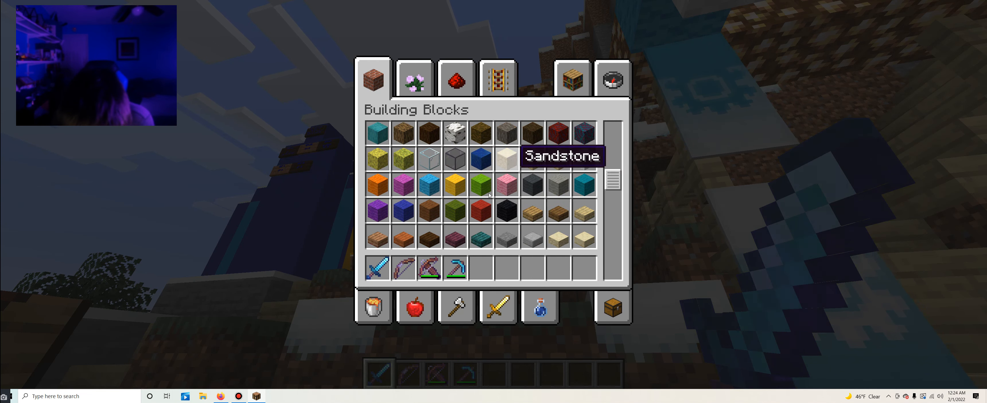
{"action": "mouse_move", "coordinate": [403, 184]}
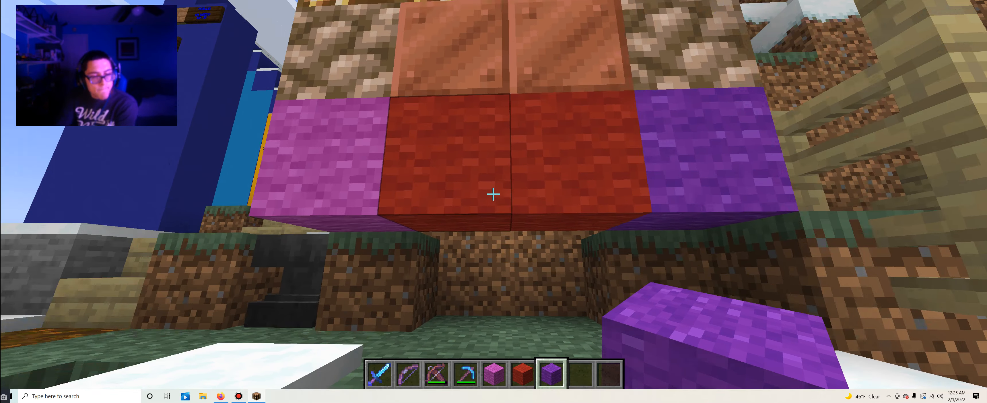
- Gather signs from the Decoration Blocks category into the hotbar
{"action": "key", "text": "e"}
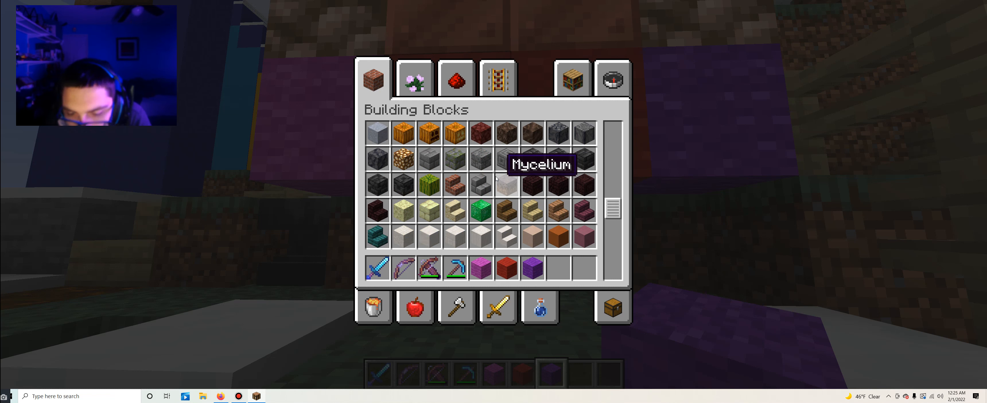
{"action": "left_click", "coordinate": [414, 78]}
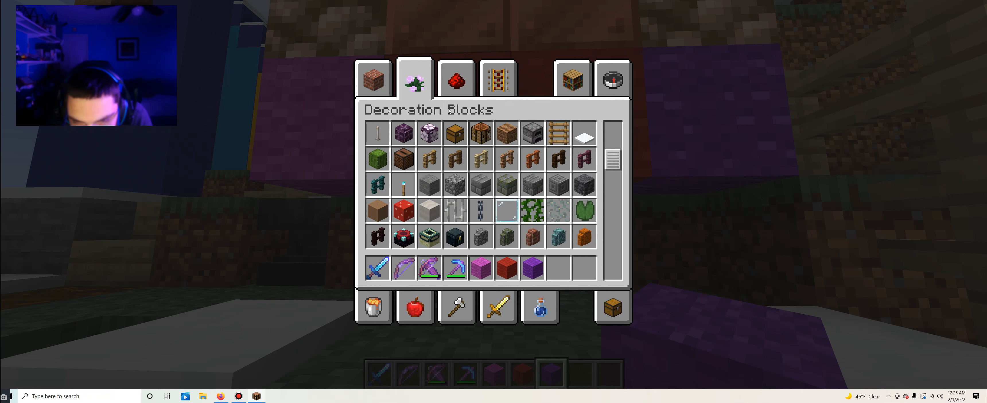
{"action": "scroll", "scroll_direction": "down", "scroll_amount": 3}
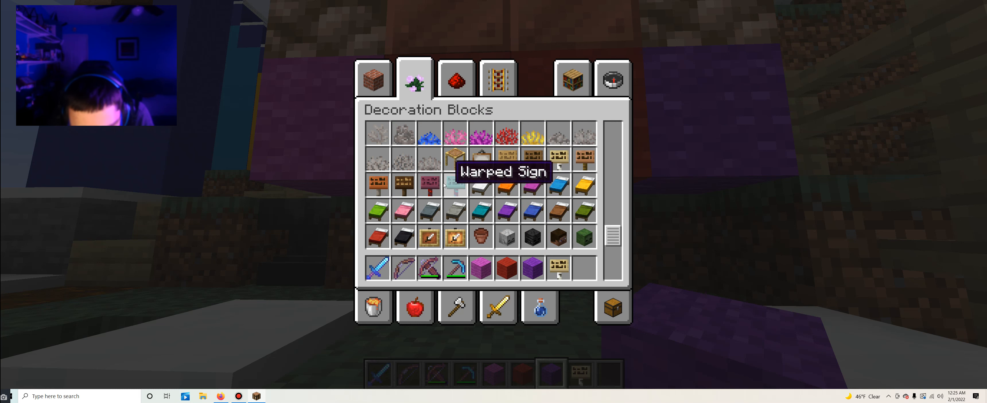
{"action": "mouse_move", "coordinate": [558, 237]}
{"action": "type", "text": "FEB"}
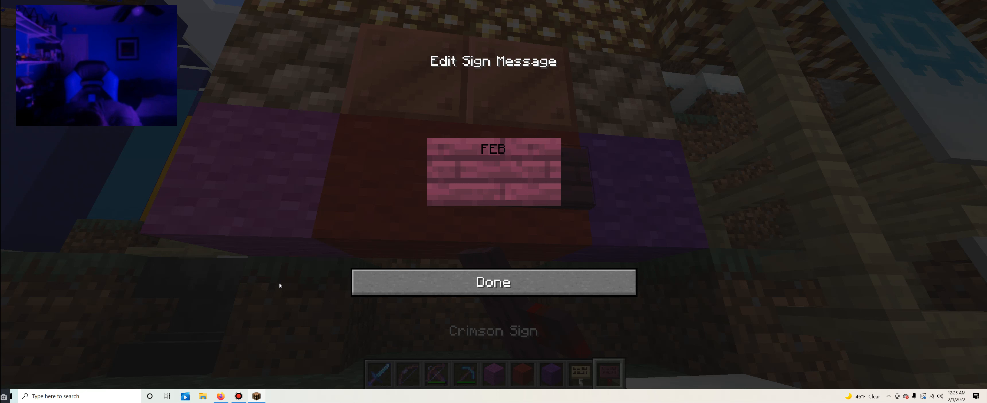
- Finish the February 10 – 15 sign text and save it
{"action": "type", "text": "RUARY 10"}
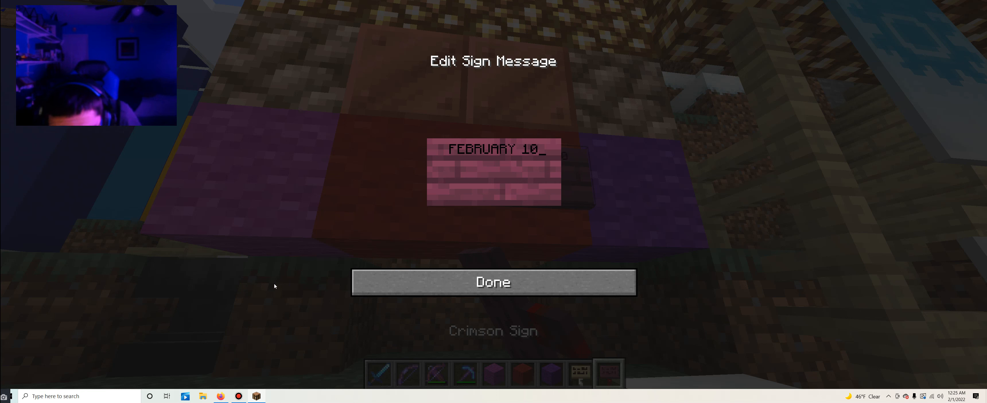
{"action": "key", "text": "backspace"}
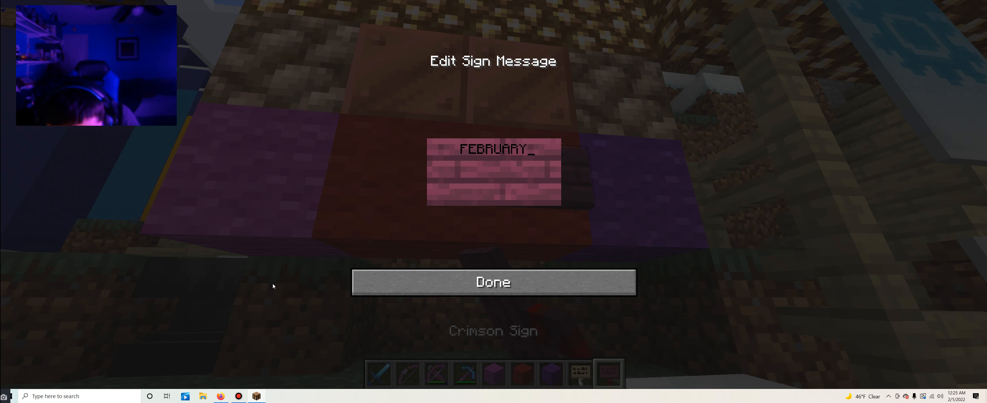
{"action": "type", "text": "10 - 1"}
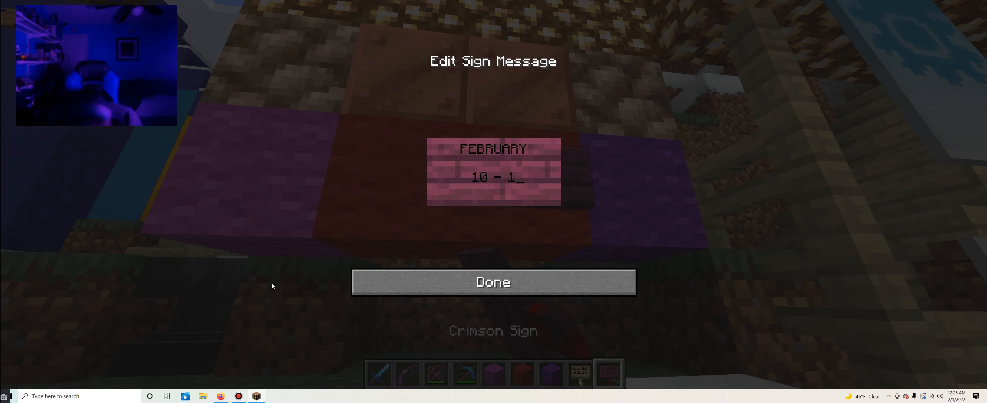
{"action": "left_click", "coordinate": [493, 281]}
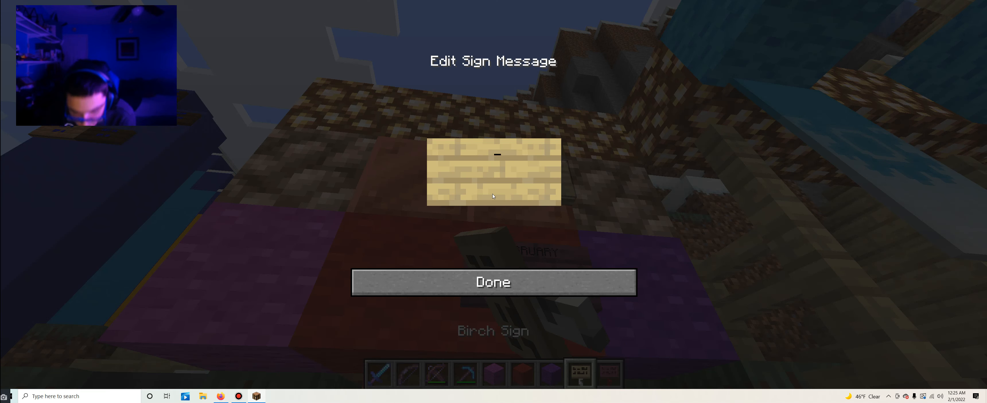
- Write the FEBRUARY 600TH EPISODE PART sign and save it
{"action": "type", "text": "F"}
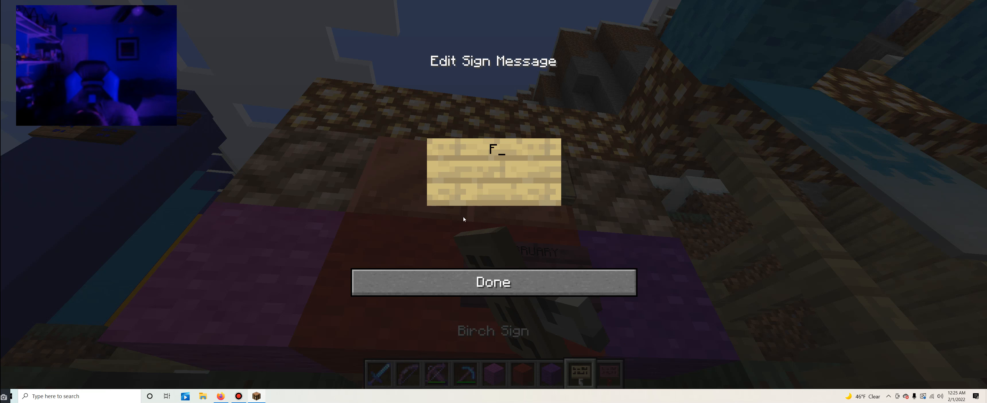
{"action": "type", "text": "EBRUA"}
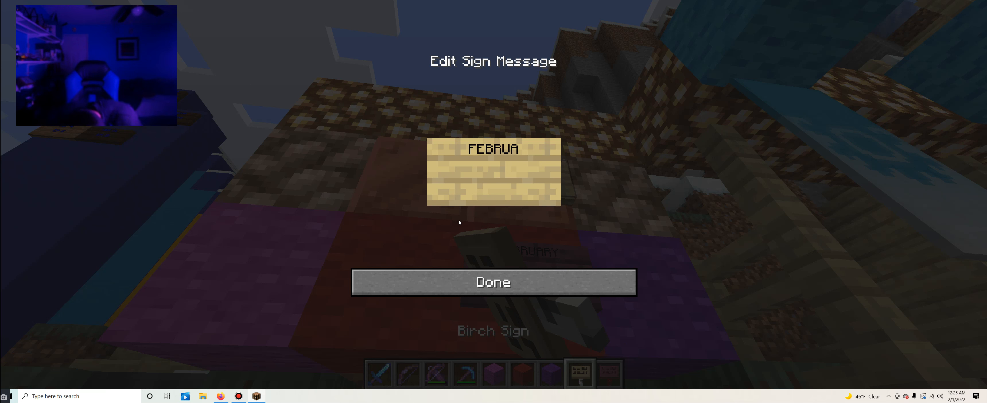
{"action": "type", "text": "RY"}
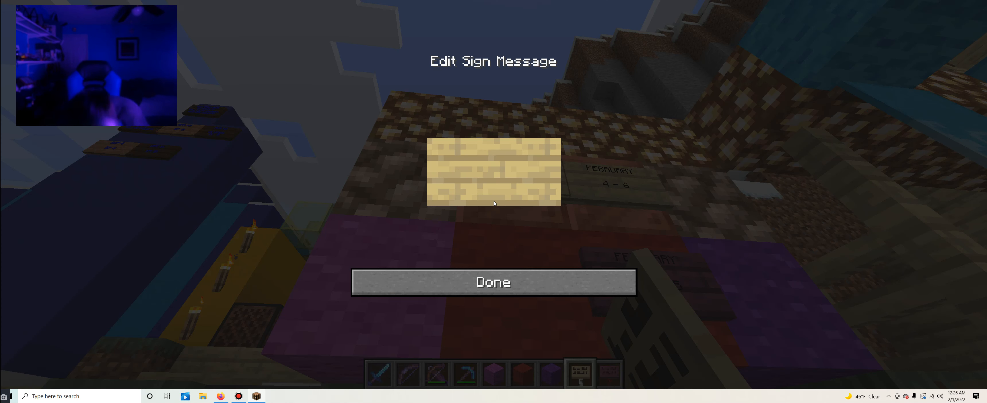
{"action": "type", "text": "600TH"}
{"action": "type", "text": "EPISODE"}
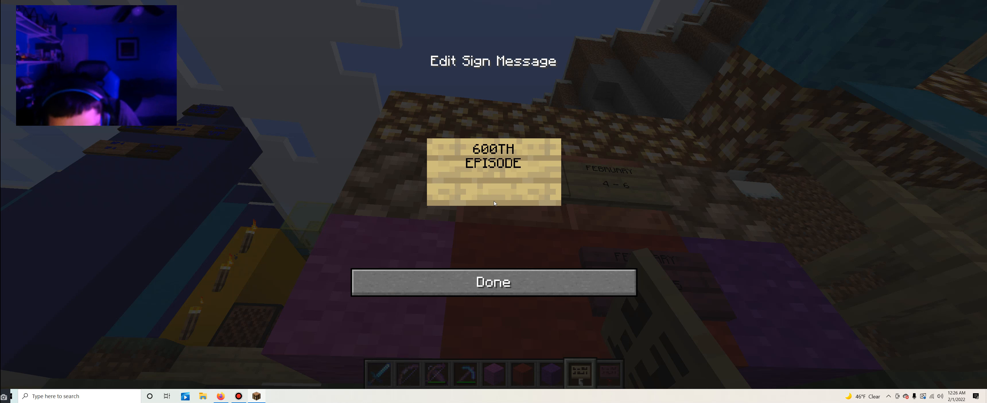
{"action": "type", "text": "P"}
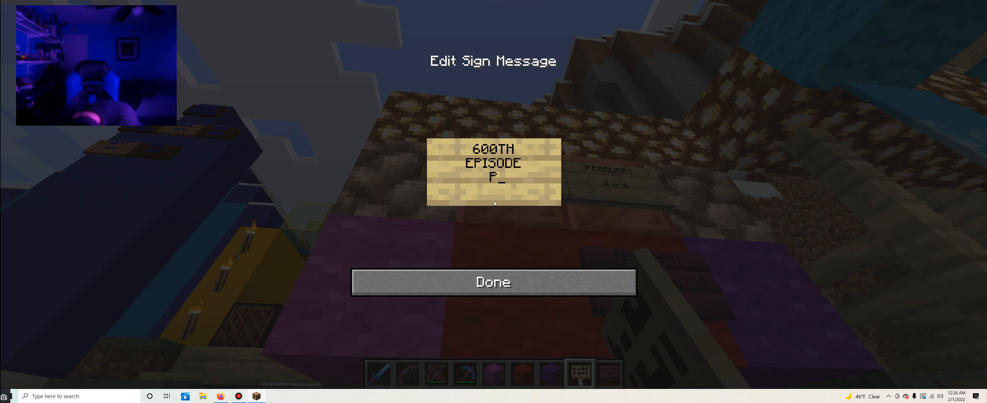
{"action": "type", "text": "ART"}
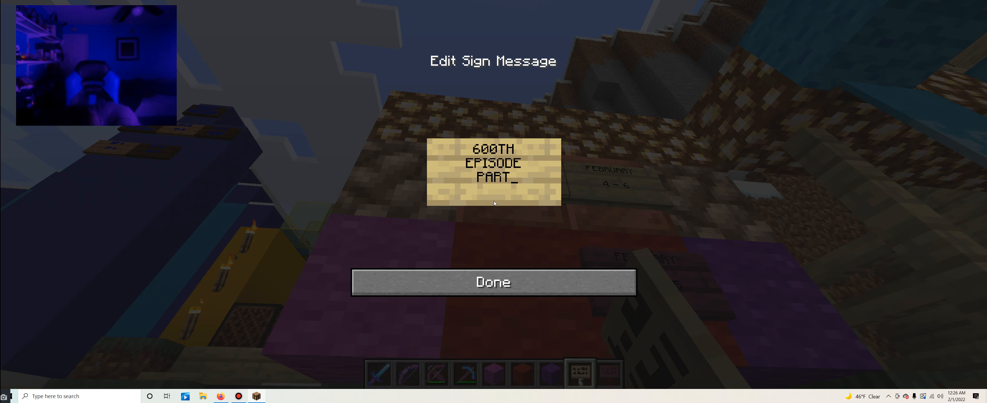
{"action": "left_click", "coordinate": [493, 281]}
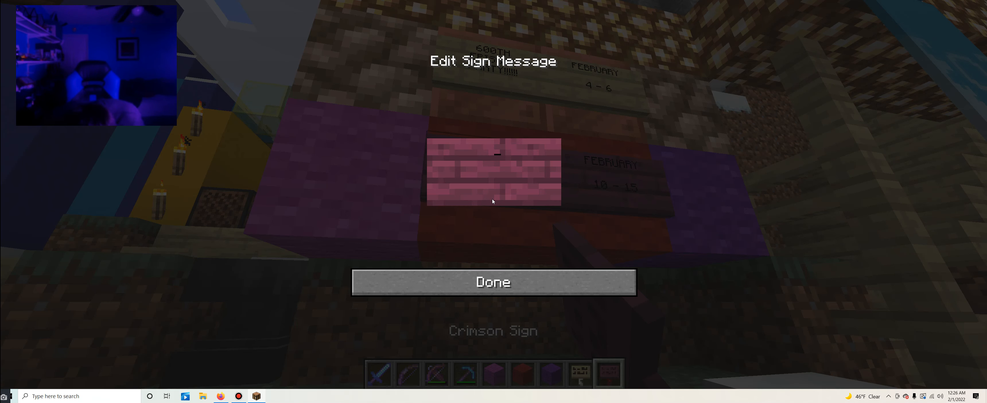
- Write the crimson sign to read VALENTINE'S DAY PARTY 2022 and save it
{"action": "type", "text": "VAL"}
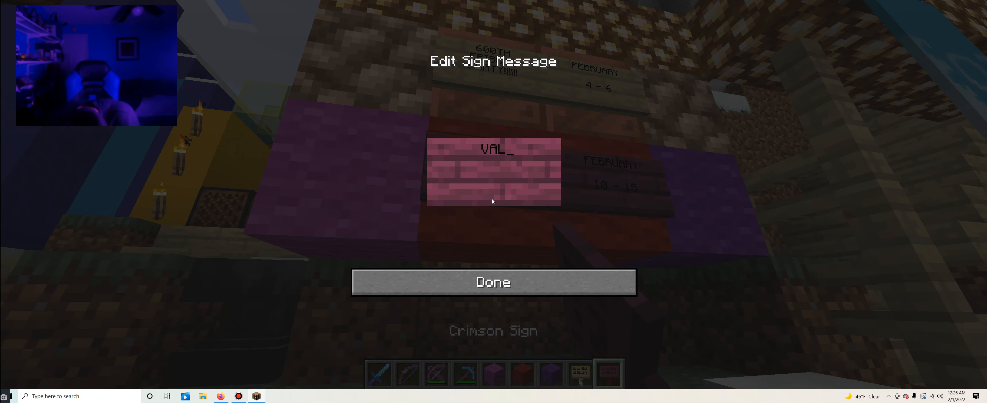
{"action": "type", "text": "ENTI"}
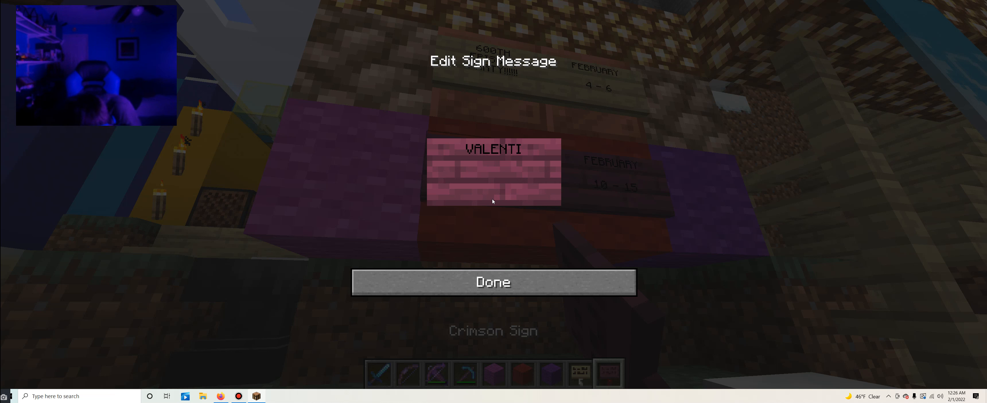
{"action": "type", "text": "NE_"}
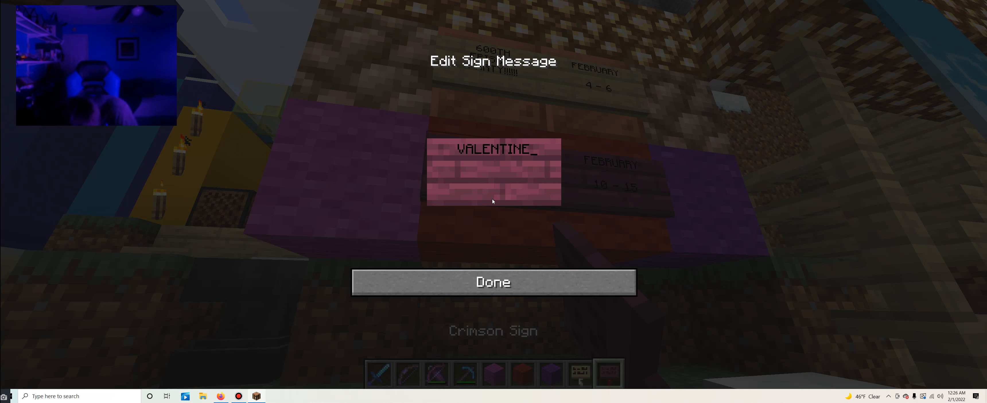
{"action": "type", "text": "'S"}
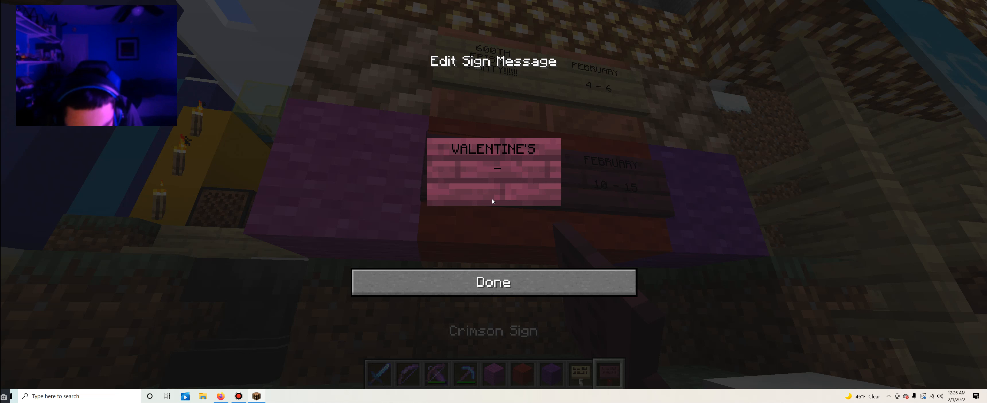
{"action": "type", "text": "DAY PAR"}
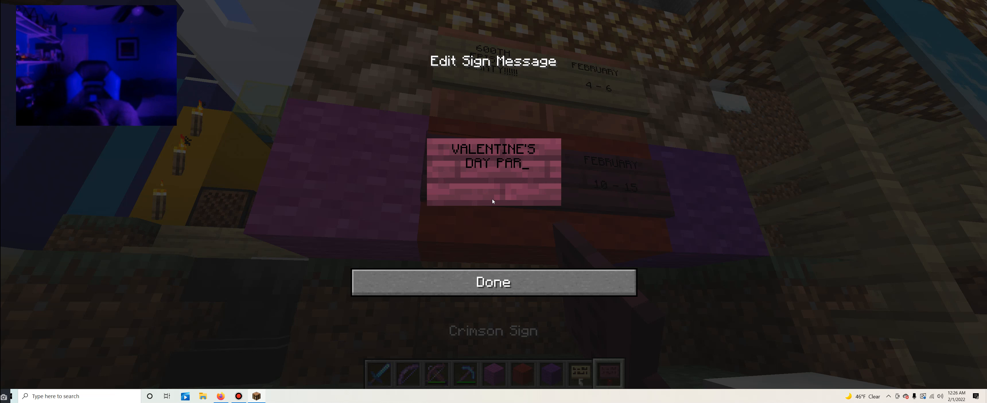
{"action": "type", "text": "TY"}
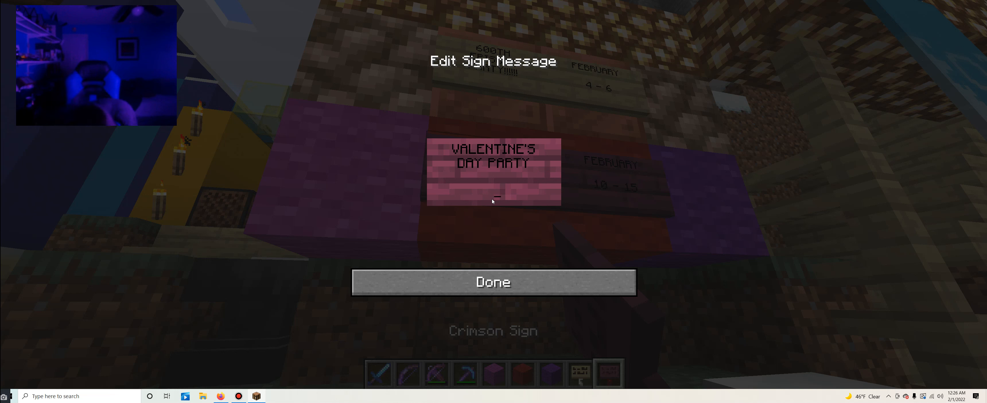
{"action": "type", "text": "202"}
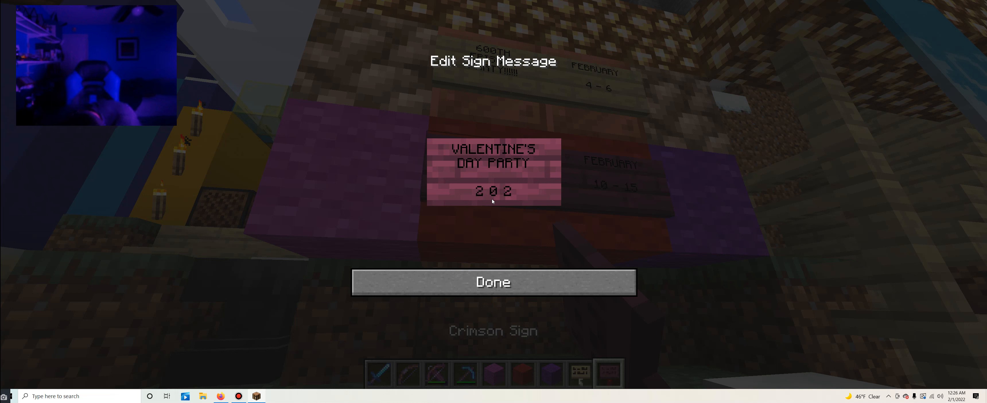
{"action": "left_click", "coordinate": [493, 281]}
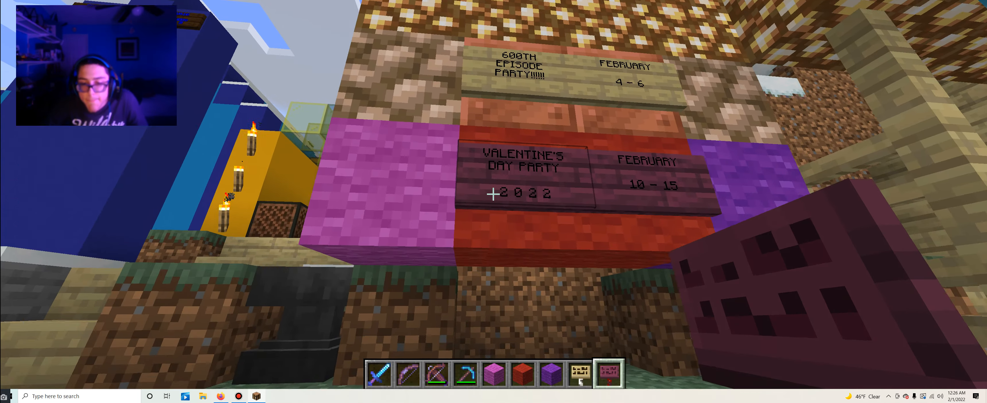
- Take birch planks, logs and a birch sign and place wooden blocks under the board
{"action": "key", "text": "e"}
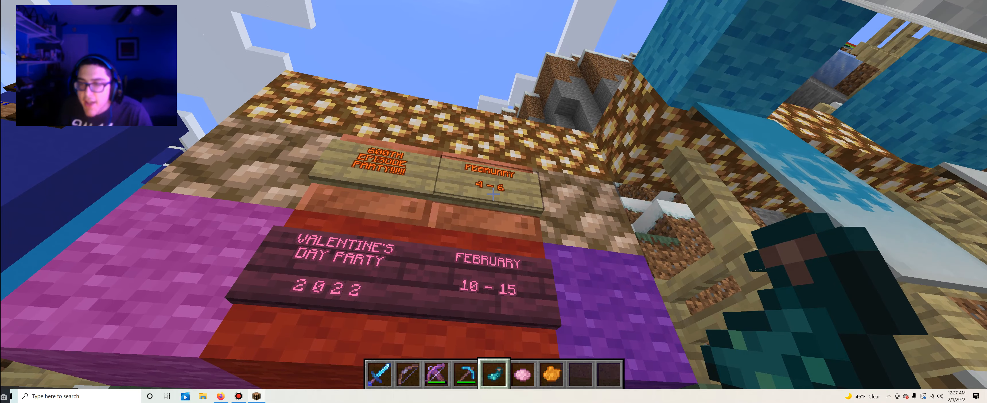
{"action": "key", "text": "e"}
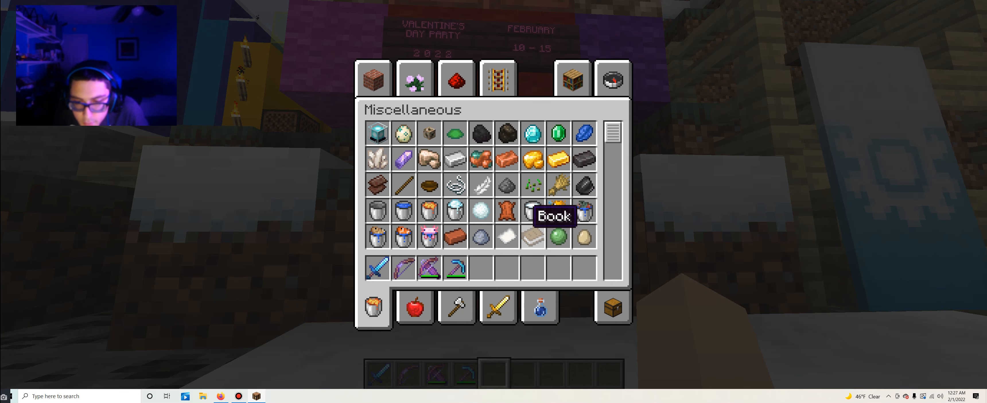
{"action": "key", "text": "Escape"}
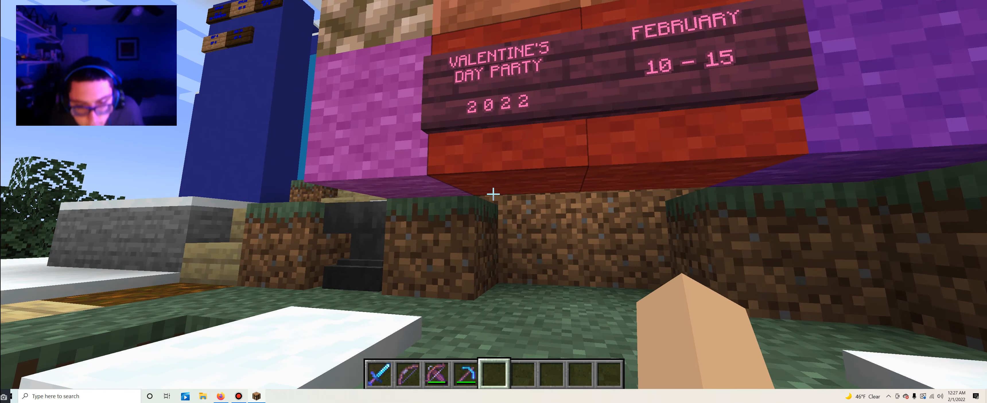
{"action": "key", "text": "e"}
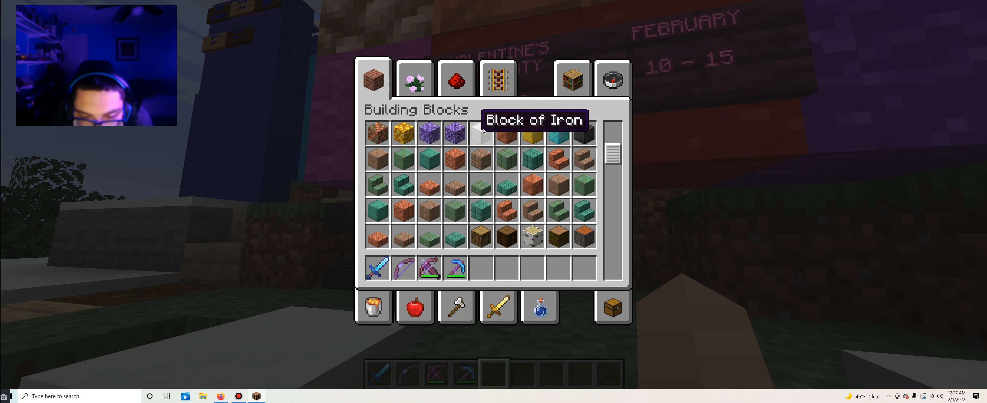
{"action": "scroll", "scroll_direction": "down", "scroll_amount": 3}
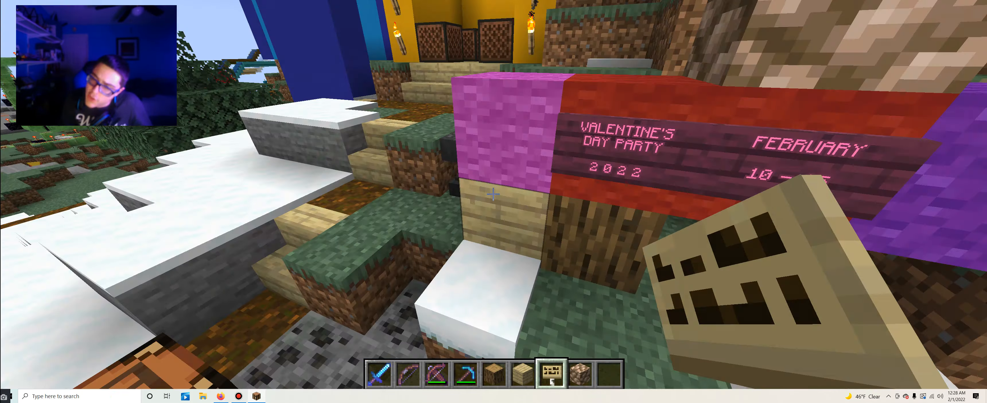
- Pick the birch sign from the inventory and place it on the board
{"action": "key", "text": "e"}
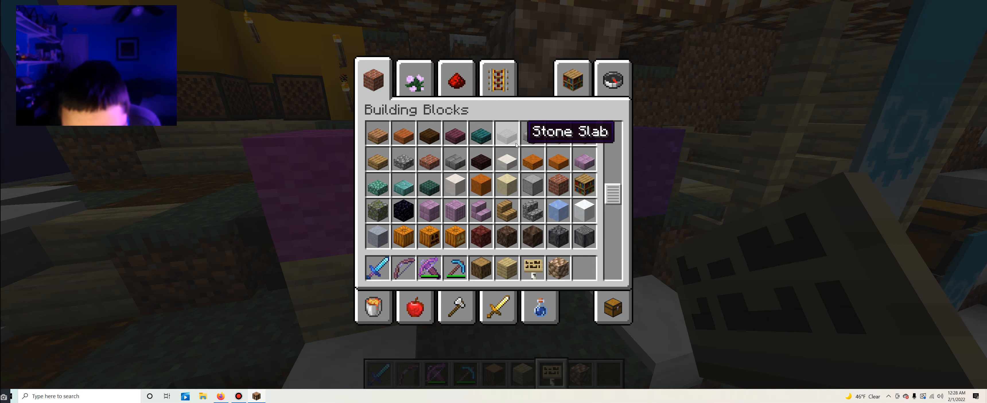
{"action": "scroll", "scroll_direction": "down", "scroll_amount": 3}
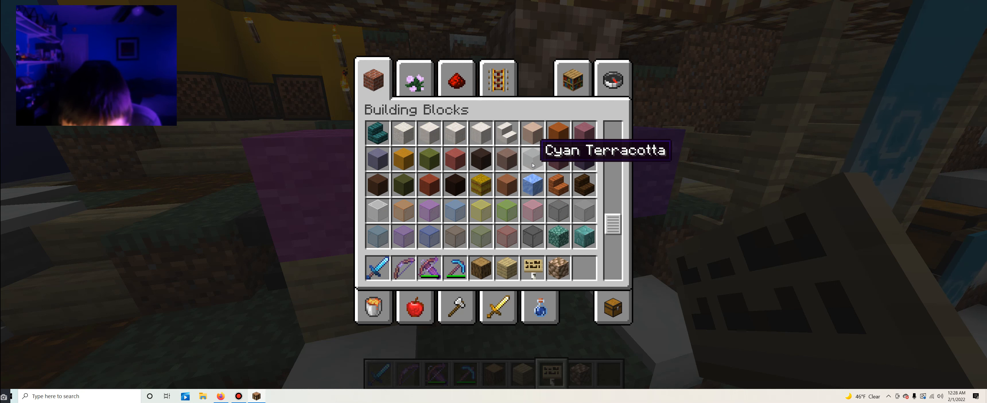
{"action": "scroll", "scroll_direction": "down", "scroll_amount": 3}
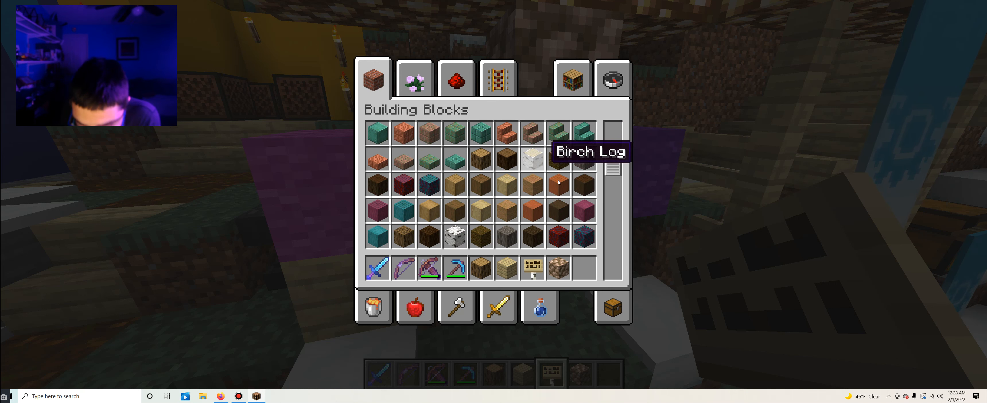
{"action": "scroll", "scroll_direction": "down", "scroll_amount": 3}
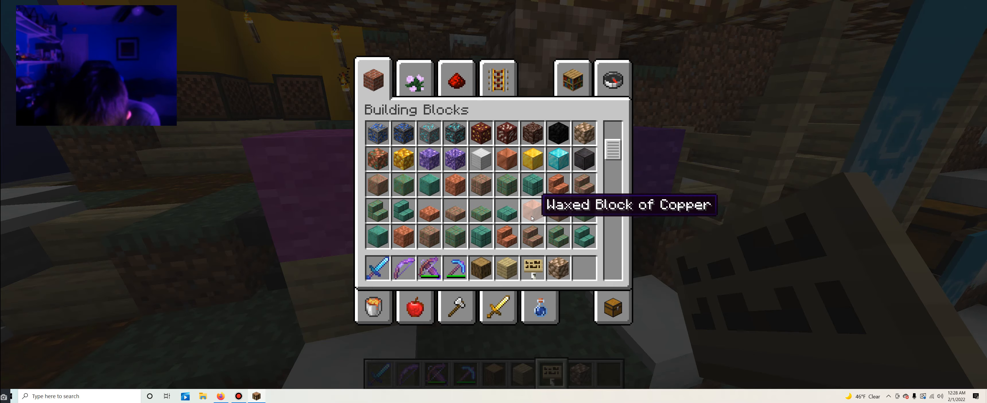
{"action": "mouse_move", "coordinate": [531, 158]}
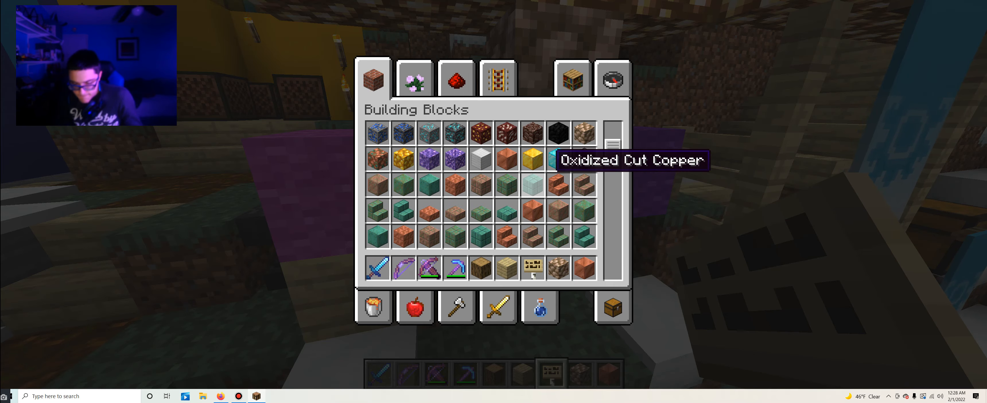
{"action": "key", "text": "e"}
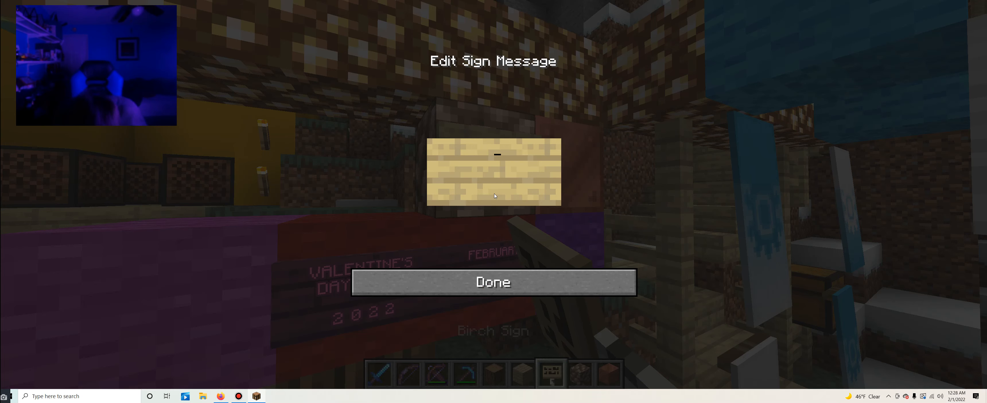
- Write the birch sign to read 600TH, removing the extra letters, and save it
{"action": "type", "text": "600"}
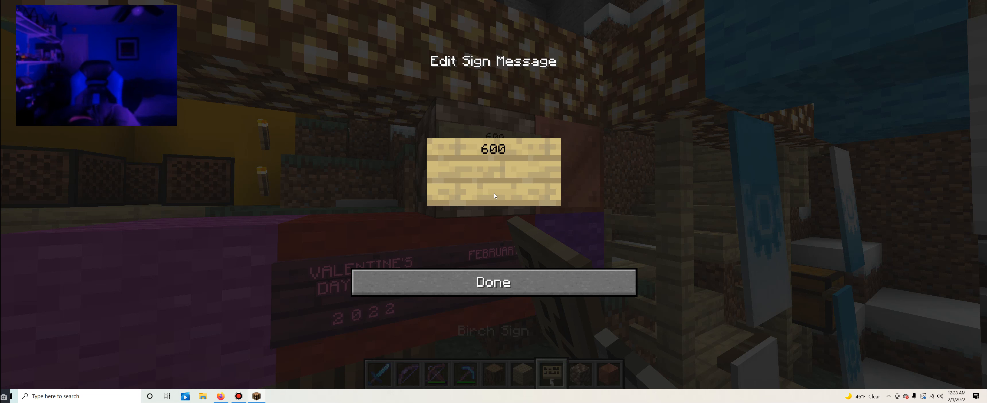
{"action": "type", "text": "TH EPI"}
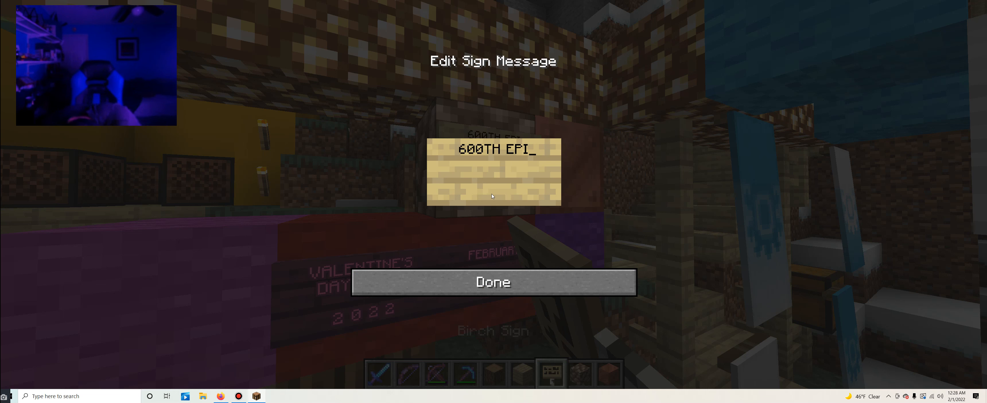
{"action": "type", "text": "SO"}
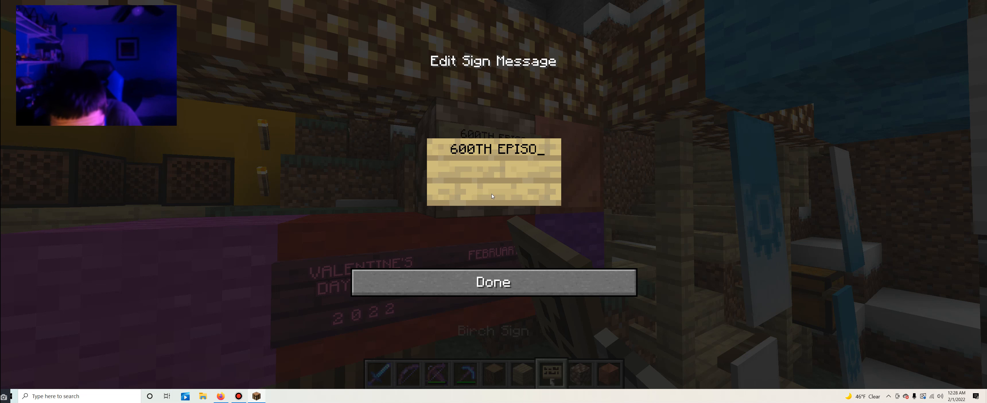
{"action": "key", "text": "backspace"}
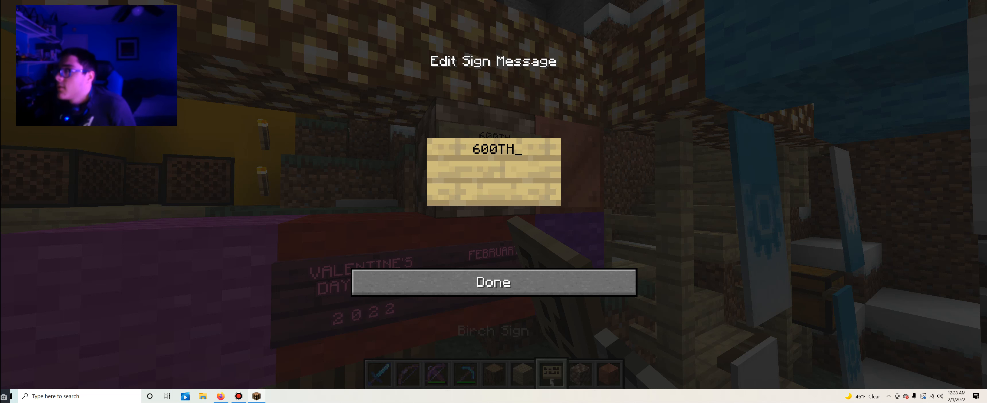
{"action": "left_click", "coordinate": [493, 281]}
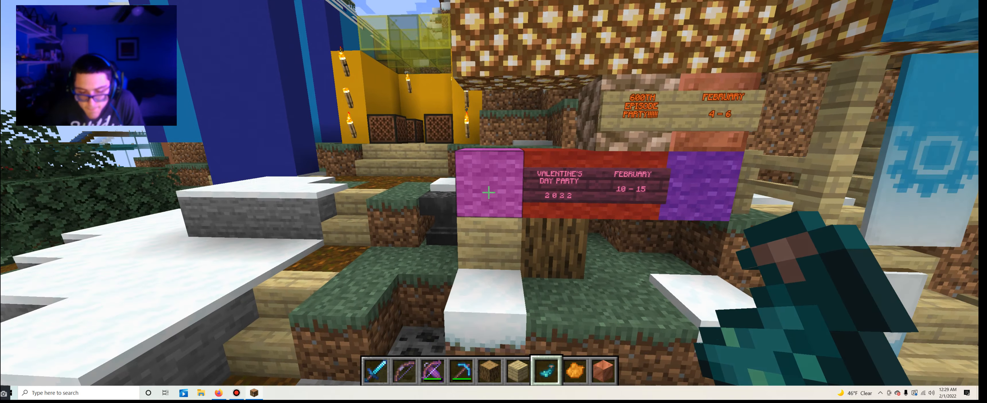
- Place a spruce sign beneath the Valentine's Day panel and begin its text with FE
{"action": "key", "text": "e"}
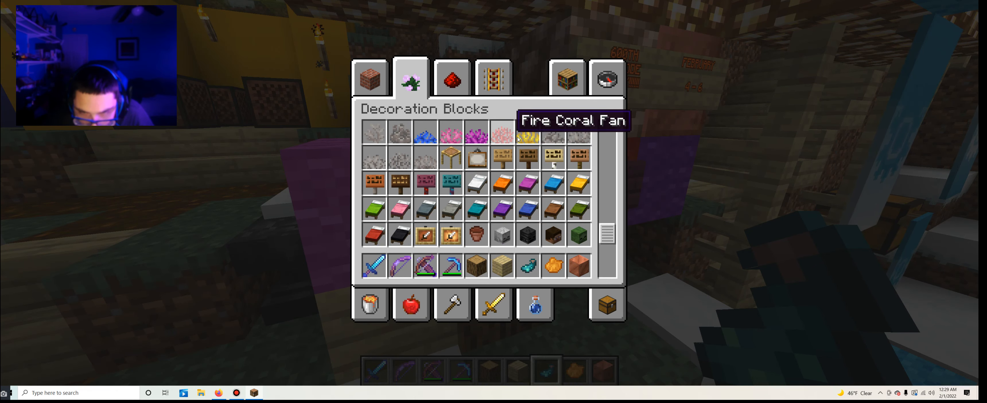
{"action": "mouse_move", "coordinate": [577, 264]}
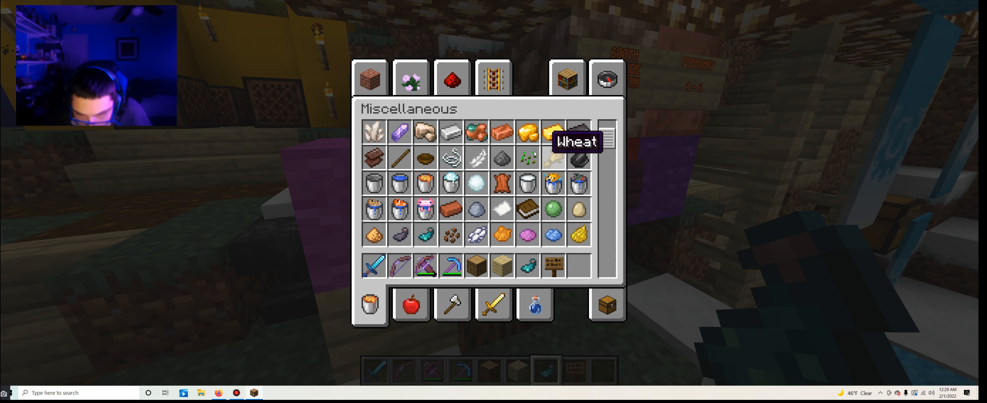
{"action": "scroll", "scroll_direction": "down", "scroll_amount": 3}
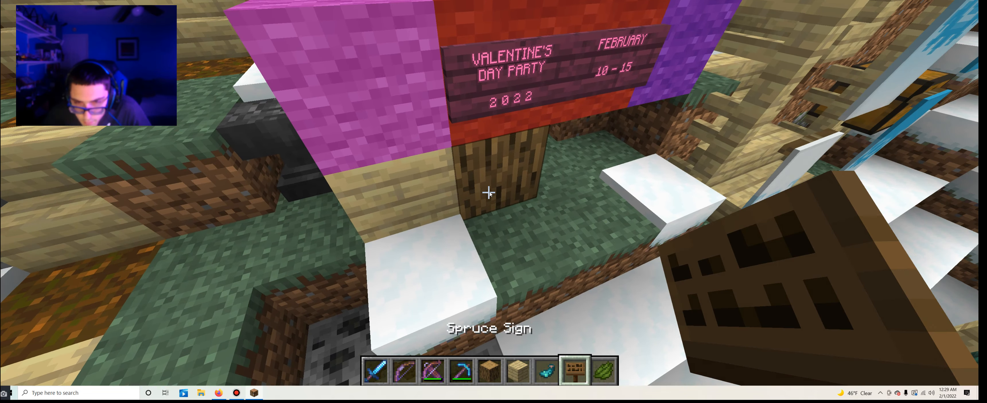
{"action": "type", "text": "FEBRUAR"}
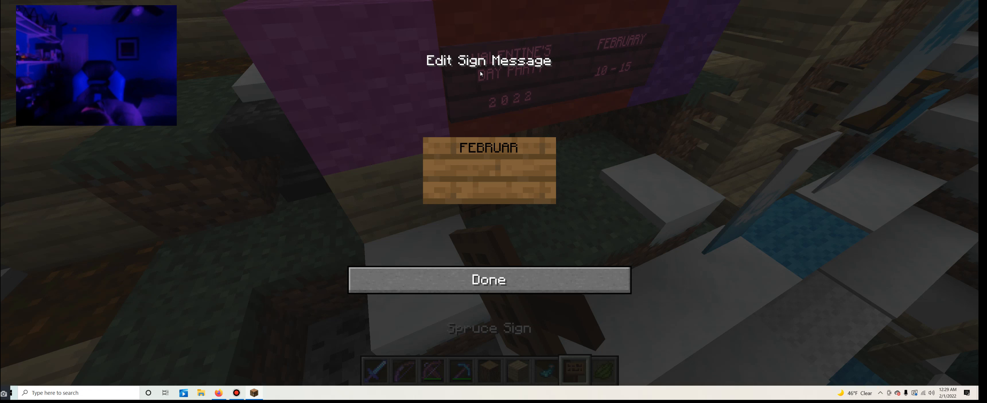
- Make the spruce sign read FEBRUARY 20 – MARCH 6 and save it
{"action": "type", "text": "Y"}
{"action": "left_click", "coordinate": [490, 166]}
{"action": "type", "text": "-"}
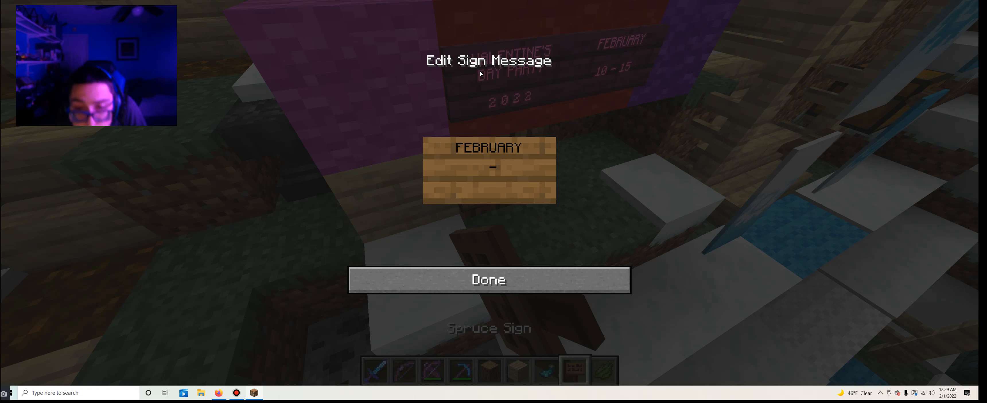
{"action": "type", "text": "2"}
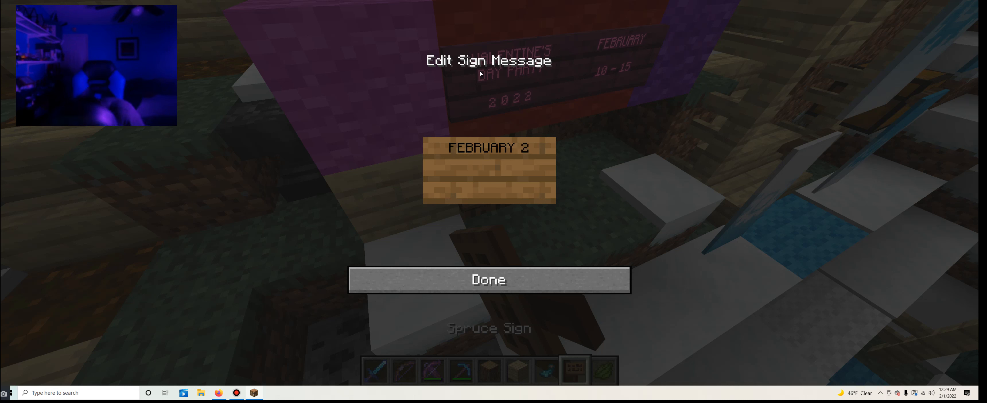
{"action": "type", "text": "0"}
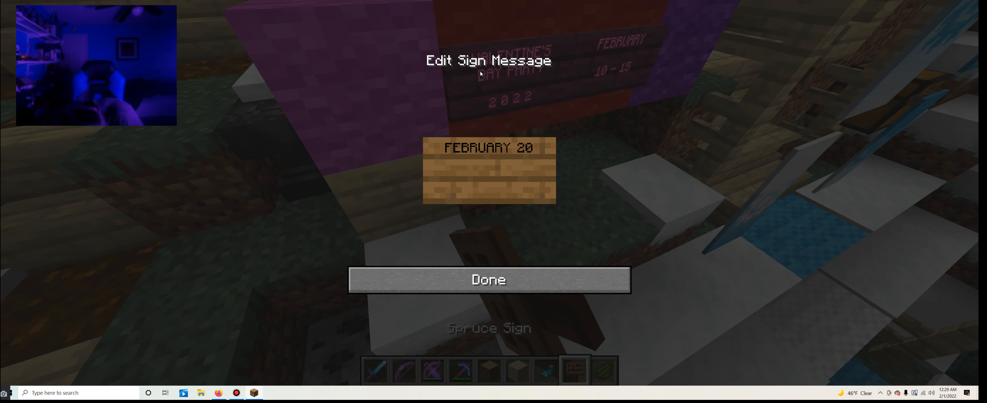
{"action": "type", "text": "- MARC"}
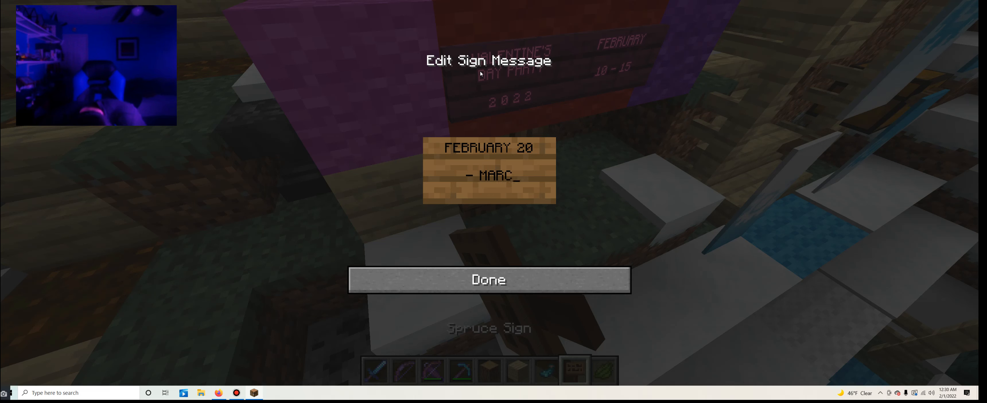
{"action": "left_click", "coordinate": [488, 280]}
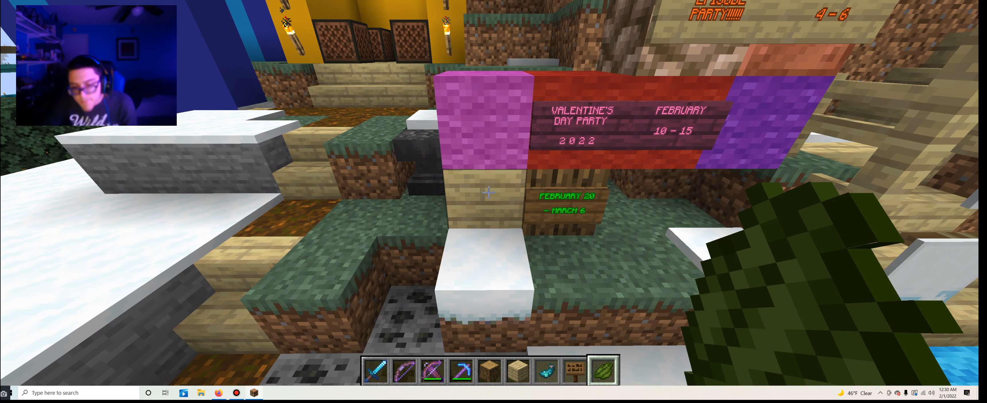
- Place a new spruce sign reading HQ EXPEDITION on two lines and save it
{"action": "right_click", "coordinate": [488, 192]}
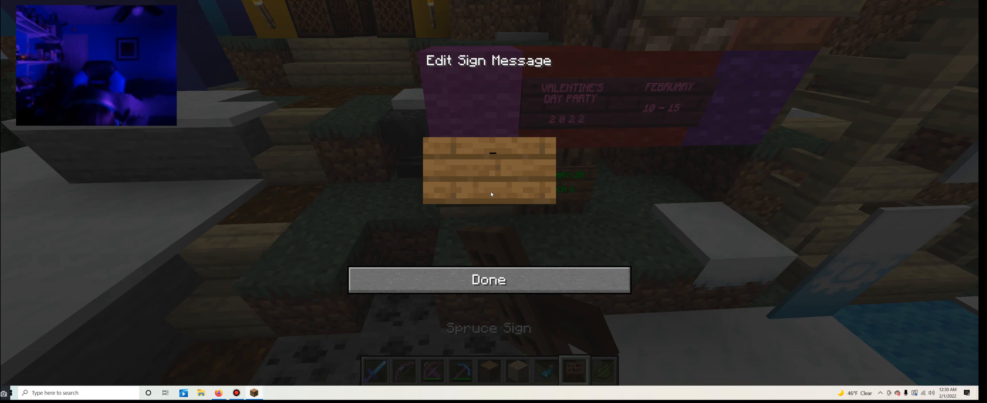
{"action": "type", "text": "H Q"}
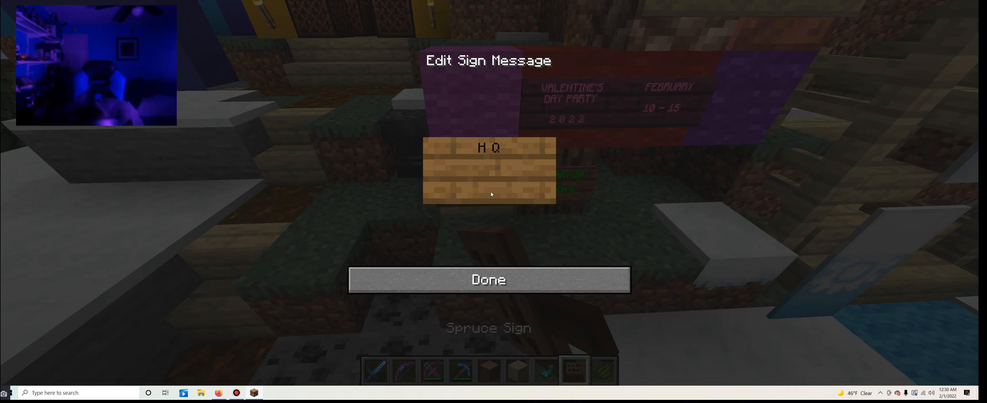
{"action": "type", "text": "EXPED"}
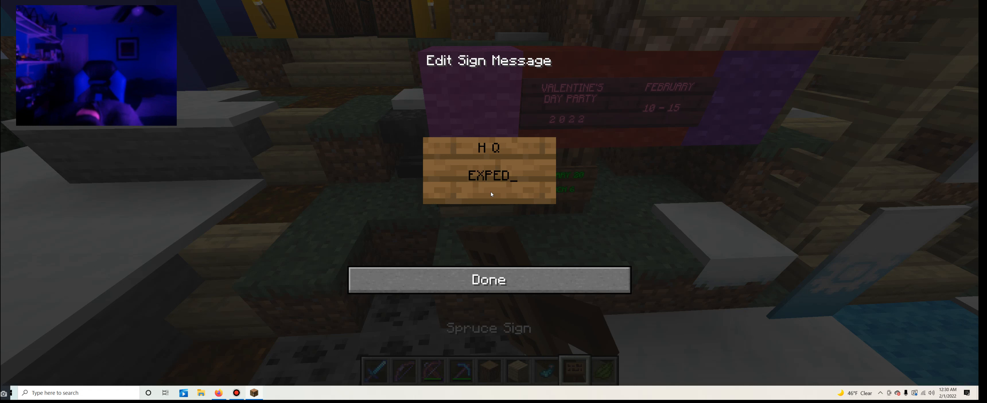
{"action": "type", "text": "ITION"}
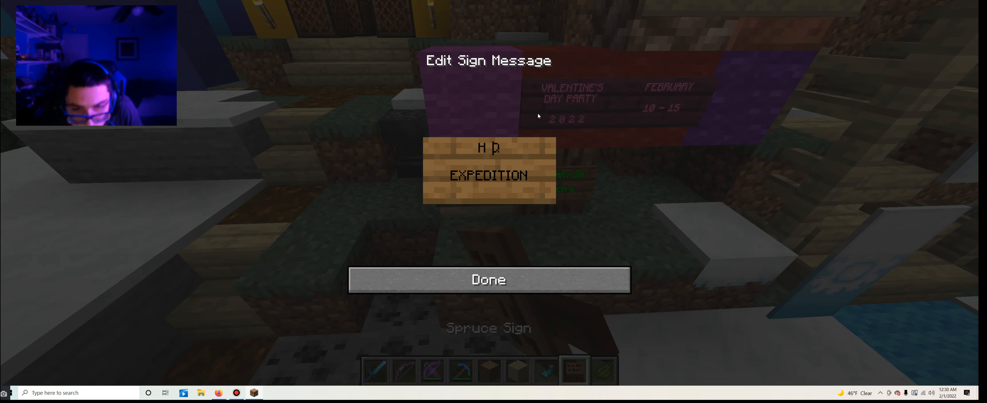
{"action": "type", "text": "Q"}
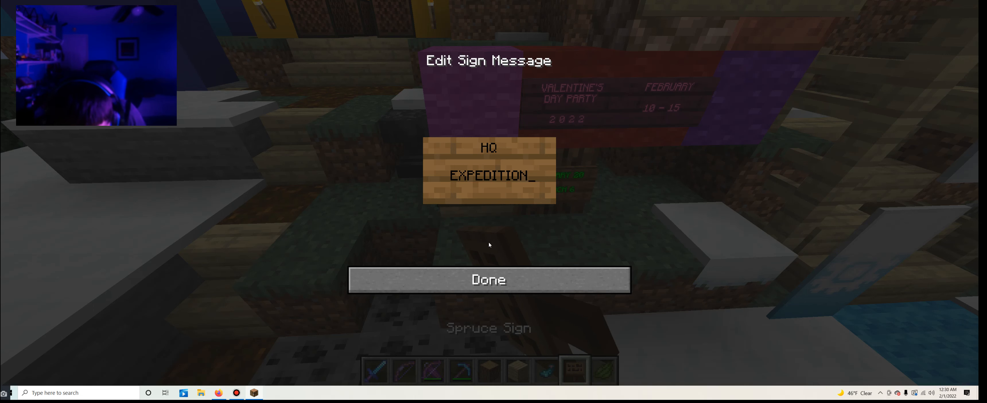
{"action": "left_click", "coordinate": [488, 280]}
{"action": "type", "text": "F"}
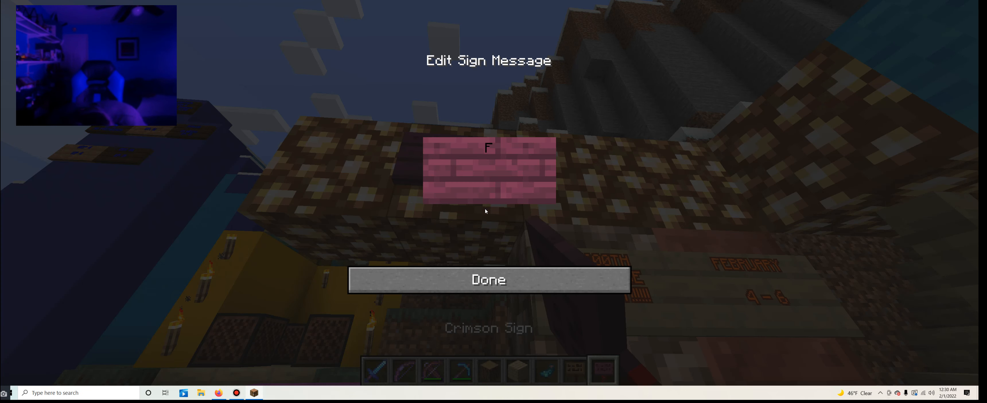
- Write FEBRUARY 2022 on the first crimson sign atop the glowstone wall
{"action": "type", "text": "EBR"}
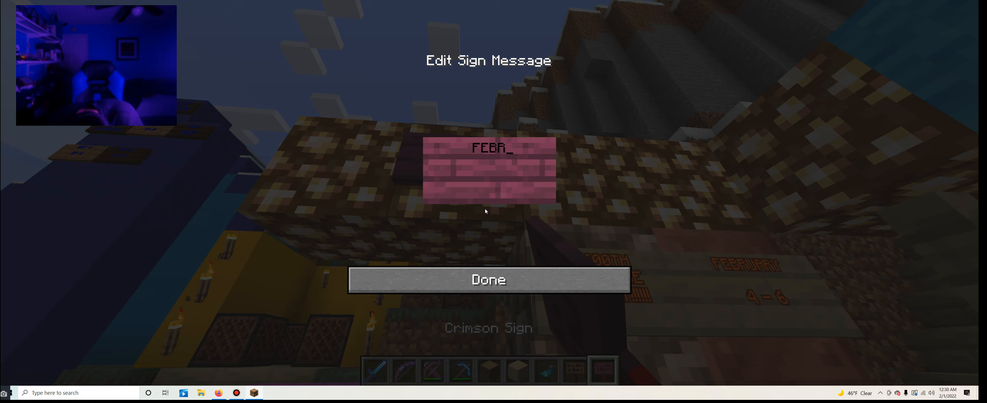
{"action": "type", "text": "UARY 2"}
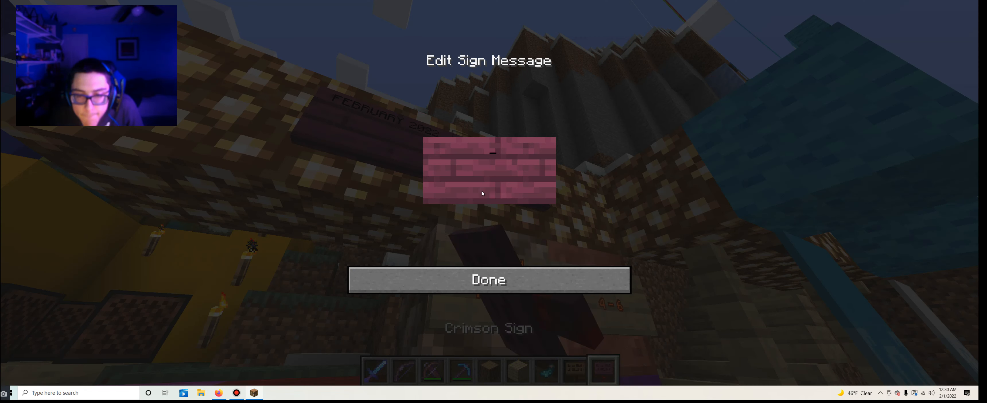
- Write SCHEDULE!!! on the second sign and ready purple dye for the text
{"action": "type", "text": "SCHE"}
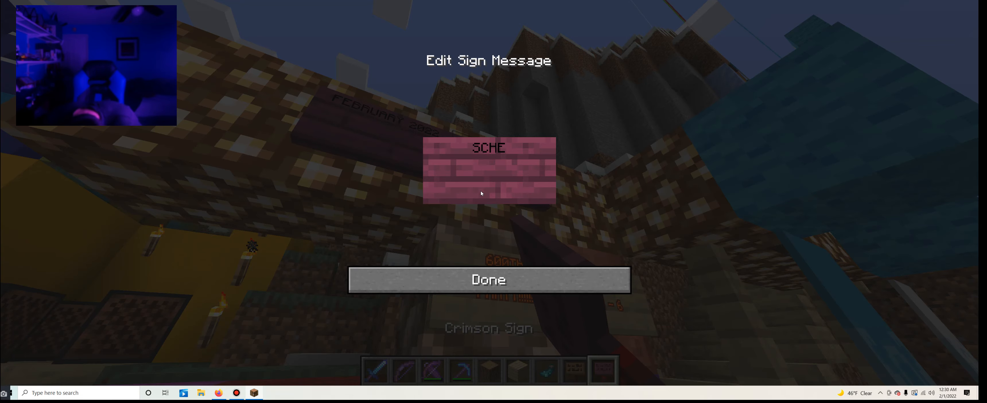
{"action": "type", "text": "DULE!!!"}
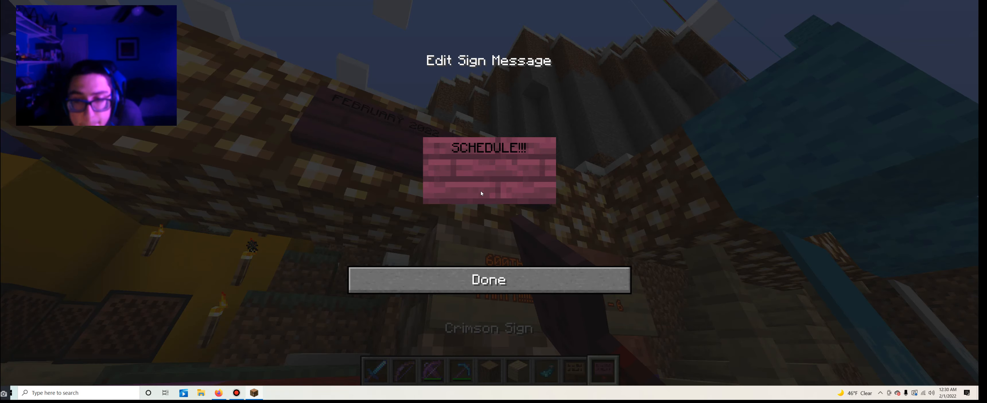
{"action": "left_click", "coordinate": [488, 279]}
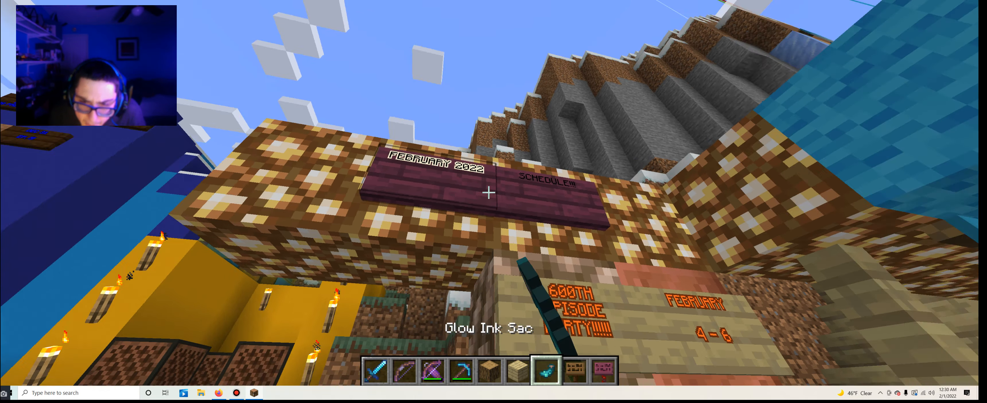
{"action": "key", "text": "e"}
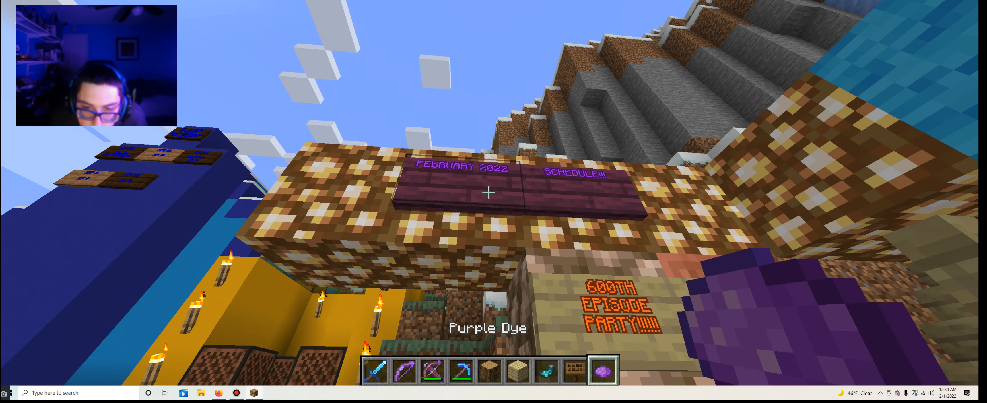
{"action": "mouse_move", "coordinate": [494, 194]}
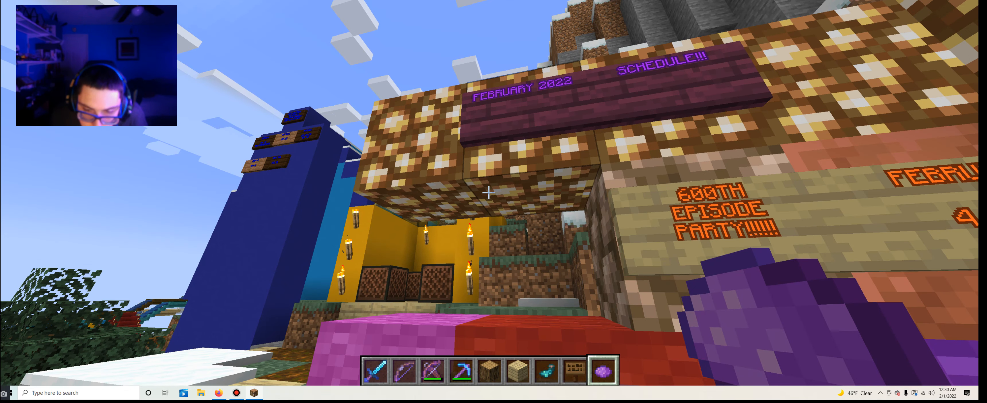
- Browse the Building Blocks catalogue for concrete colours for the board
{"action": "key", "text": "e"}
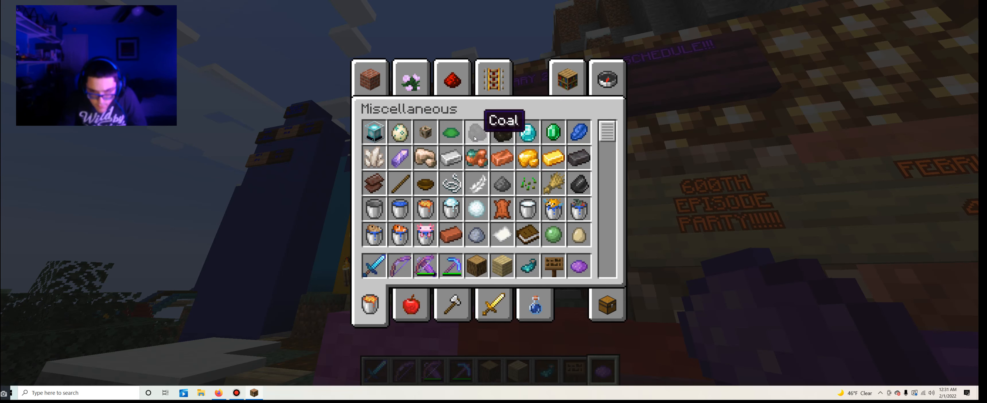
{"action": "left_click", "coordinate": [369, 78]}
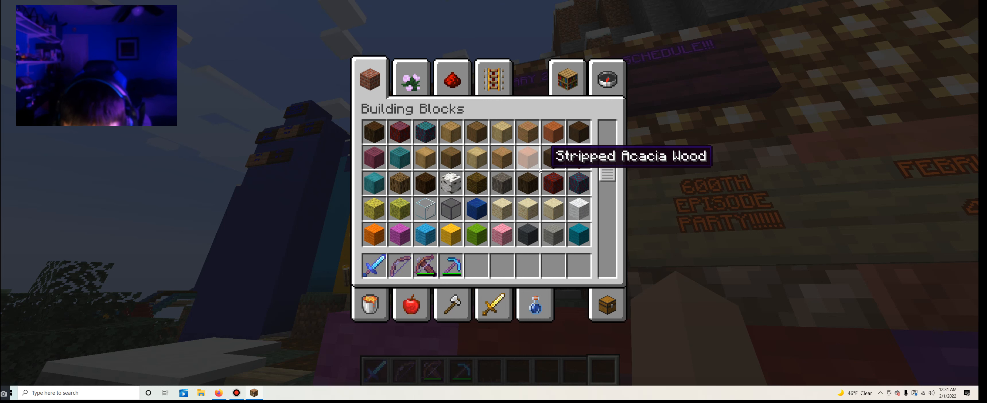
{"action": "scroll", "scroll_direction": "down", "scroll_amount": 3}
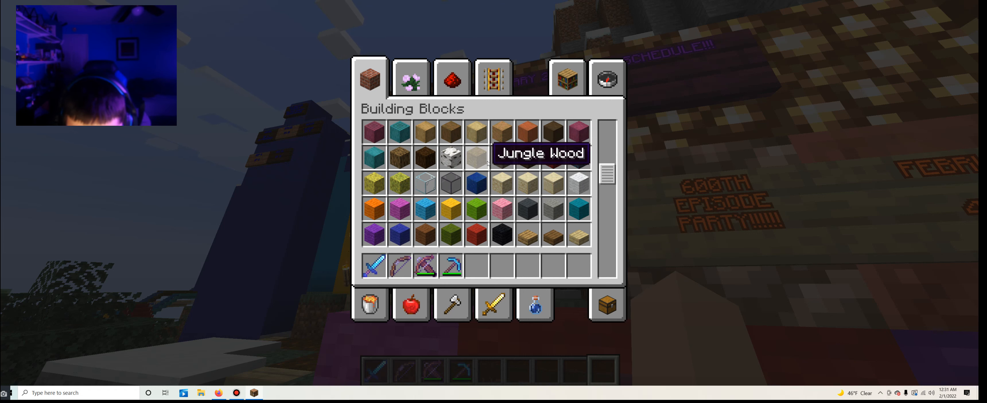
{"action": "scroll", "scroll_direction": "down", "scroll_amount": 3}
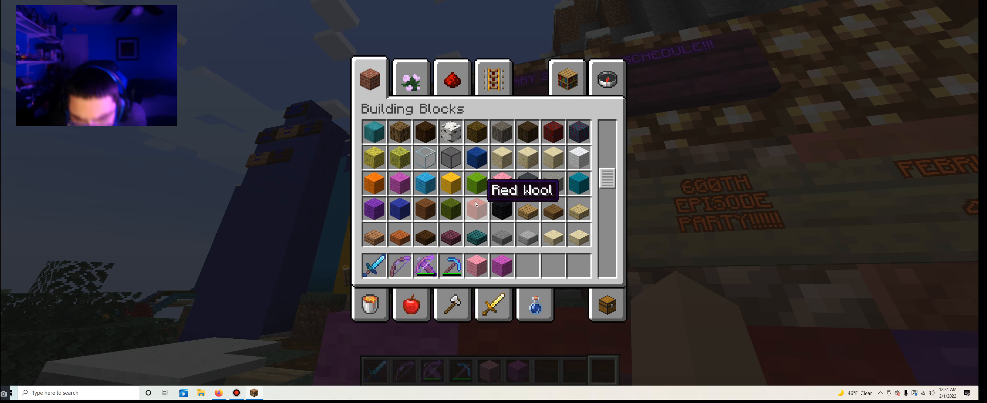
{"action": "key", "text": "Escape"}
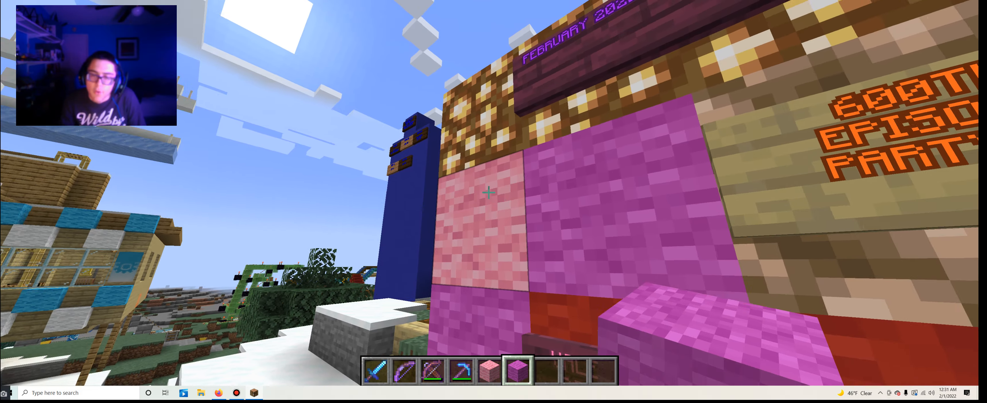
- Fetch Magenta Concrete into the hotbar and place it beside the pink square
{"action": "key", "text": "e"}
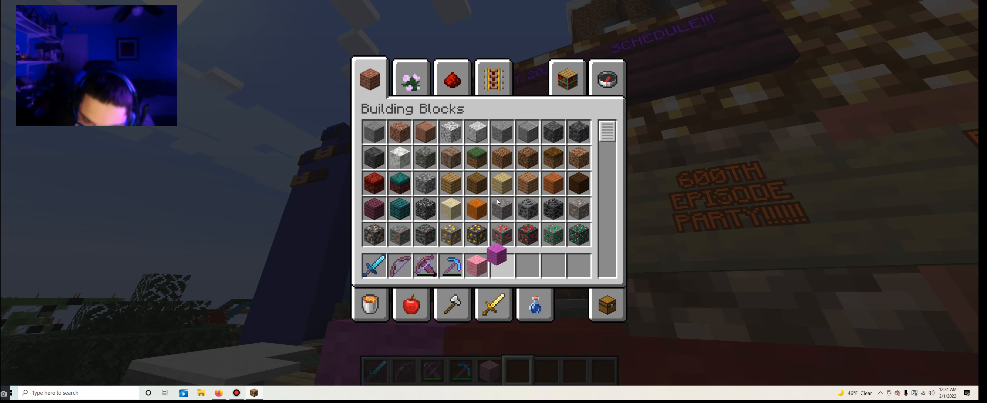
{"action": "scroll", "scroll_direction": "down", "scroll_amount": 3}
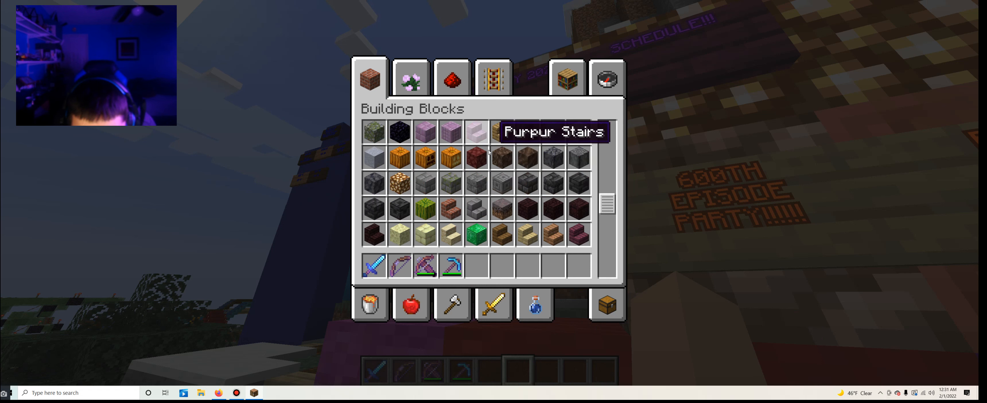
{"action": "scroll", "scroll_direction": "down", "scroll_amount": 3}
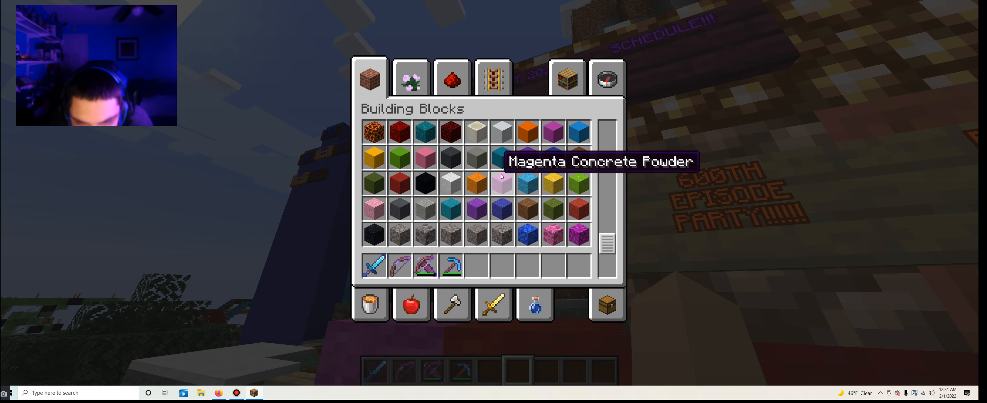
{"action": "mouse_move", "coordinate": [527, 131]}
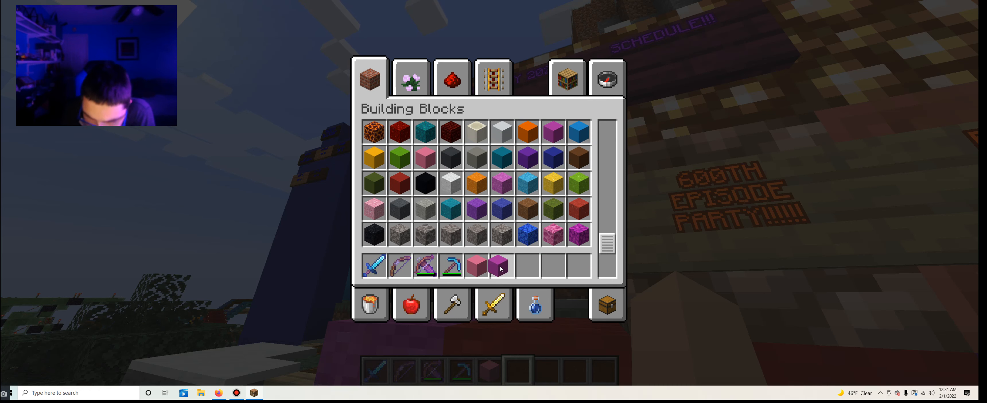
{"action": "key", "text": "e"}
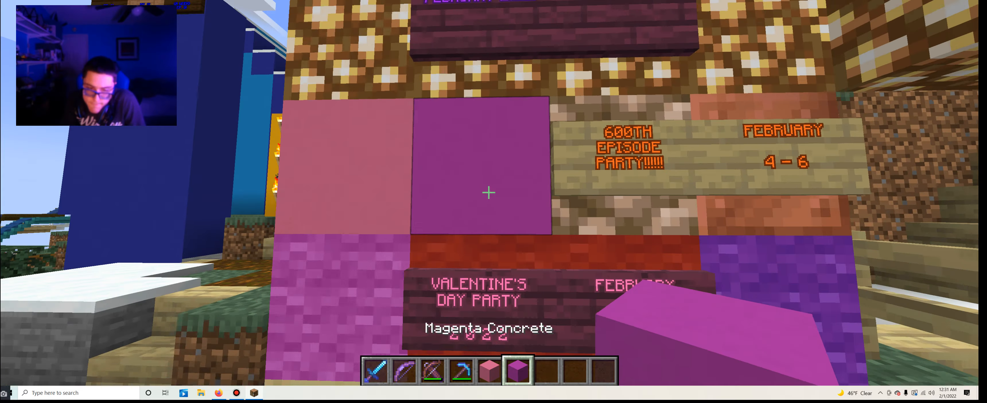
{"action": "mouse_move", "coordinate": [488, 193]}
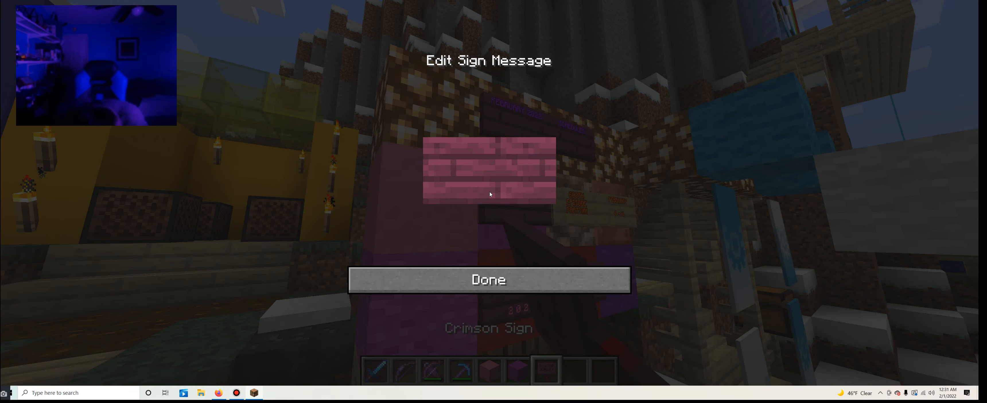
- Write FEBRUARY / 3RD ONLY!!! on a crimson sign on the magenta square
{"action": "type", "text": "FEBRUARD"}
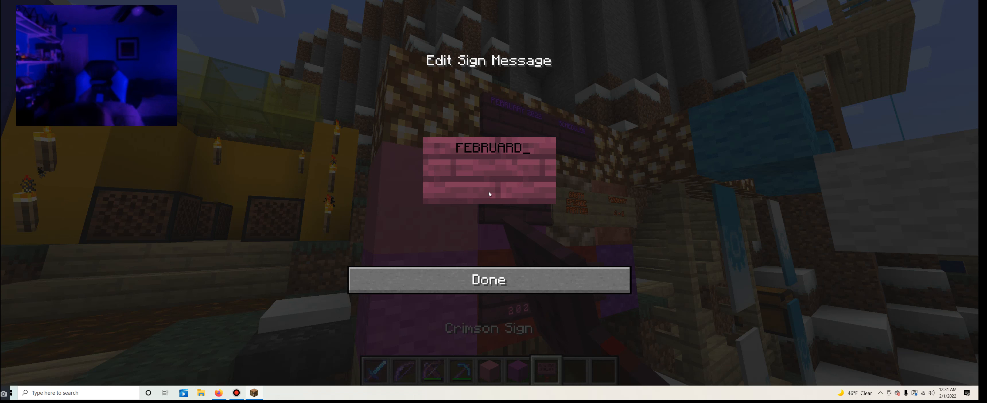
{"action": "key", "text": "backspace"}
{"action": "type", "text": "Y"}
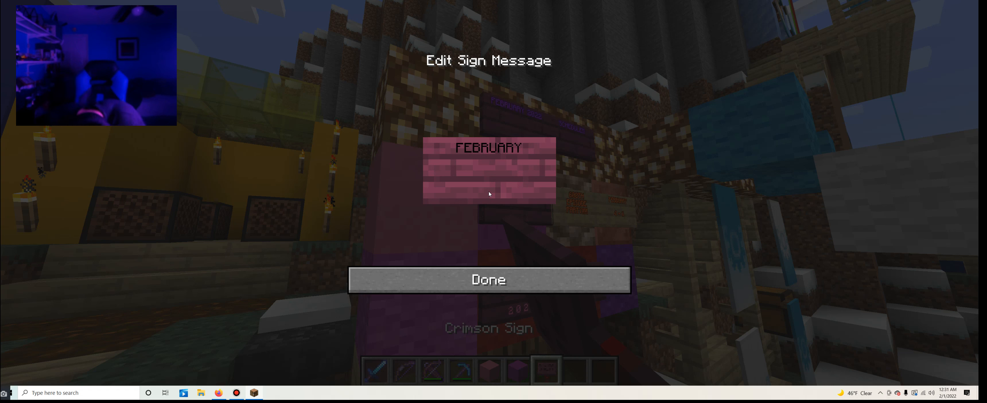
{"action": "type", "text": "3RD O"}
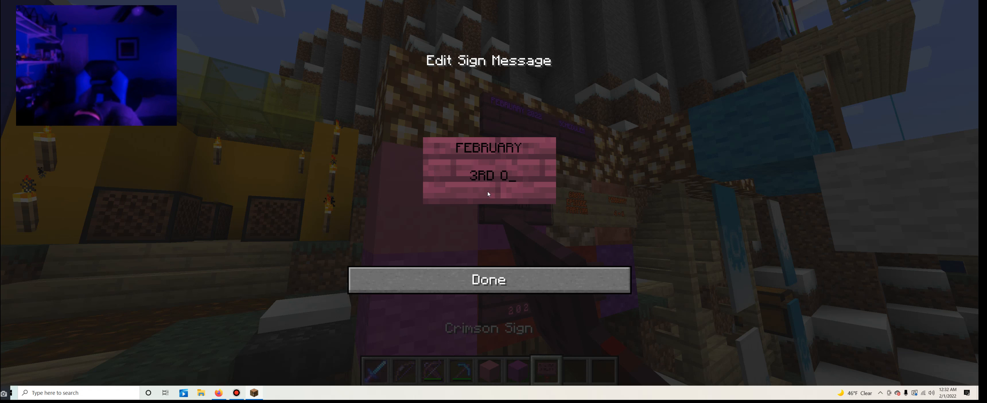
{"action": "type", "text": "NLY"}
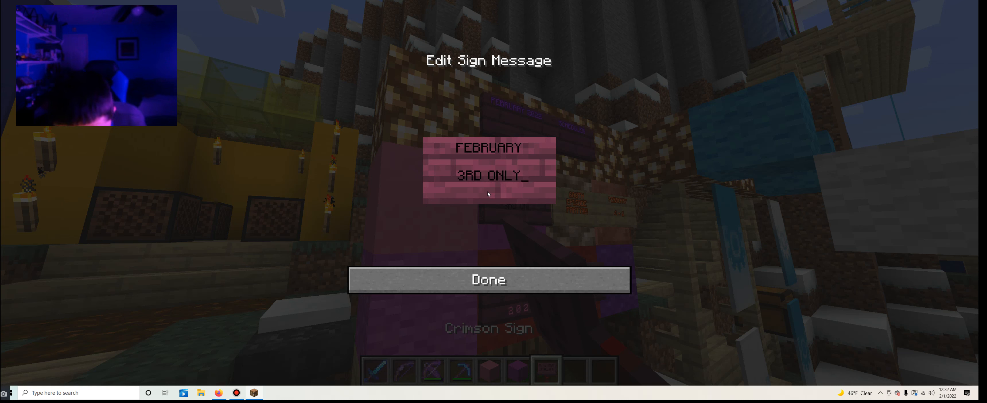
{"action": "type", "text": "!!!"}
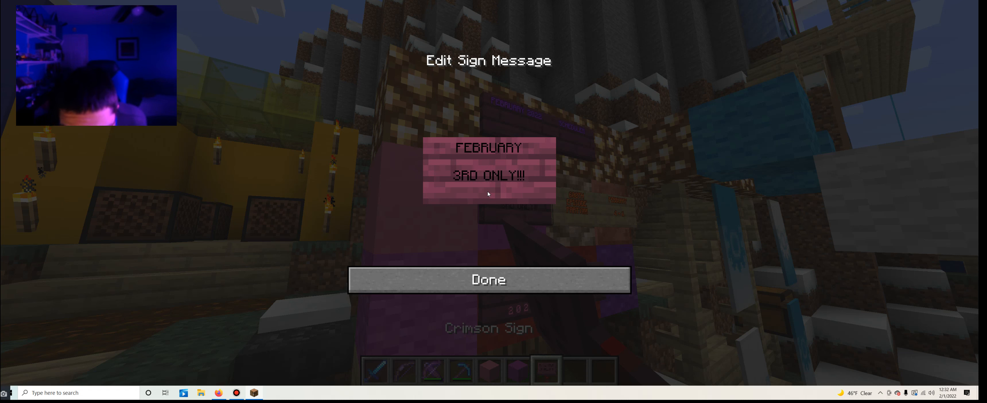
{"action": "left_click", "coordinate": [488, 279]}
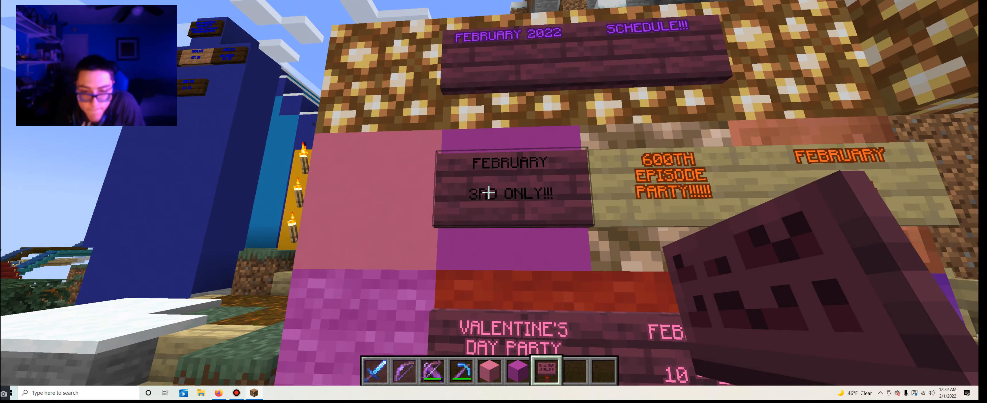
{"action": "key", "text": "e"}
{"action": "type", "text": "UND"}
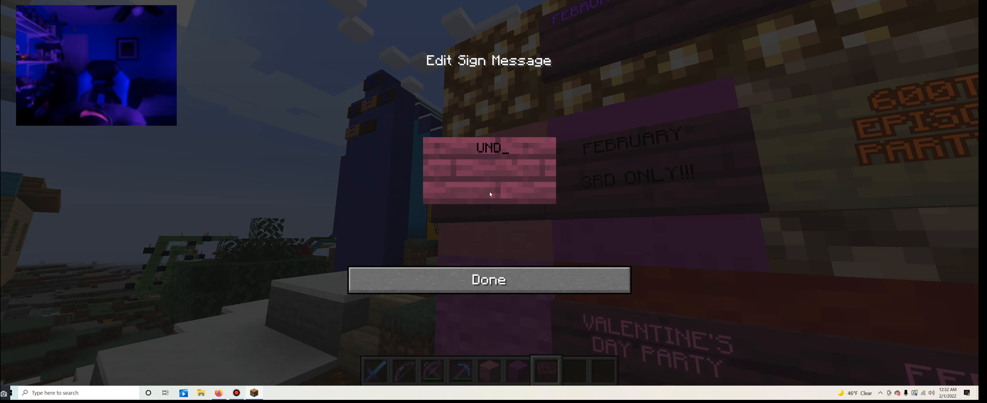
- Write UNDERGROUND / PARTY ROOM / 3RD ANNIVERSARY! on the pink square's sign
{"action": "type", "text": "ERGROUND"}
{"action": "left_click", "coordinate": [490, 161]}
{"action": "type", "text": "P"}
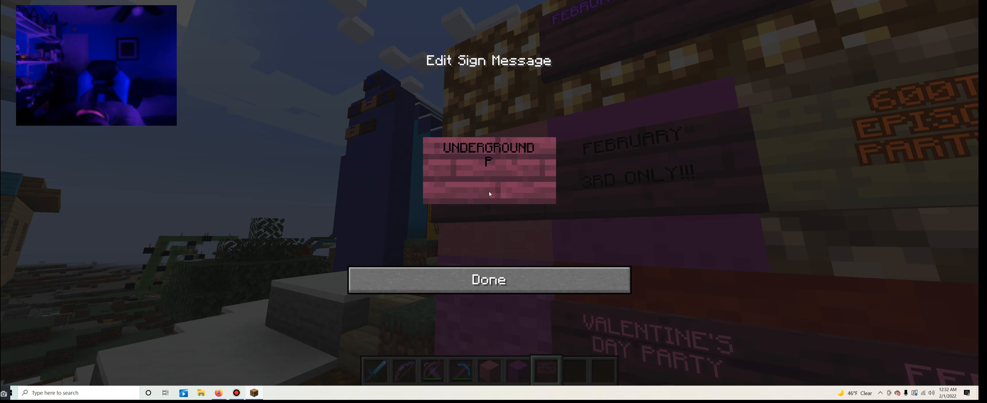
{"action": "type", "text": "ARTY ROOM"}
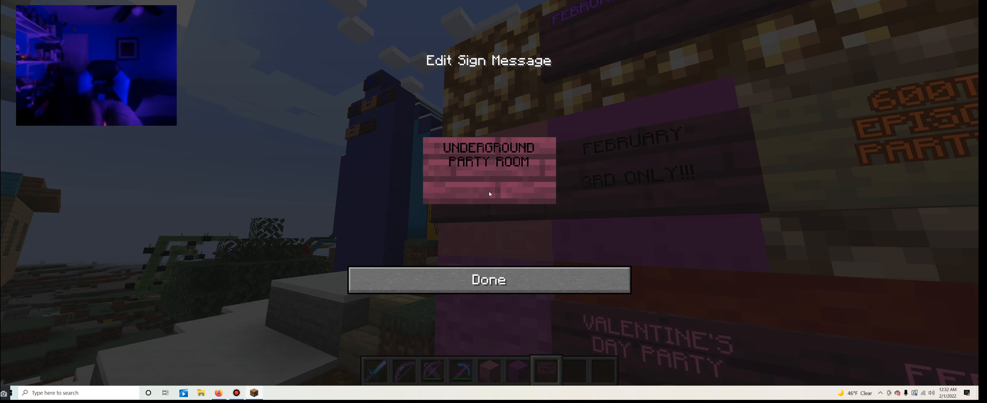
{"action": "type", "text": "3RD ANNI"}
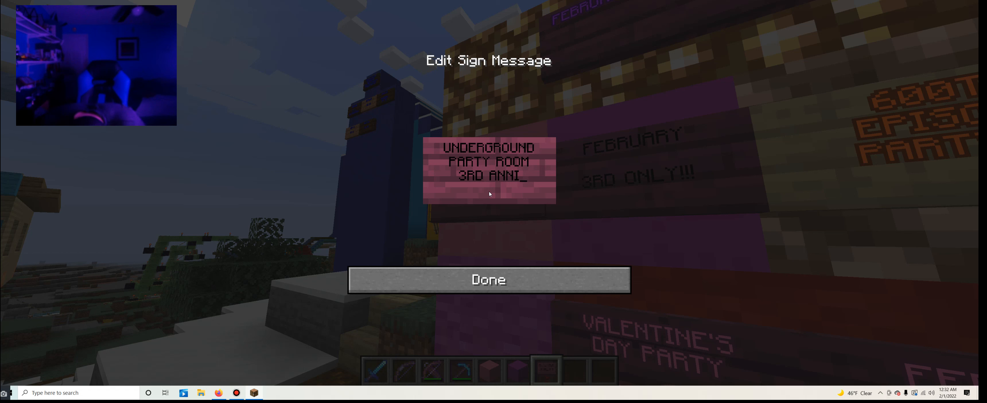
{"action": "type", "text": "VERSARY"}
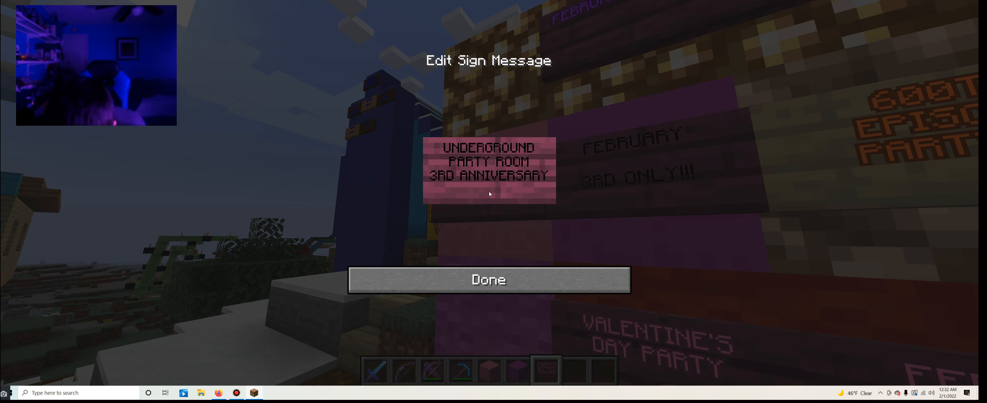
{"action": "type", "text": "!"}
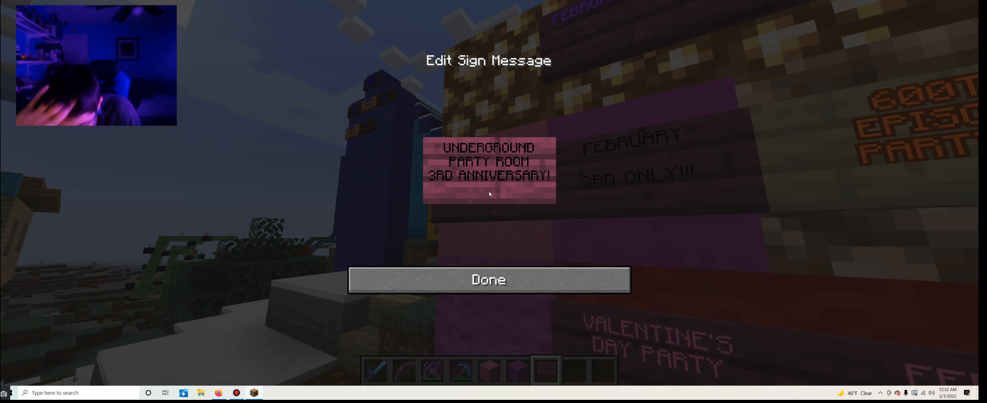
{"action": "left_click", "coordinate": [487, 279]}
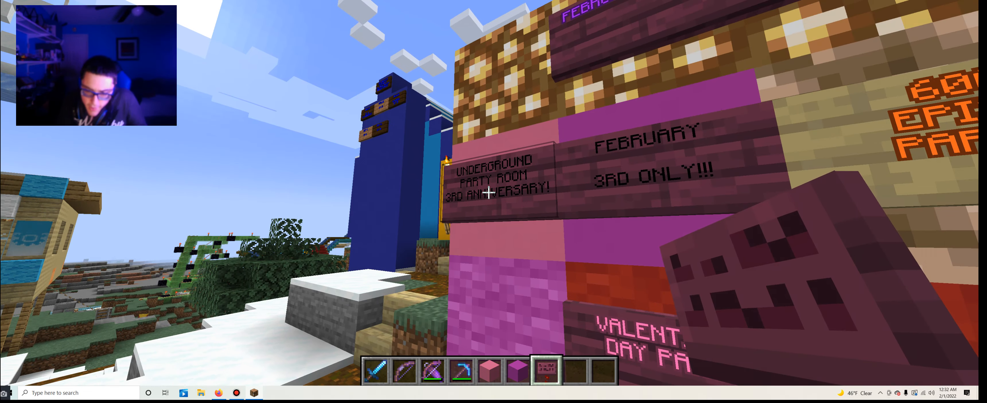
- Take a spruce sign and a leaf block from Decoration Blocks into the hotbar
{"action": "key", "text": "e"}
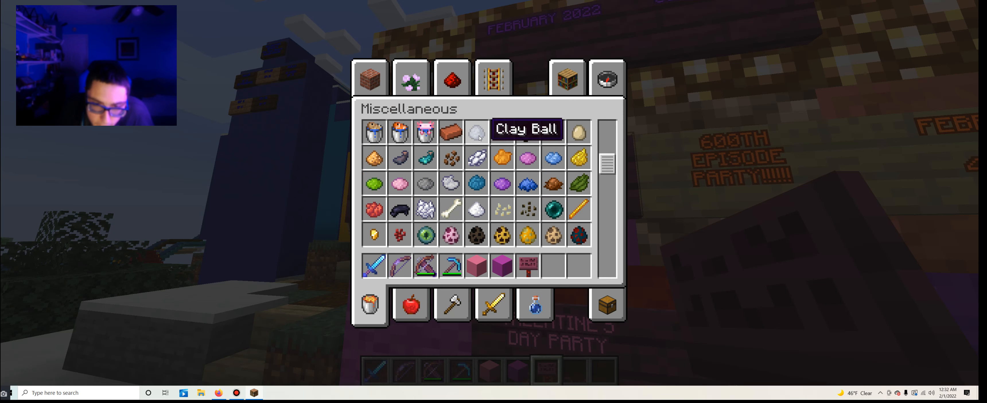
{"action": "mouse_move", "coordinate": [427, 118]}
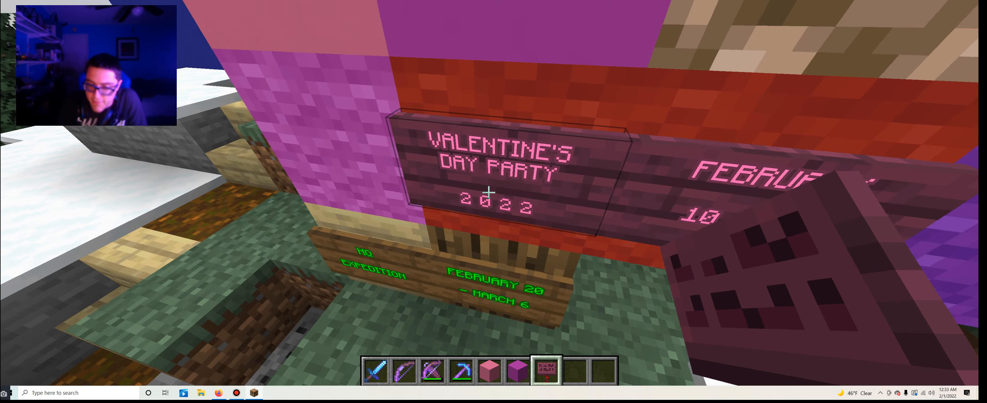
{"action": "key", "text": "e"}
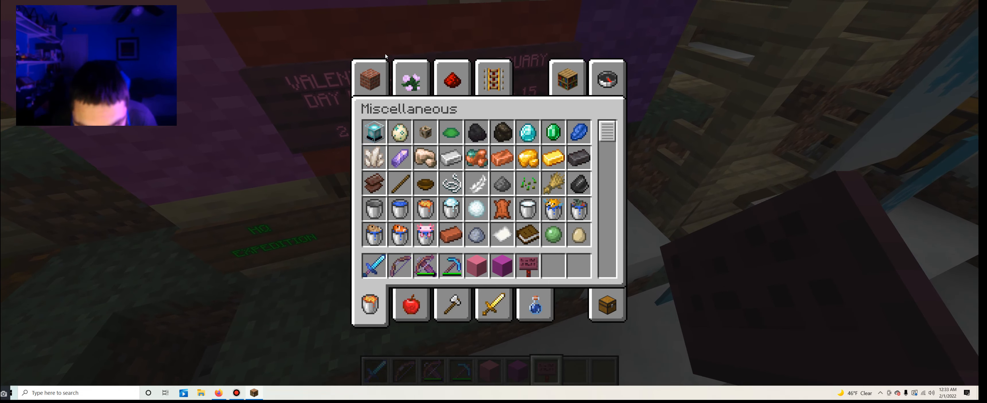
{"action": "left_click", "coordinate": [411, 78]}
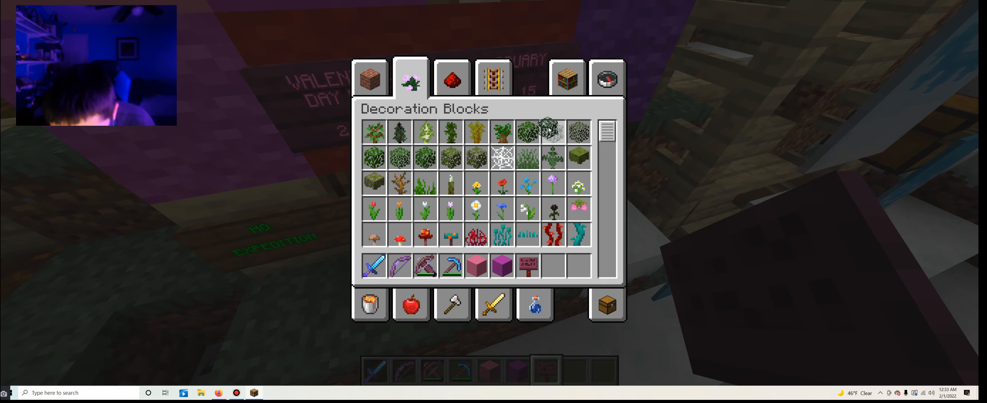
{"action": "key", "text": "Escape"}
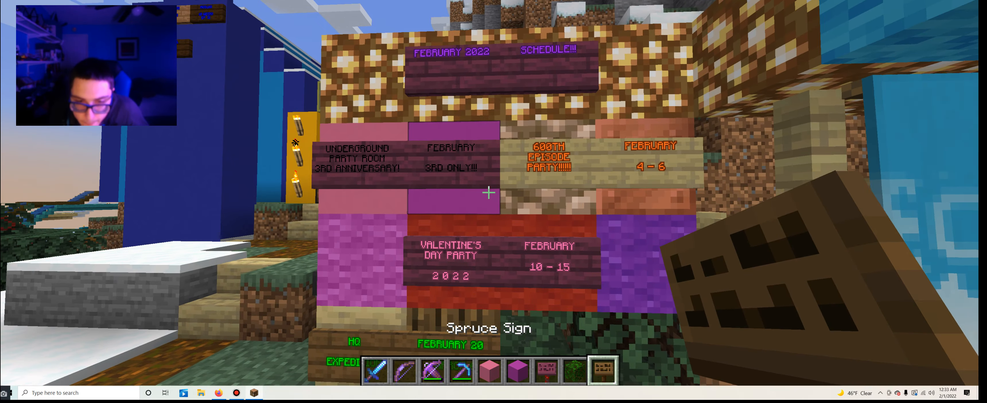
- Place a bottom-row sign and write 3 YEARS OF THE WILDERNESS on it
{"action": "right_click", "coordinate": [488, 193]}
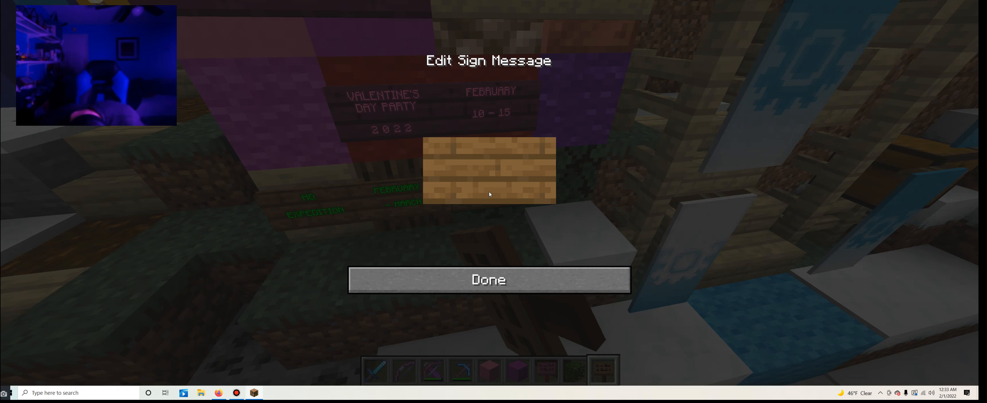
{"action": "type", "text": "3 YEARS OF"}
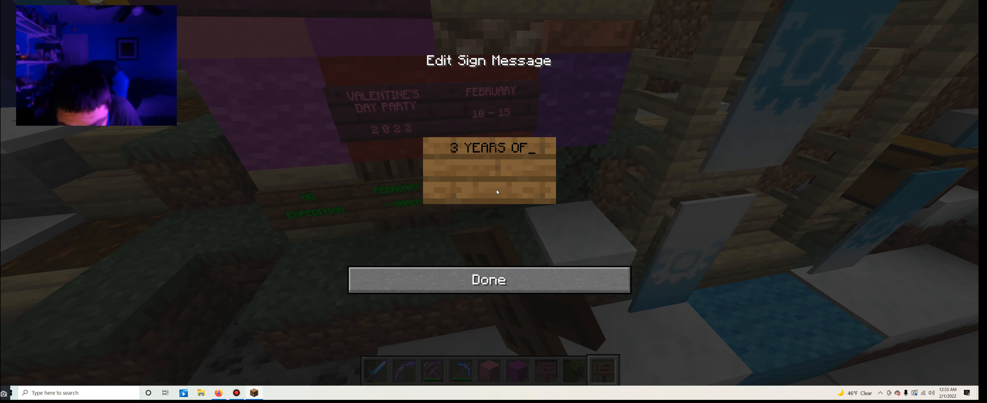
{"action": "type", "text": "THE"}
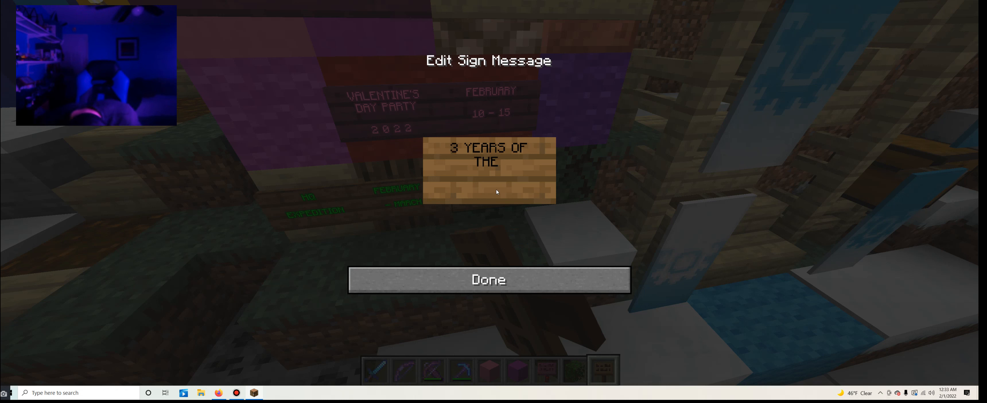
{"action": "type", "text": "W"}
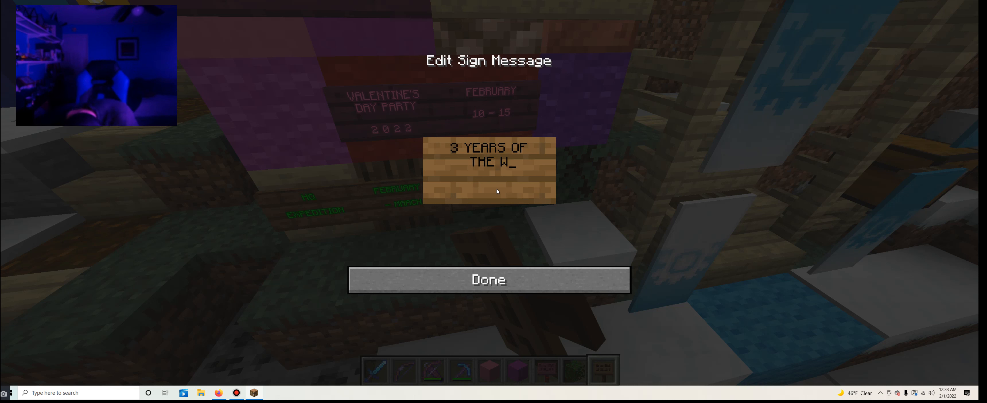
{"action": "type", "text": "ILDERNE"}
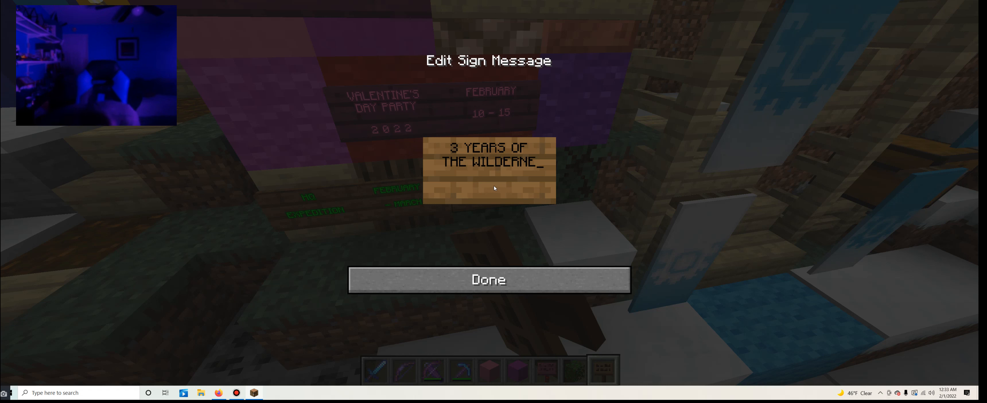
{"action": "type", "text": "SS"}
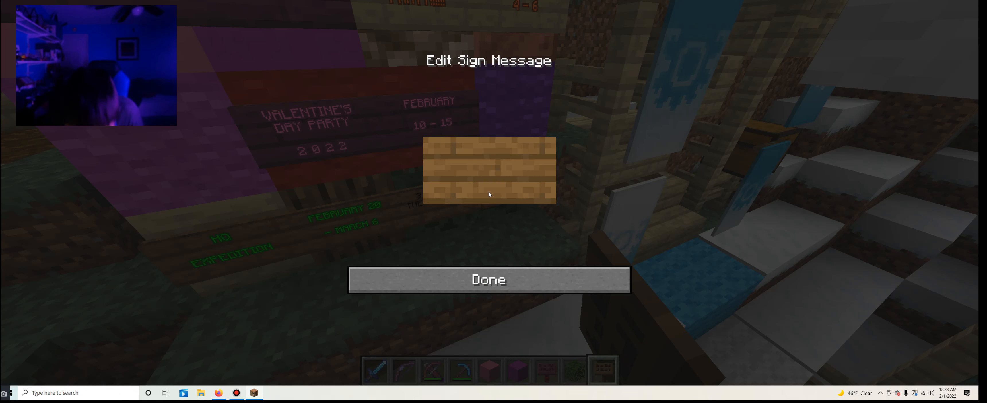
- Write FEBRUARY / 22ND ONLY!!! on the sign beside the Wilderness sign
{"action": "type", "text": "FEBRU"}
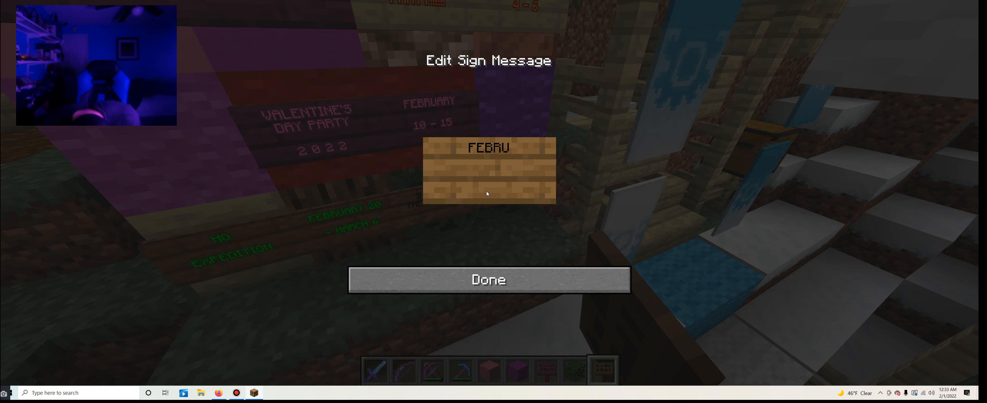
{"action": "type", "text": "ARY 22N"}
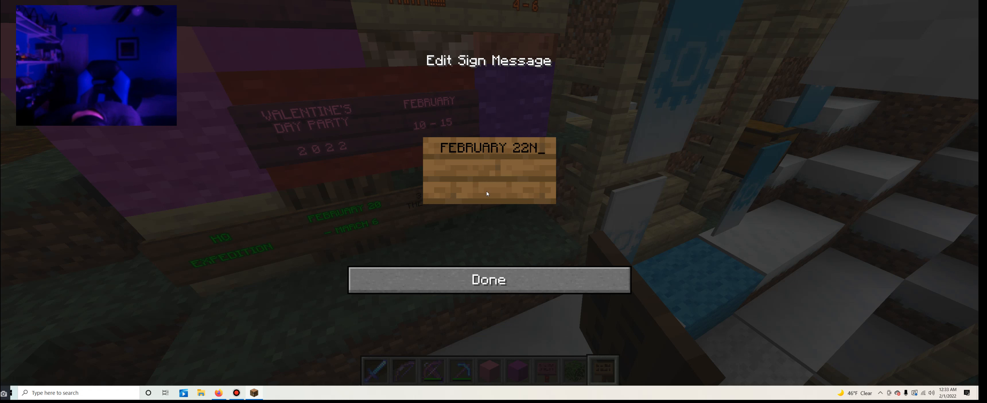
{"action": "key", "text": "Backspace"}
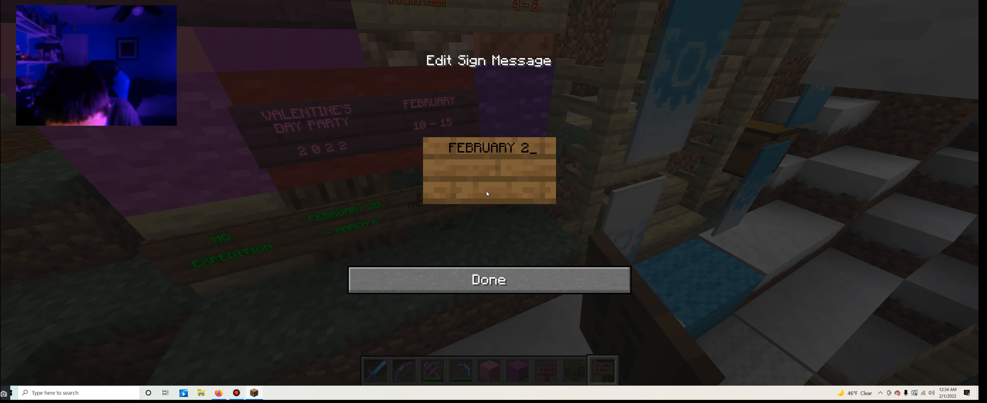
{"action": "key", "text": "backspace"}
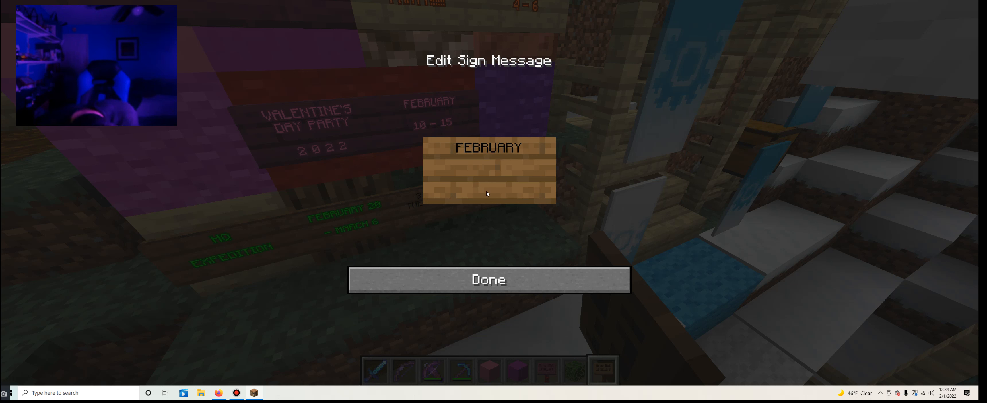
{"action": "type", "text": "22ND O"}
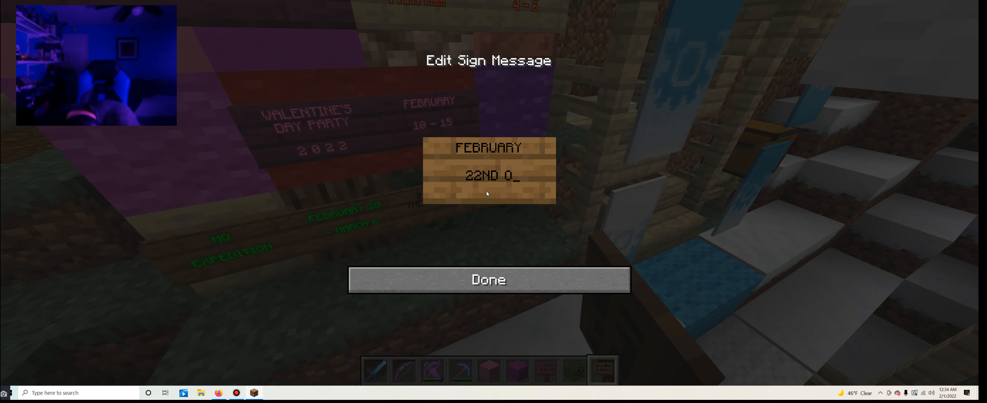
{"action": "type", "text": "NLY!!!"}
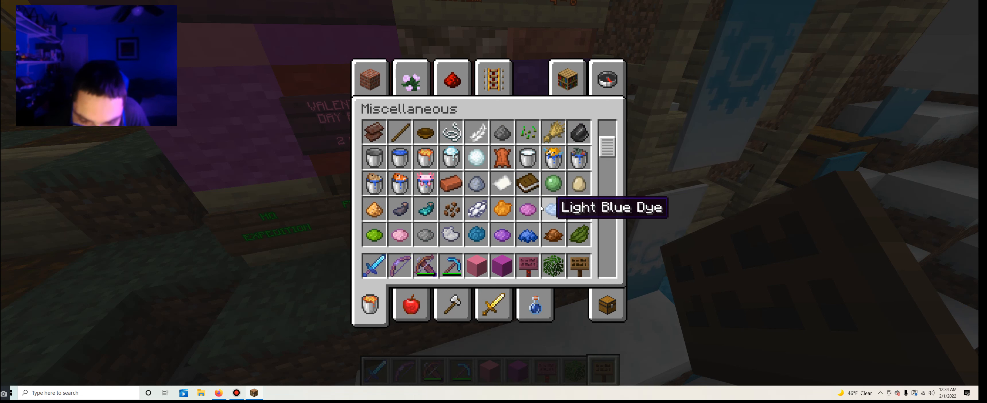
- Load Pink Dye, Lime Dye and Glow Ink Sac into the hotbar from Miscellaneous
{"action": "scroll", "scroll_direction": "down", "scroll_amount": 3}
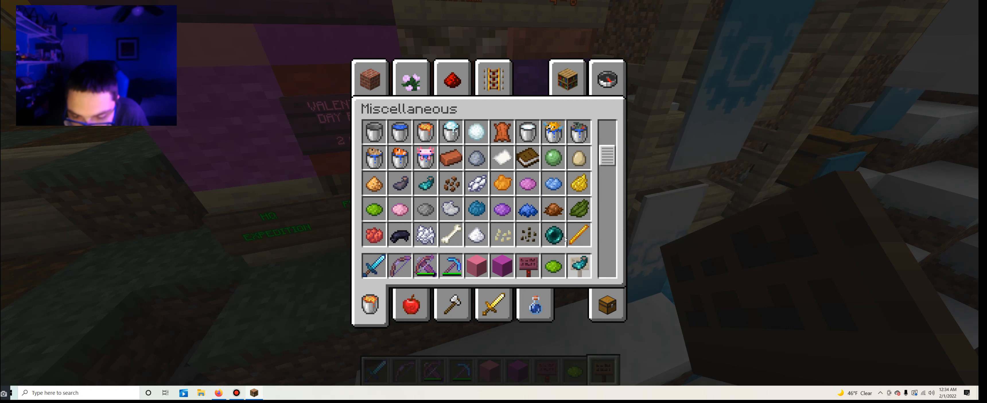
{"action": "mouse_move", "coordinate": [502, 157]}
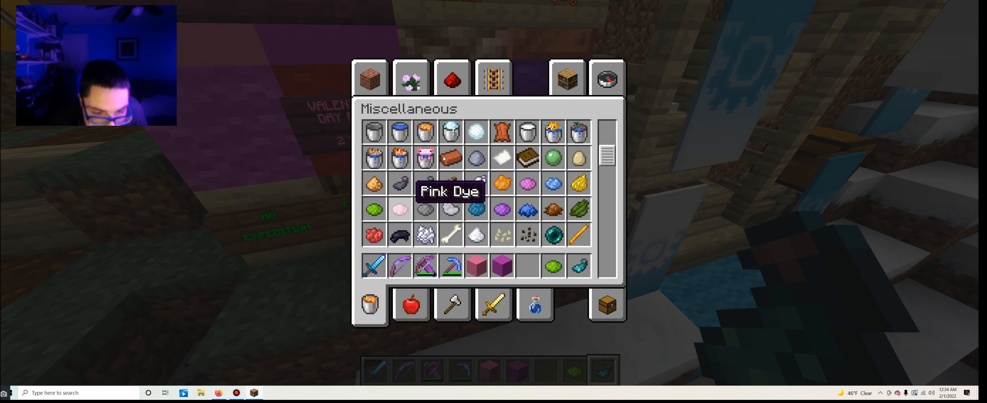
{"action": "mouse_move", "coordinate": [527, 183]}
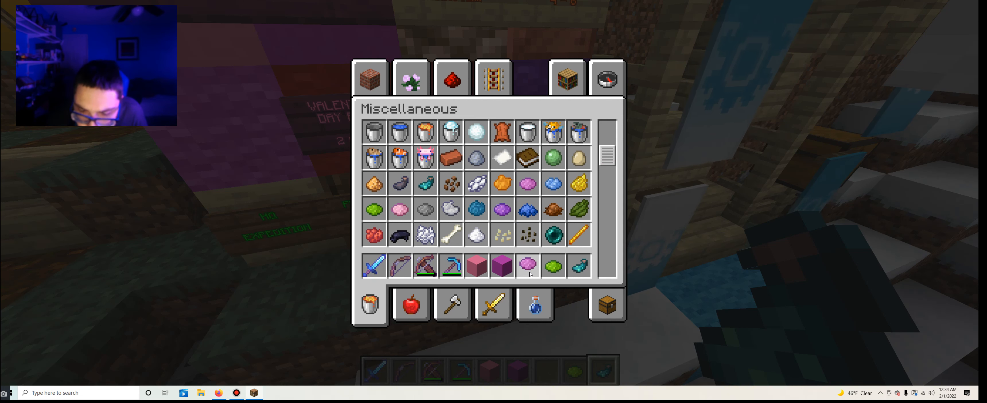
{"action": "key", "text": "Escape"}
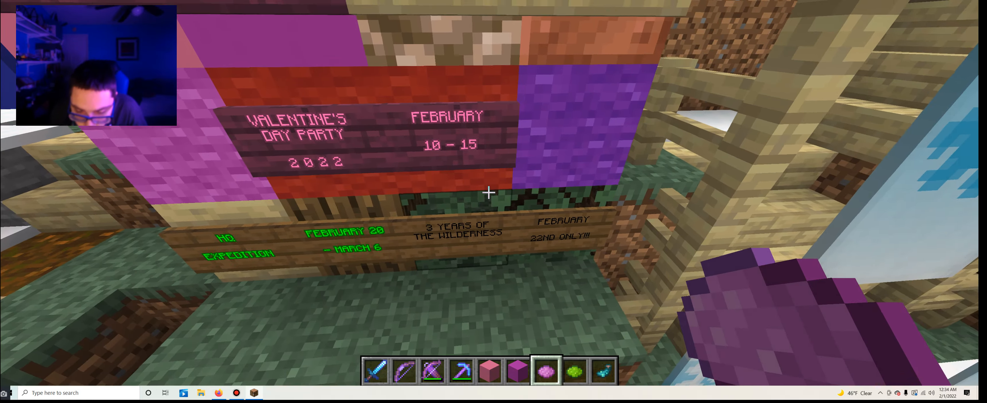
{"action": "key", "text": "e"}
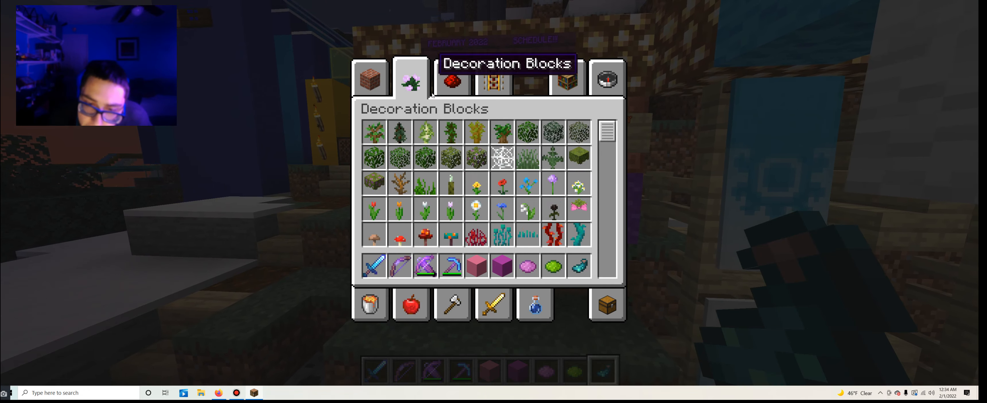
- Take an item frame from Combat and pink potions to flank the Valentine's sign
{"action": "scroll", "scroll_direction": "down", "scroll_amount": 3}
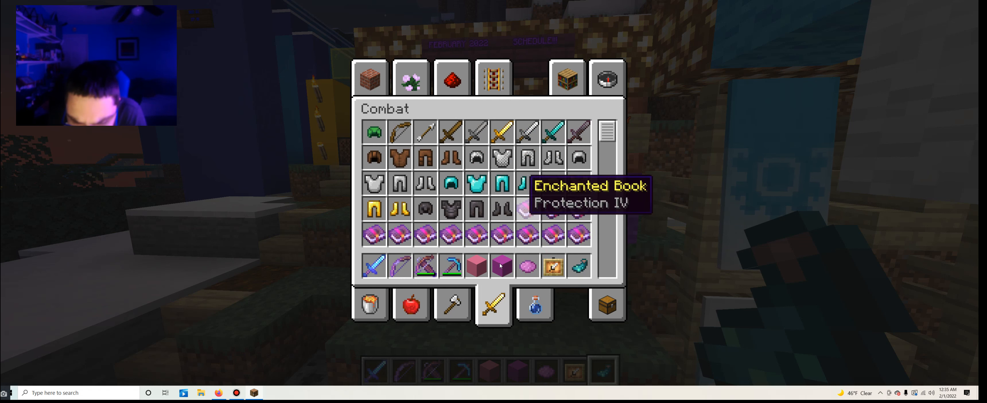
{"action": "left_click", "coordinate": [534, 305]}
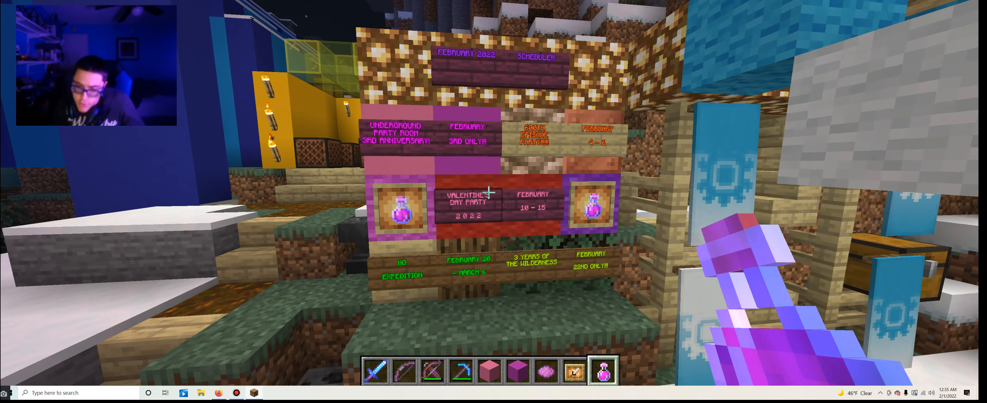
{"action": "mouse_move", "coordinate": [493, 189]}
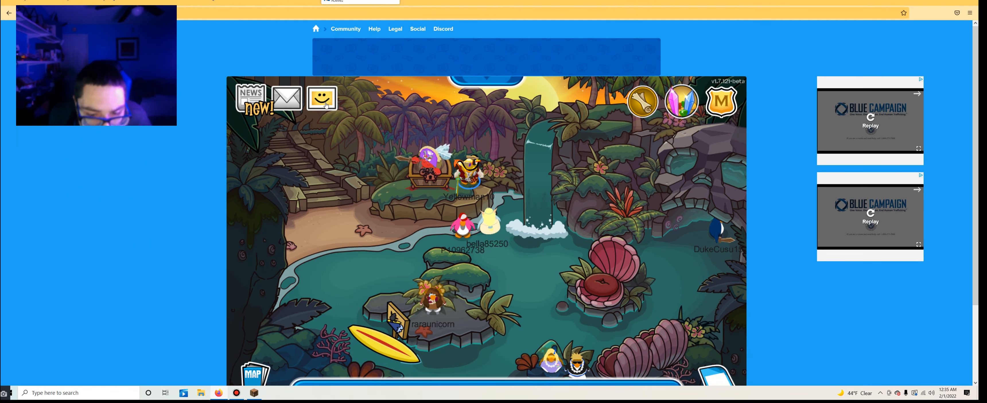
- Close the Friend Requests panel and leave the jungle room for the Firefox start page
{"action": "left_click", "coordinate": [322, 98]}
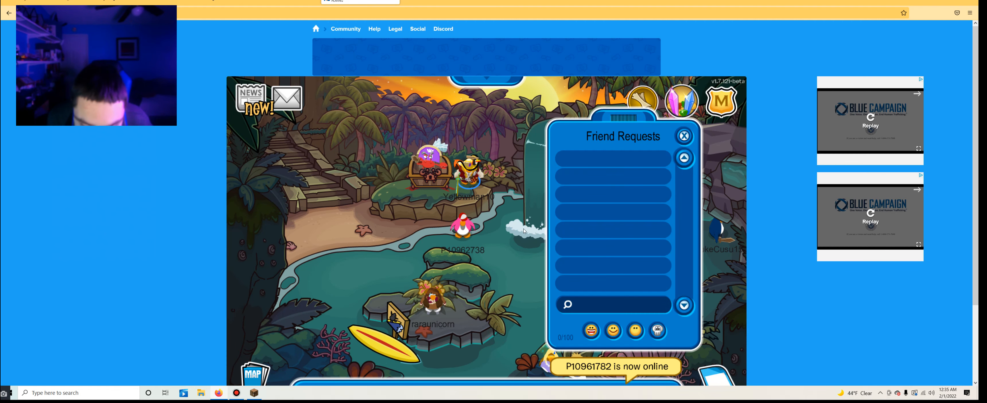
{"action": "left_click", "coordinate": [683, 136]}
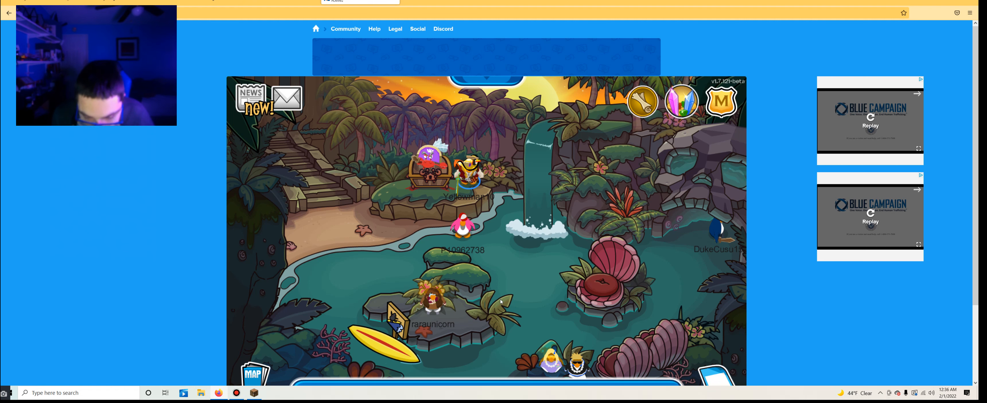
{"action": "left_click", "coordinate": [254, 371]}
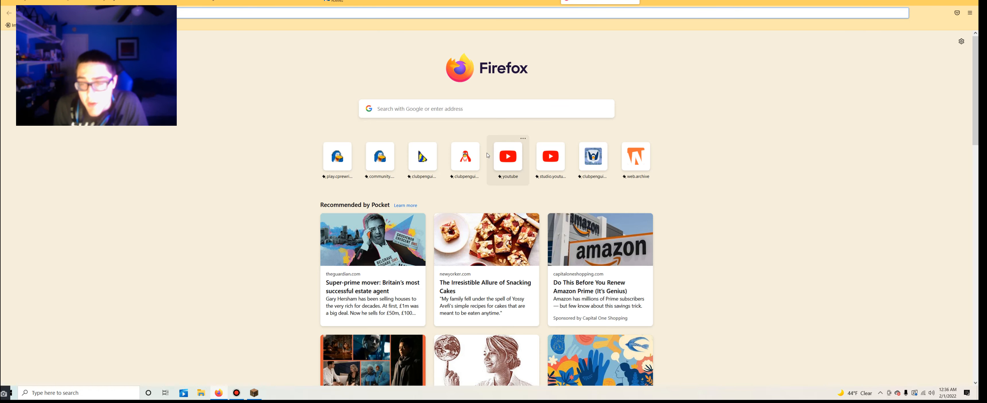
- Go to the Legomaster627 channel's Videos tab and scroll down through its playlist sidebar
{"action": "left_click", "coordinate": [508, 156]}
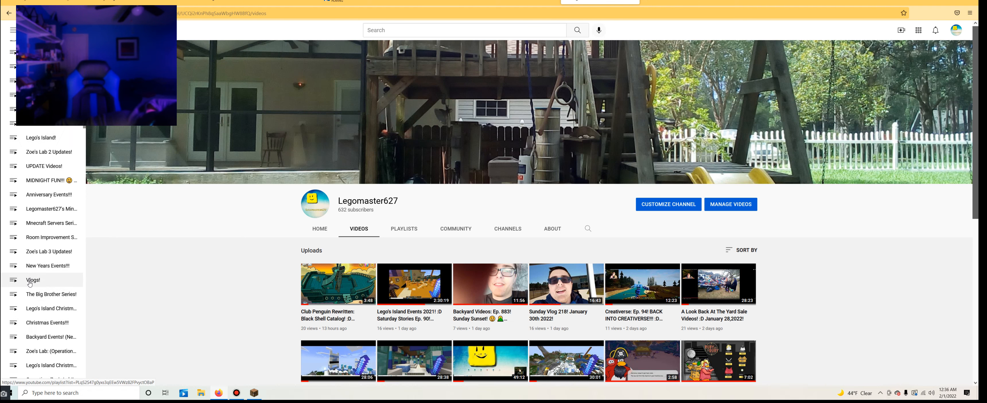
{"action": "scroll", "scroll_direction": "down", "scroll_amount": 3}
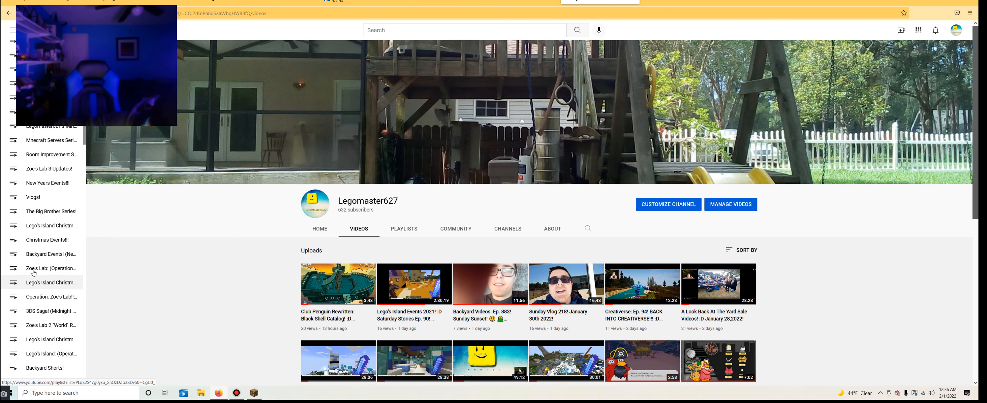
{"action": "scroll", "scroll_direction": "down", "scroll_amount": 3}
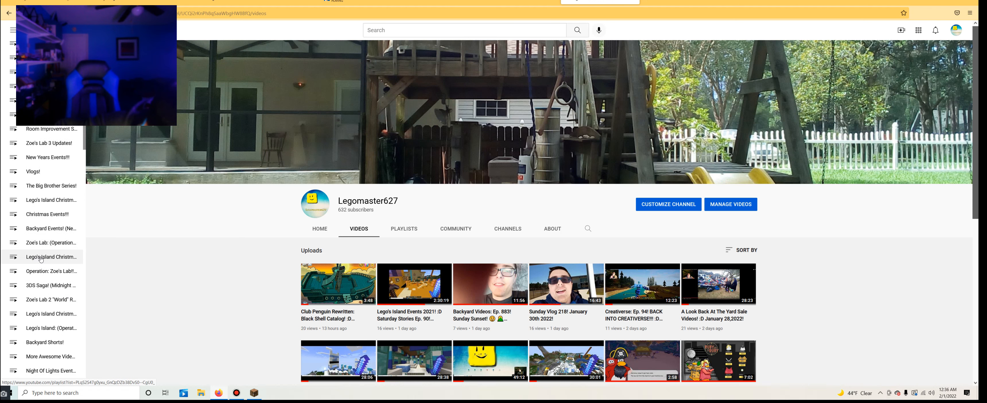
{"action": "scroll", "scroll_direction": "down", "scroll_amount": 3}
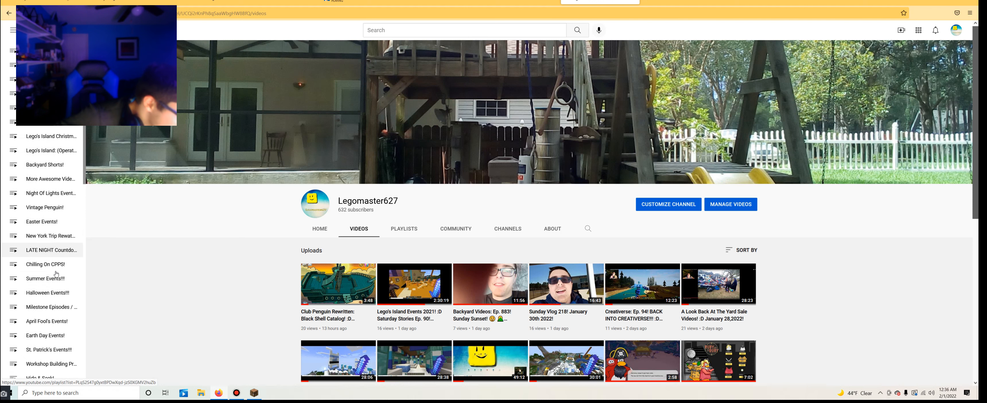
{"action": "scroll", "scroll_direction": "down", "scroll_amount": 3}
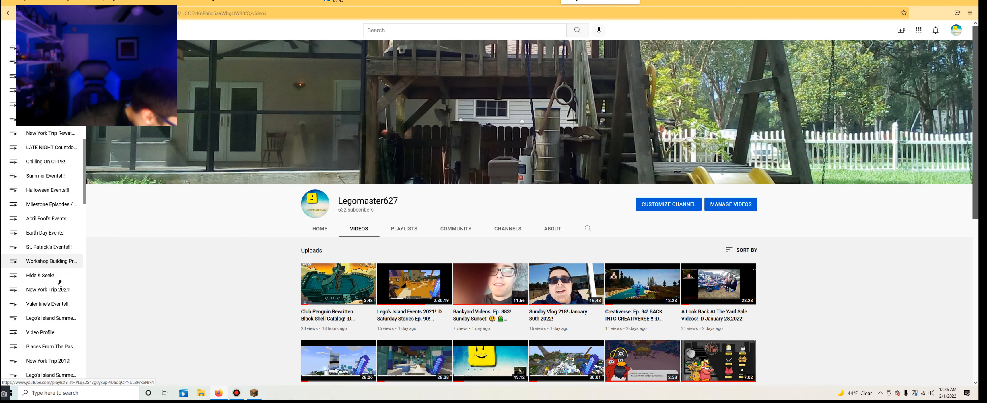
{"action": "scroll", "scroll_direction": "down", "scroll_amount": 3}
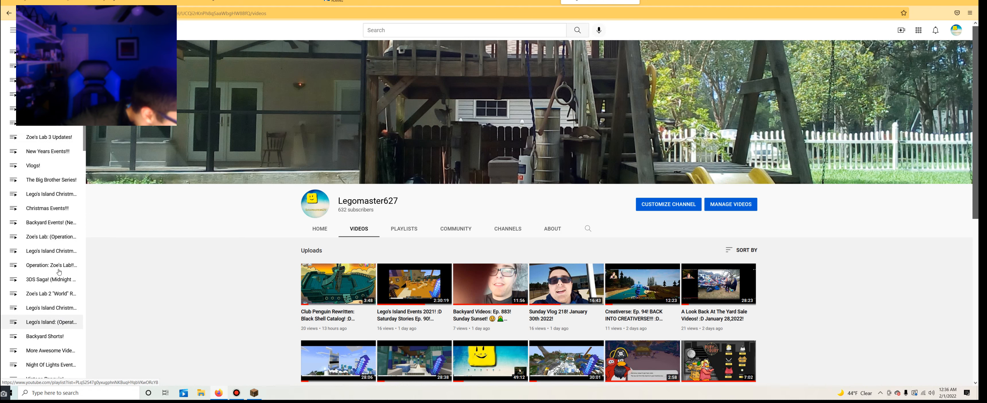
{"action": "scroll", "scroll_direction": "down", "scroll_amount": 3}
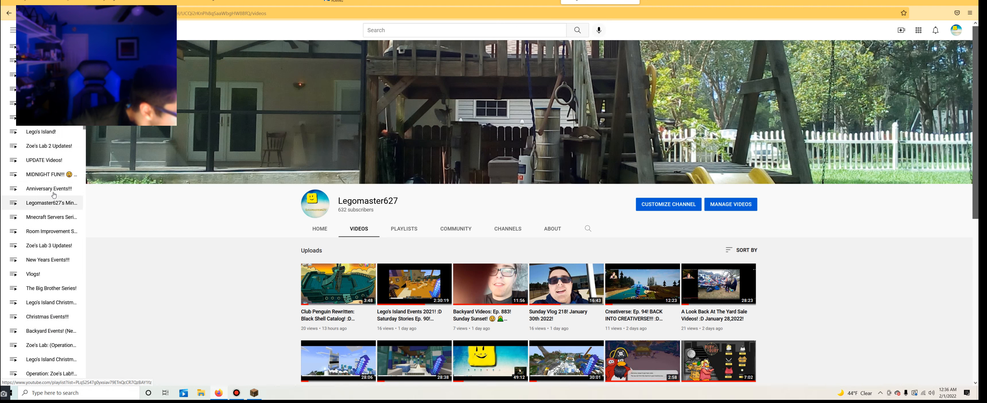
{"action": "scroll", "scroll_direction": "down", "scroll_amount": 3}
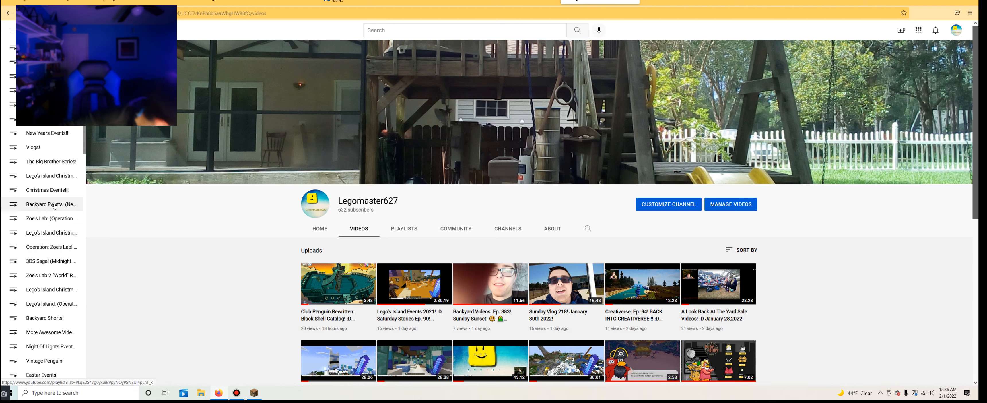
{"action": "scroll", "scroll_direction": "down", "scroll_amount": 3}
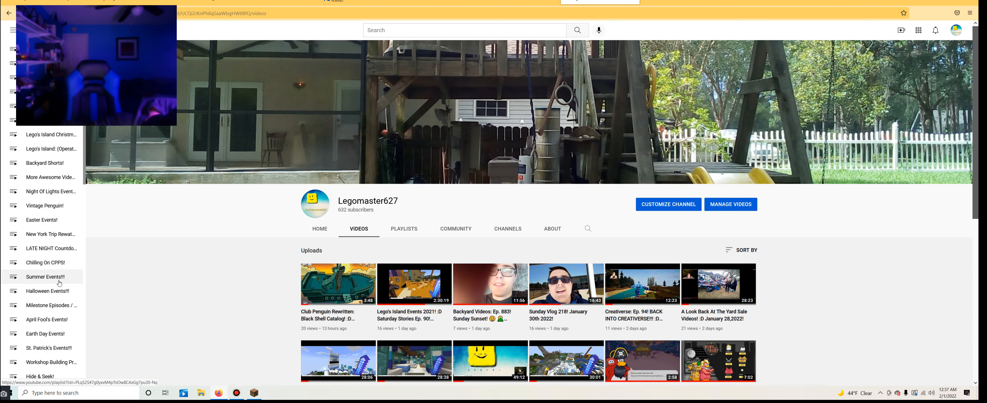
{"action": "scroll", "scroll_direction": "down", "scroll_amount": 3}
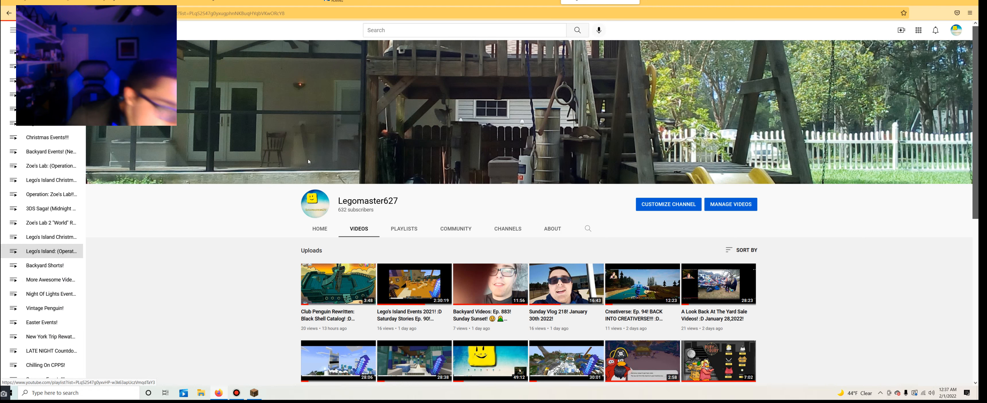
- From the Lego's Island Operation Missions playlist, start the Meltdown 2021 Mission 5 video
{"action": "left_click", "coordinate": [51, 252]}
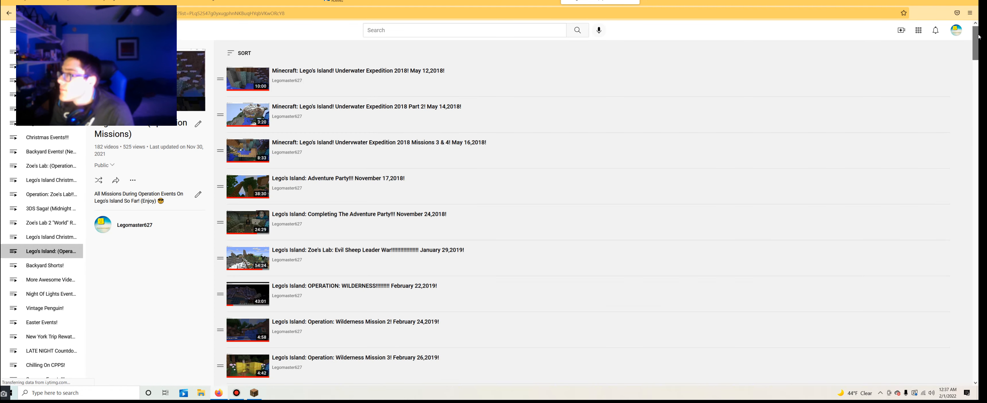
{"action": "scroll", "scroll_direction": "down", "scroll_amount": 3}
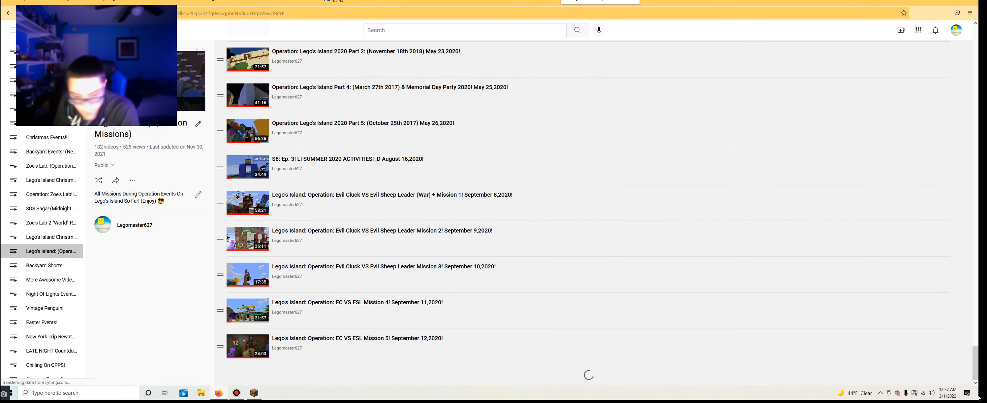
{"action": "scroll", "scroll_direction": "down", "scroll_amount": 3}
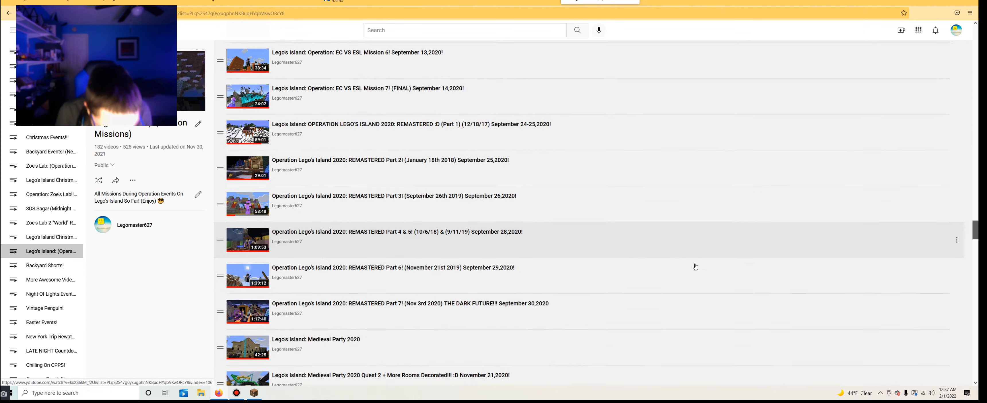
{"action": "scroll", "scroll_direction": "down", "scroll_amount": 3}
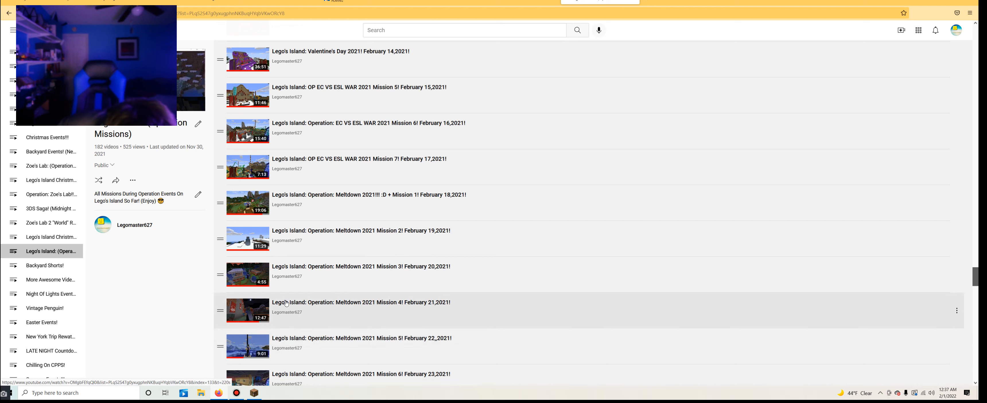
{"action": "scroll", "scroll_direction": "down", "scroll_amount": 3}
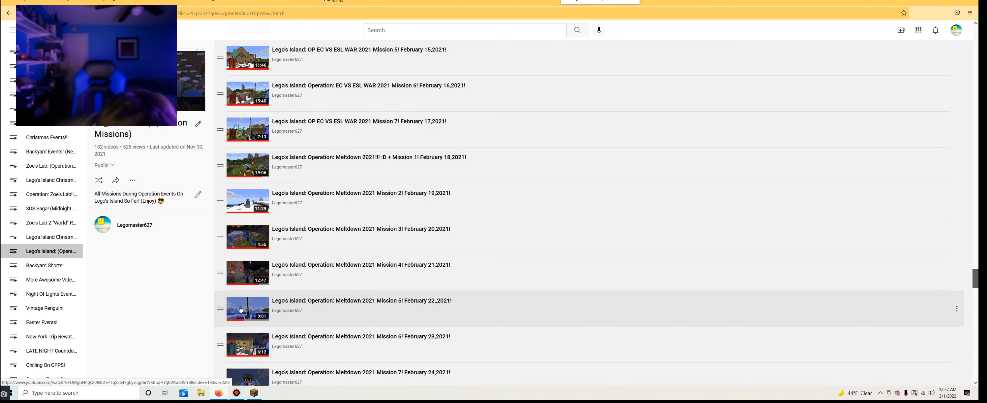
{"action": "left_click", "coordinate": [248, 308]}
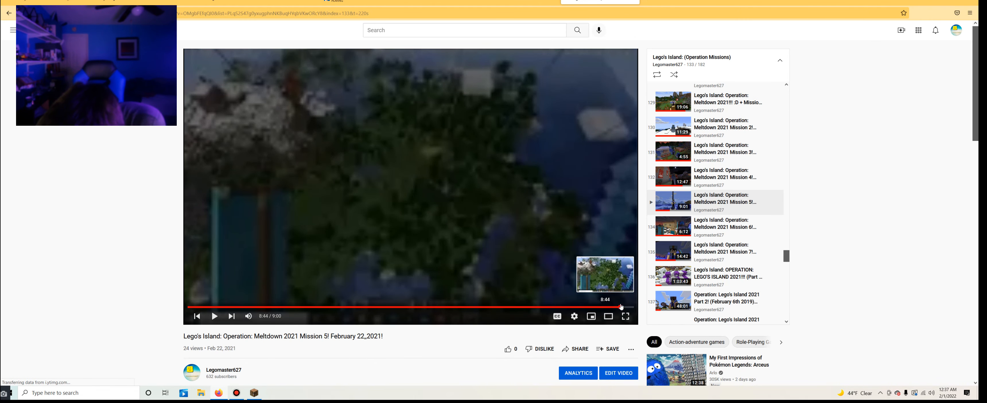
- Seek the Mission 5 video to near its end, showing the aerial island view
{"action": "left_click", "coordinate": [214, 316]}
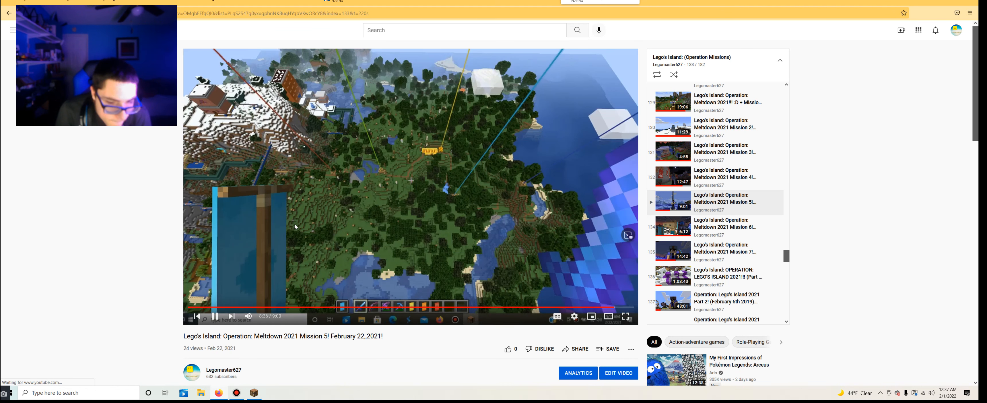
{"action": "mouse_move", "coordinate": [596, 306]}
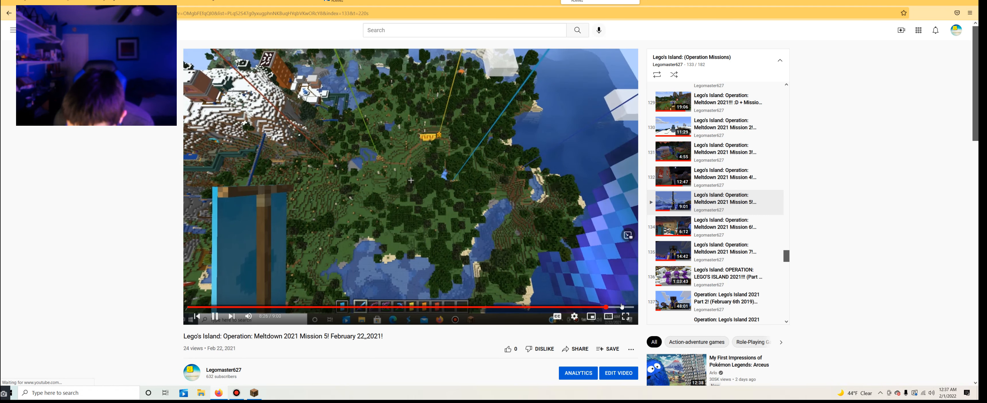
{"action": "mouse_move", "coordinate": [603, 307]}
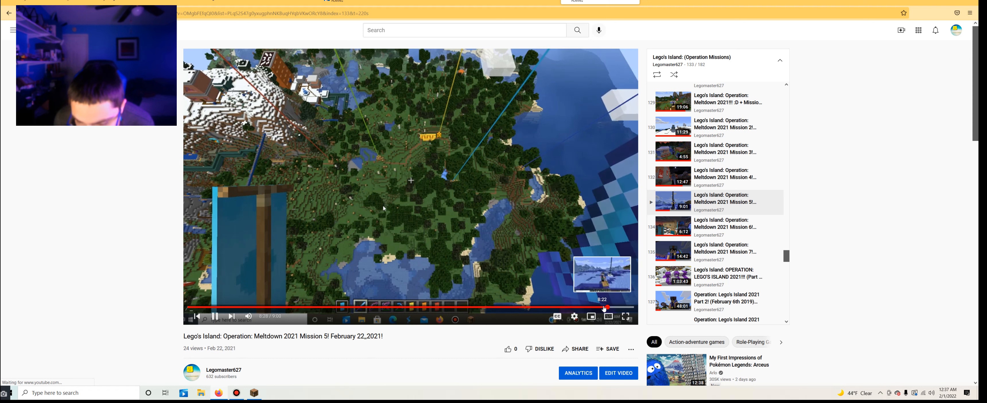